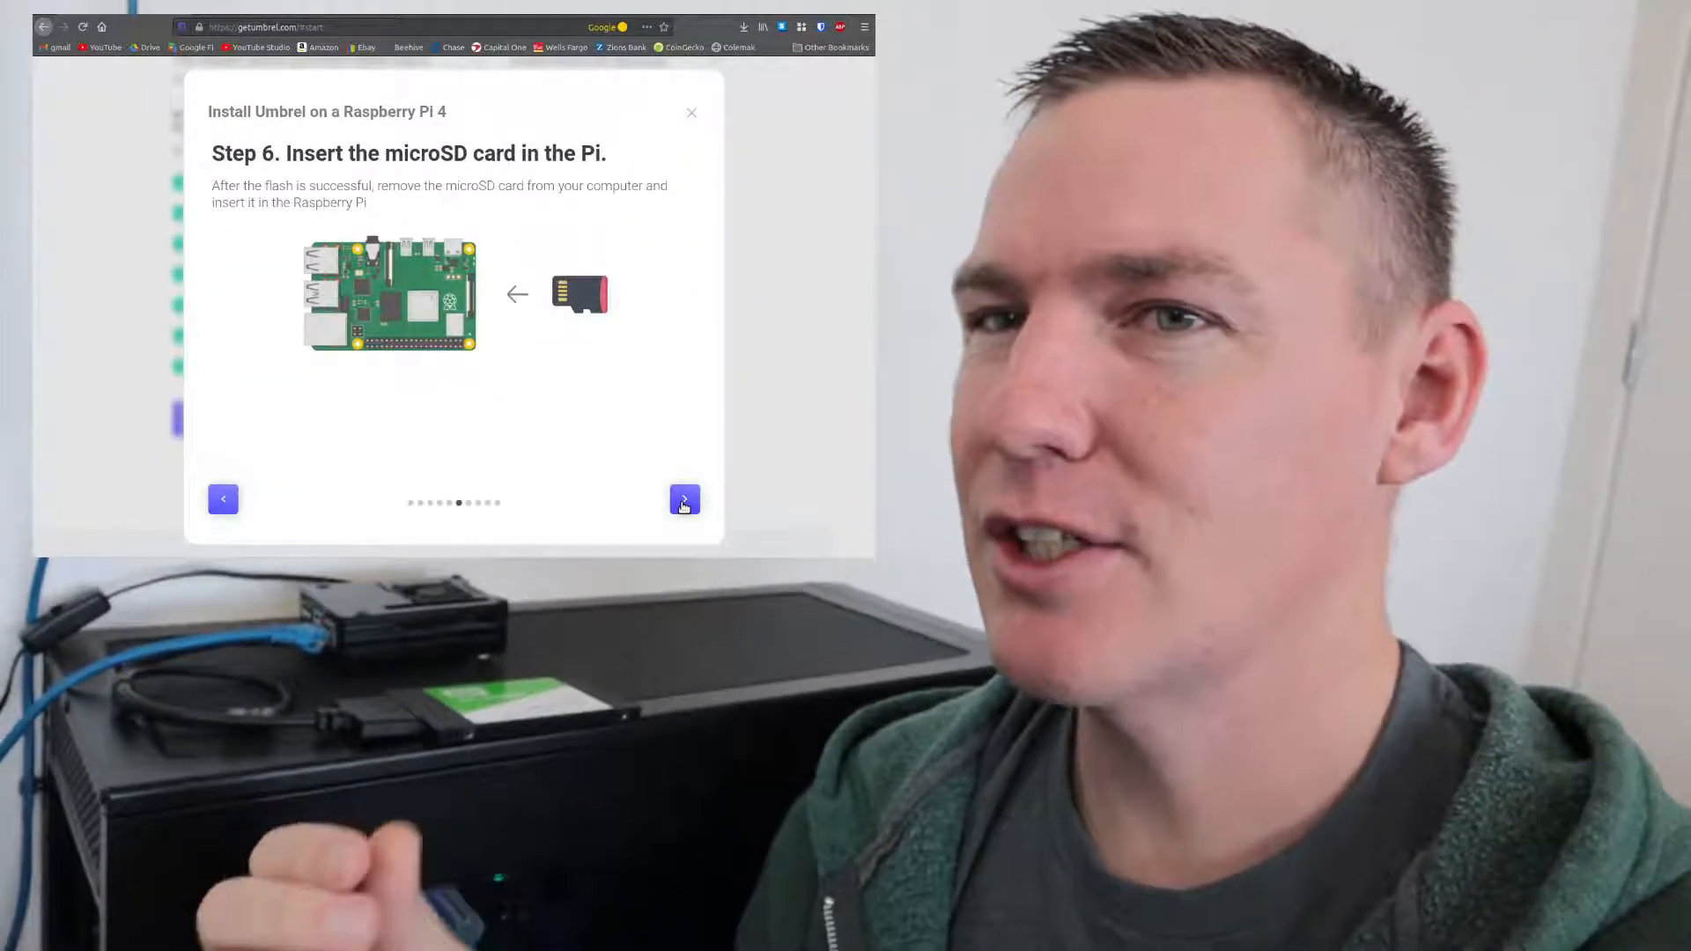
Step: Advance the Raspberry Pi 4 install guide from the microSD step to Step 7, connecting the SSD
{"action": "left_click", "coordinate": [684, 498]}
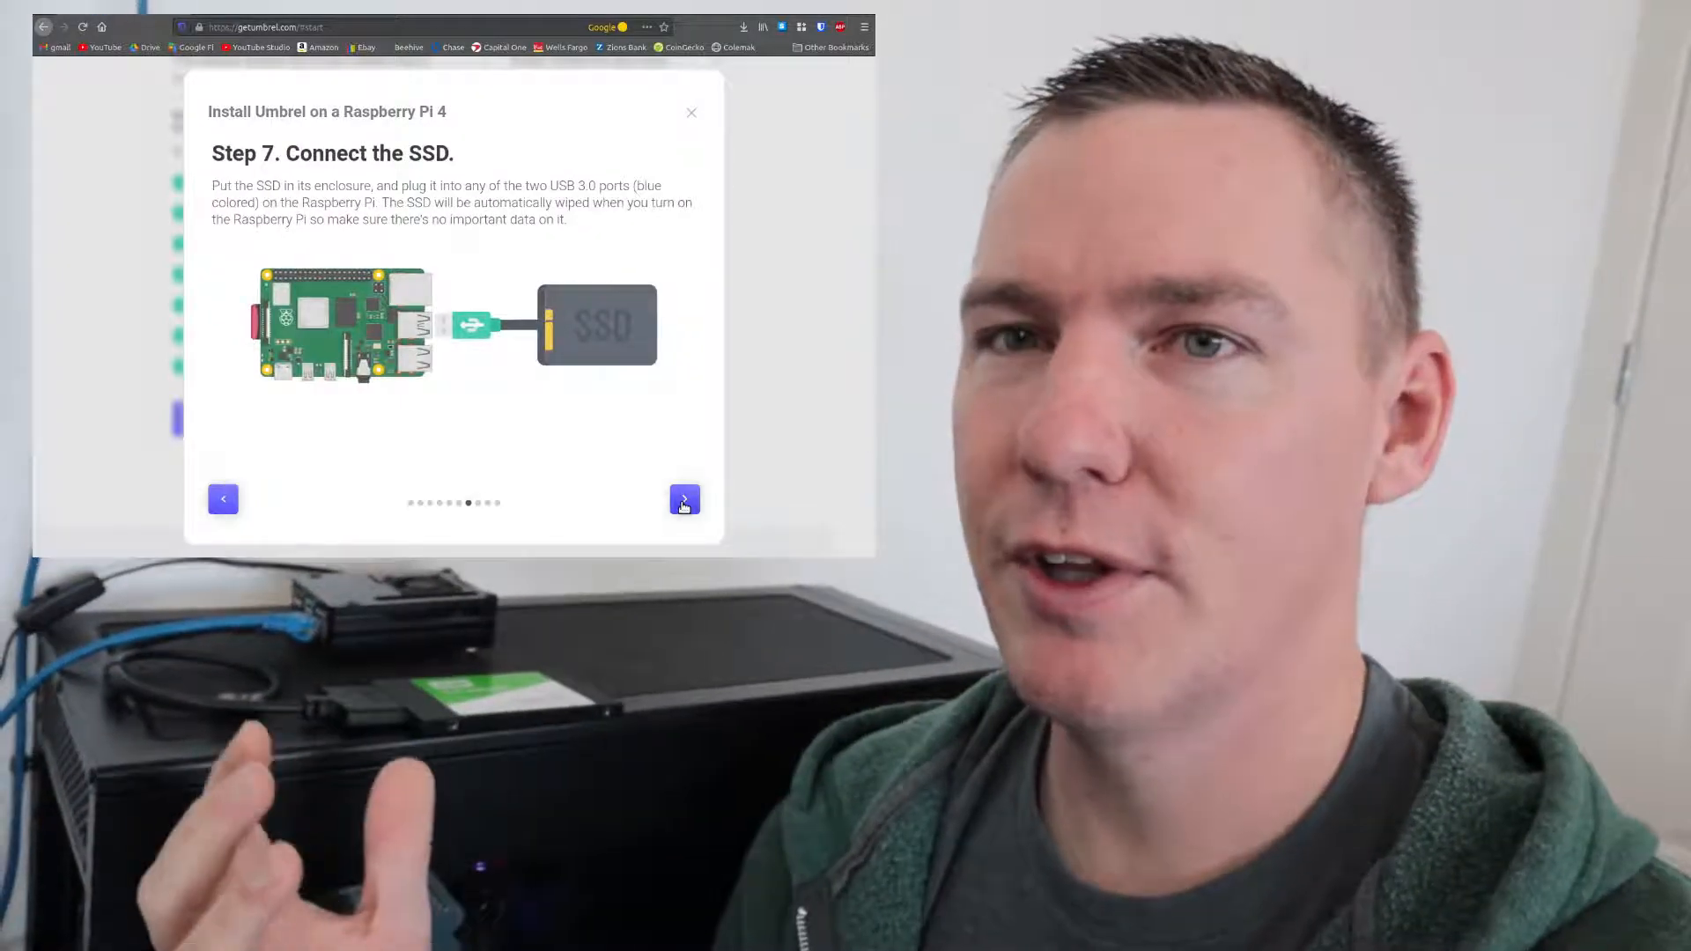
{"action": "left_click", "coordinate": [691, 112]}
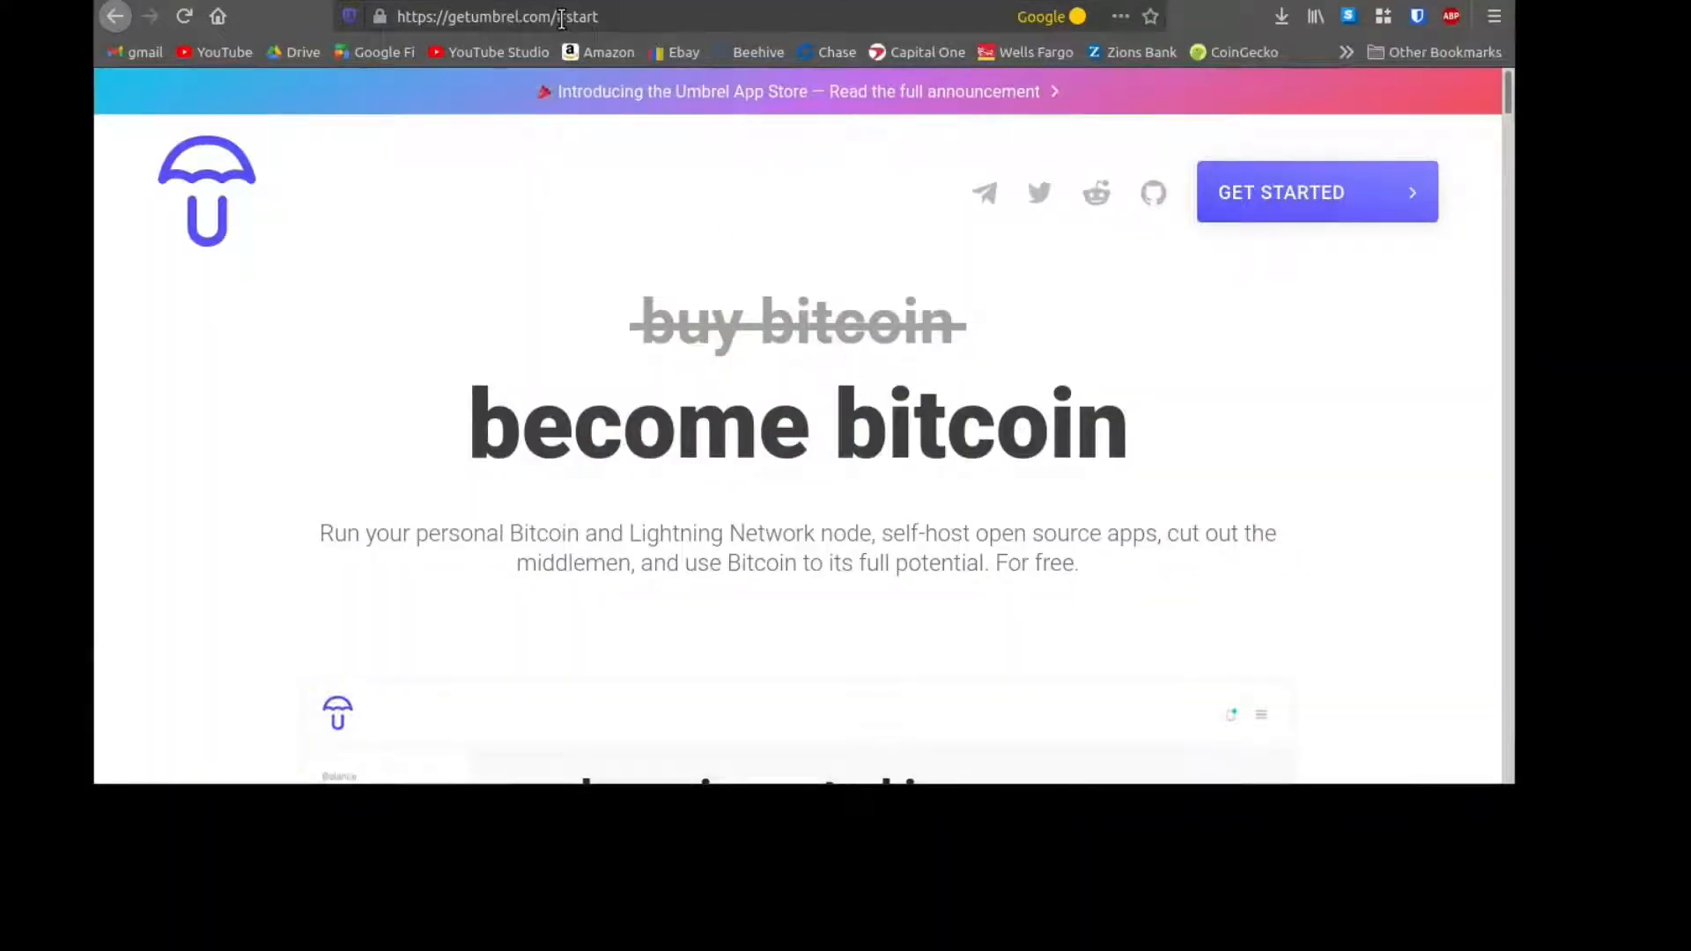
Step: Reach the Raspberry Pi card on the Umbrel homepage and start its install guide
{"action": "scroll", "scroll_direction": "down", "scroll_amount": 3}
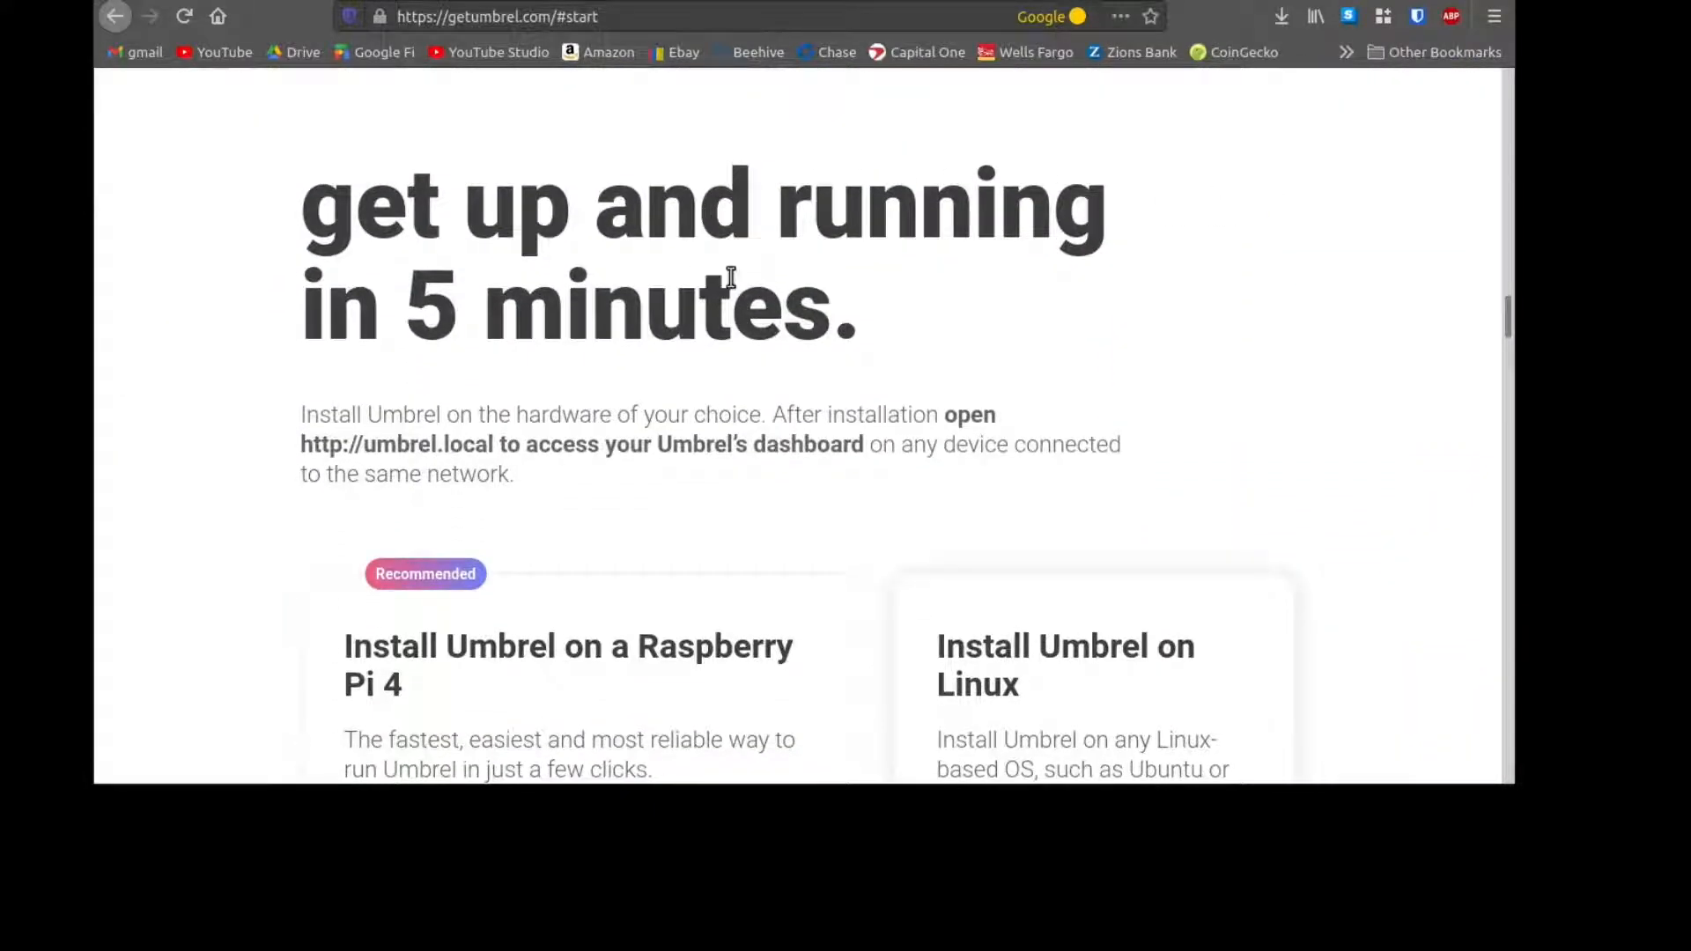
{"action": "scroll", "scroll_direction": "down", "scroll_amount": 3}
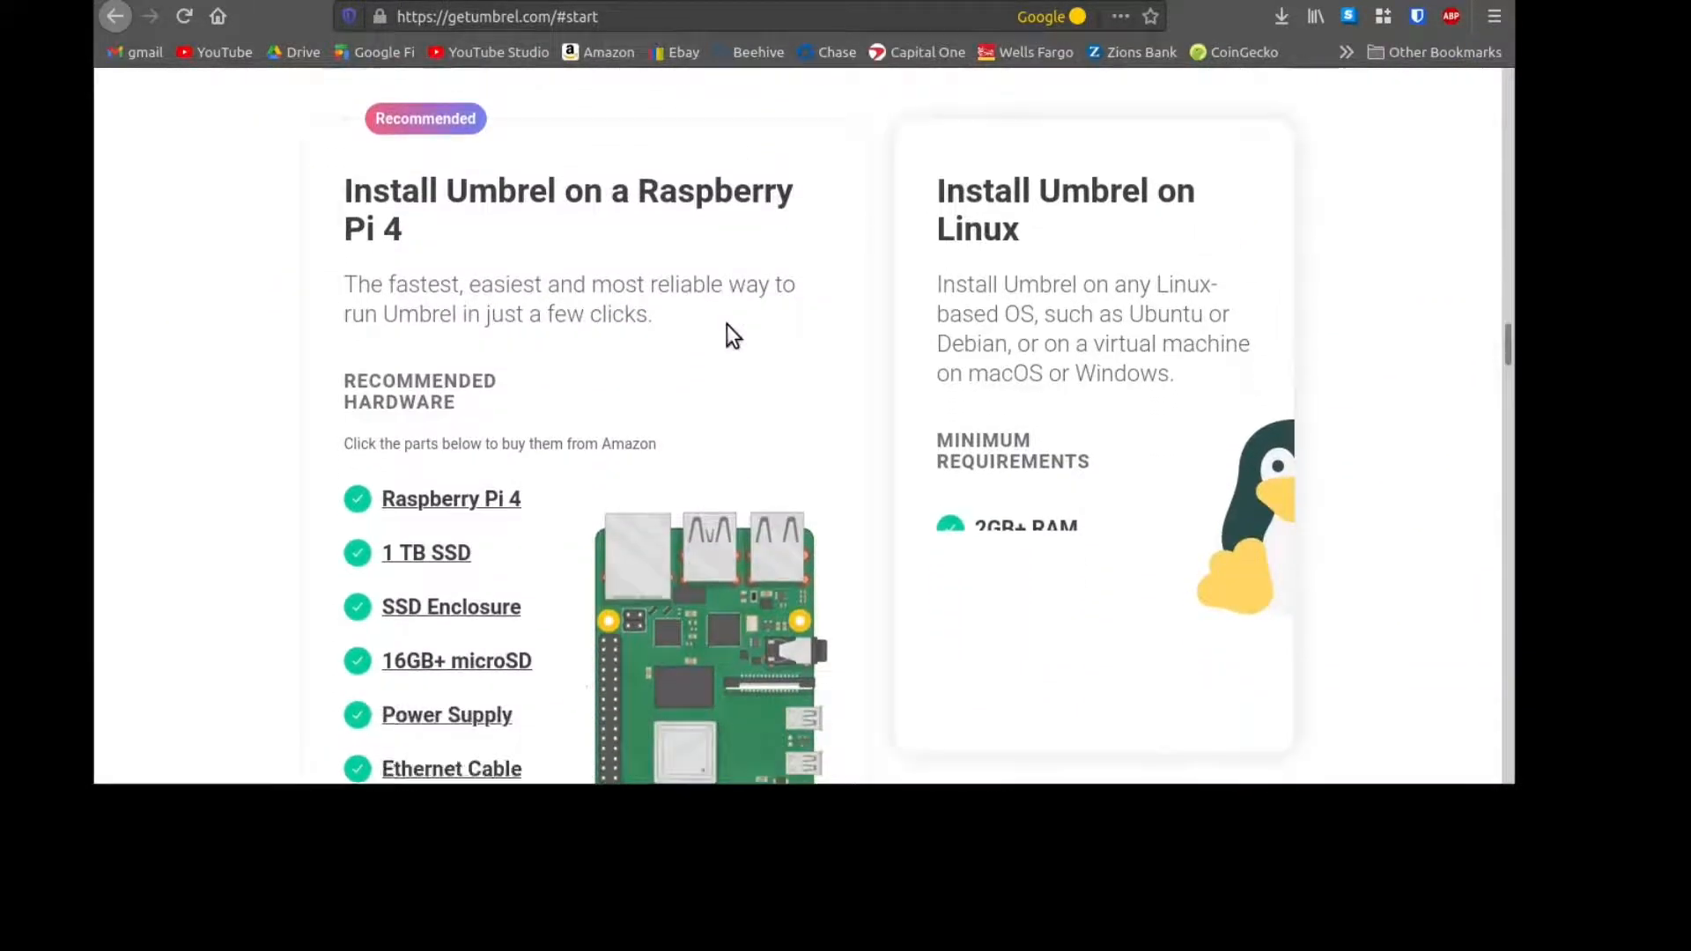
{"action": "scroll", "scroll_direction": "down", "scroll_amount": 3}
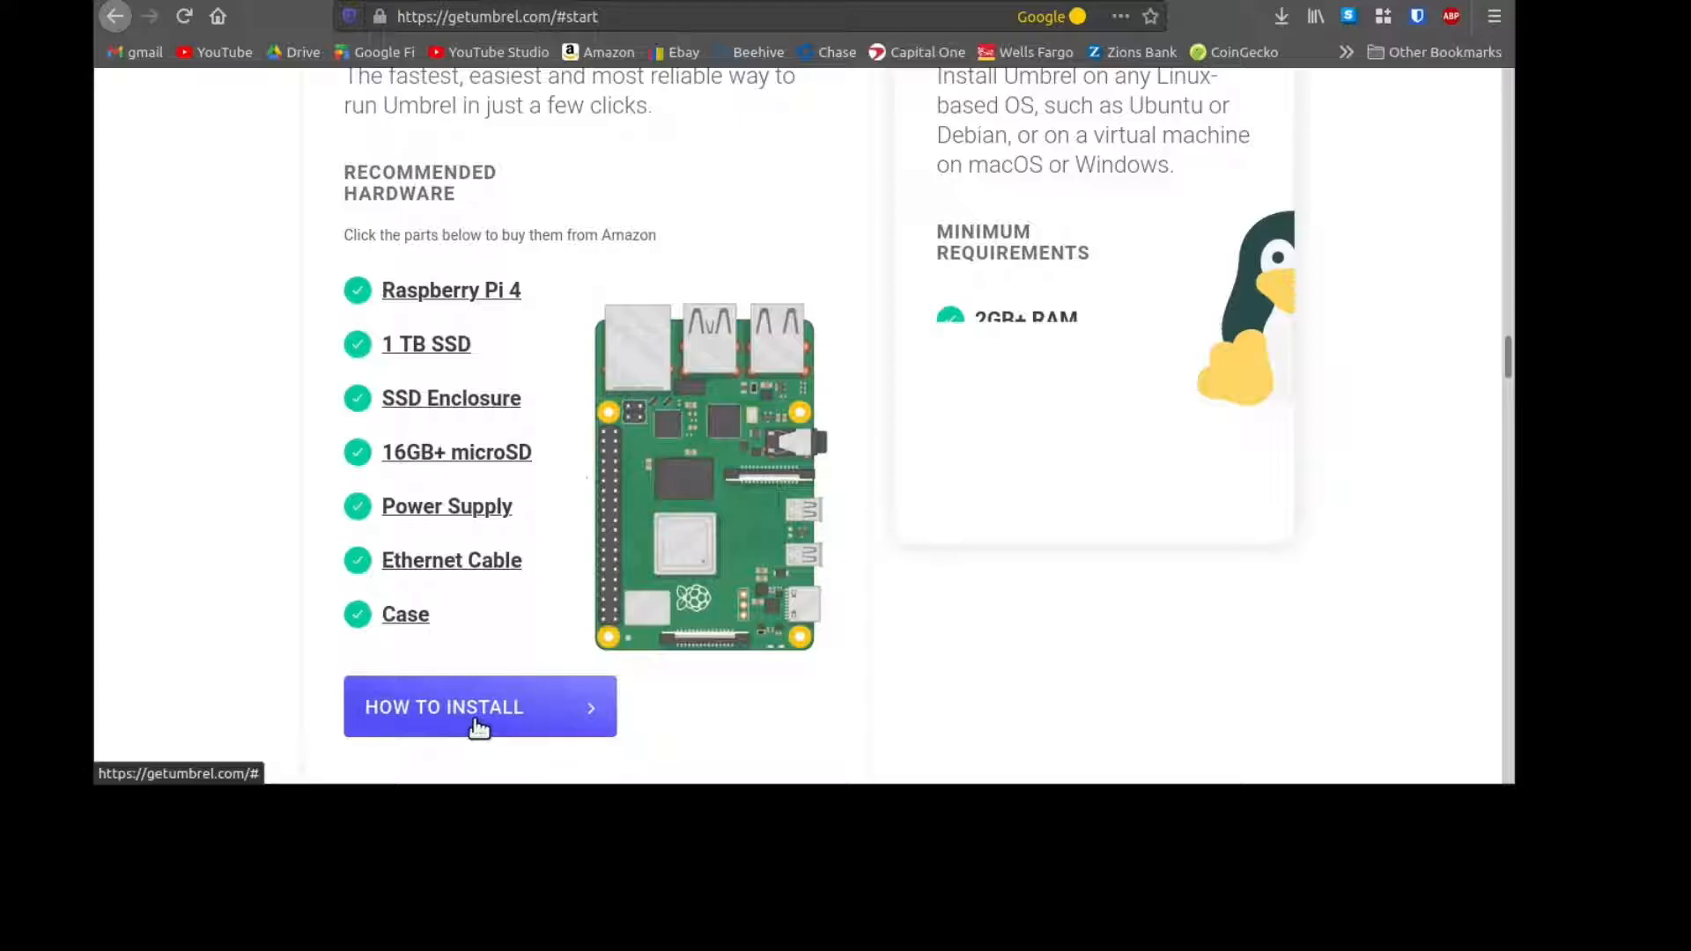
{"action": "left_click", "coordinate": [480, 706]}
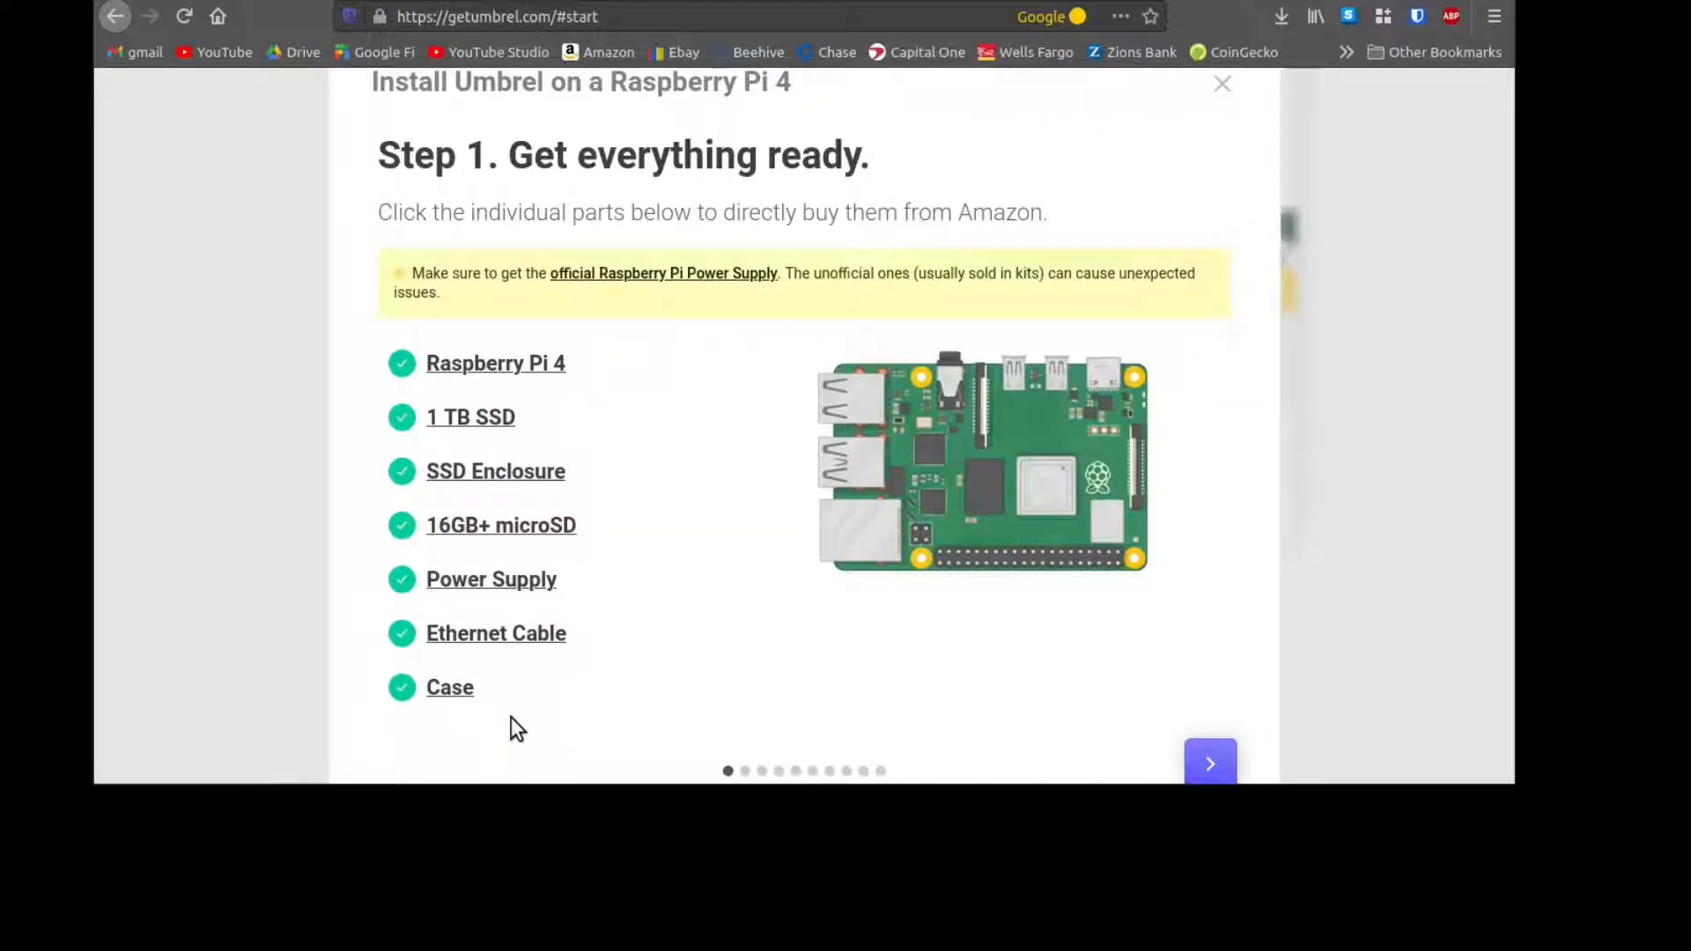
{"action": "mouse_move", "coordinate": [998, 778]}
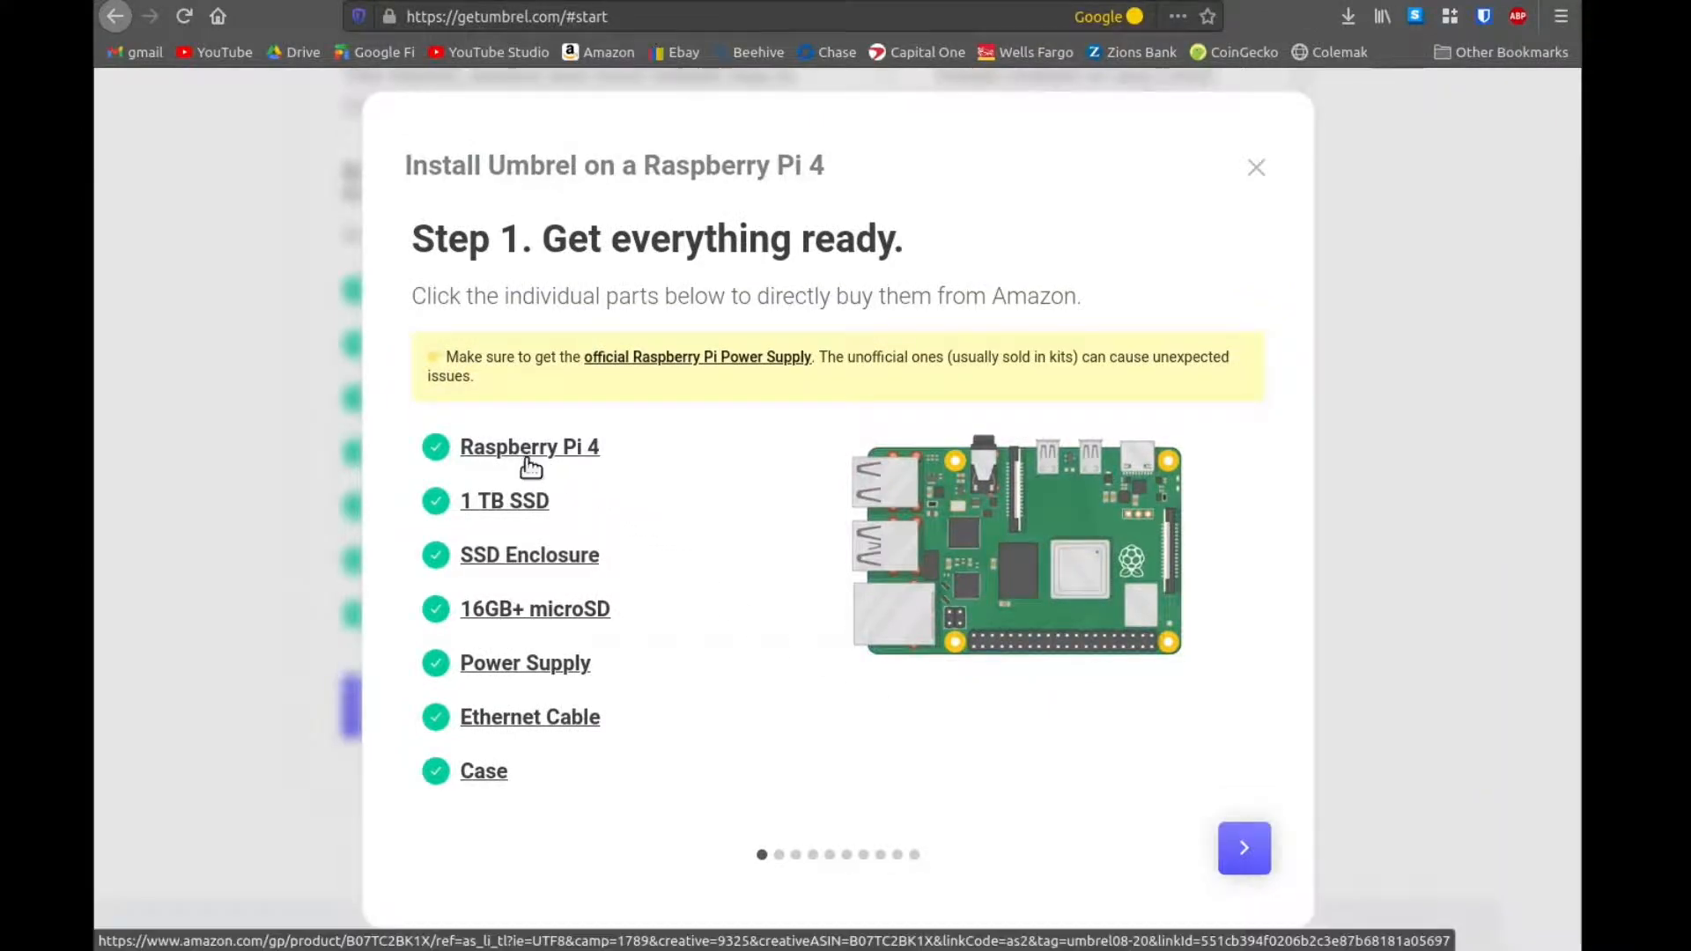
{"action": "mouse_move", "coordinate": [558, 796]}
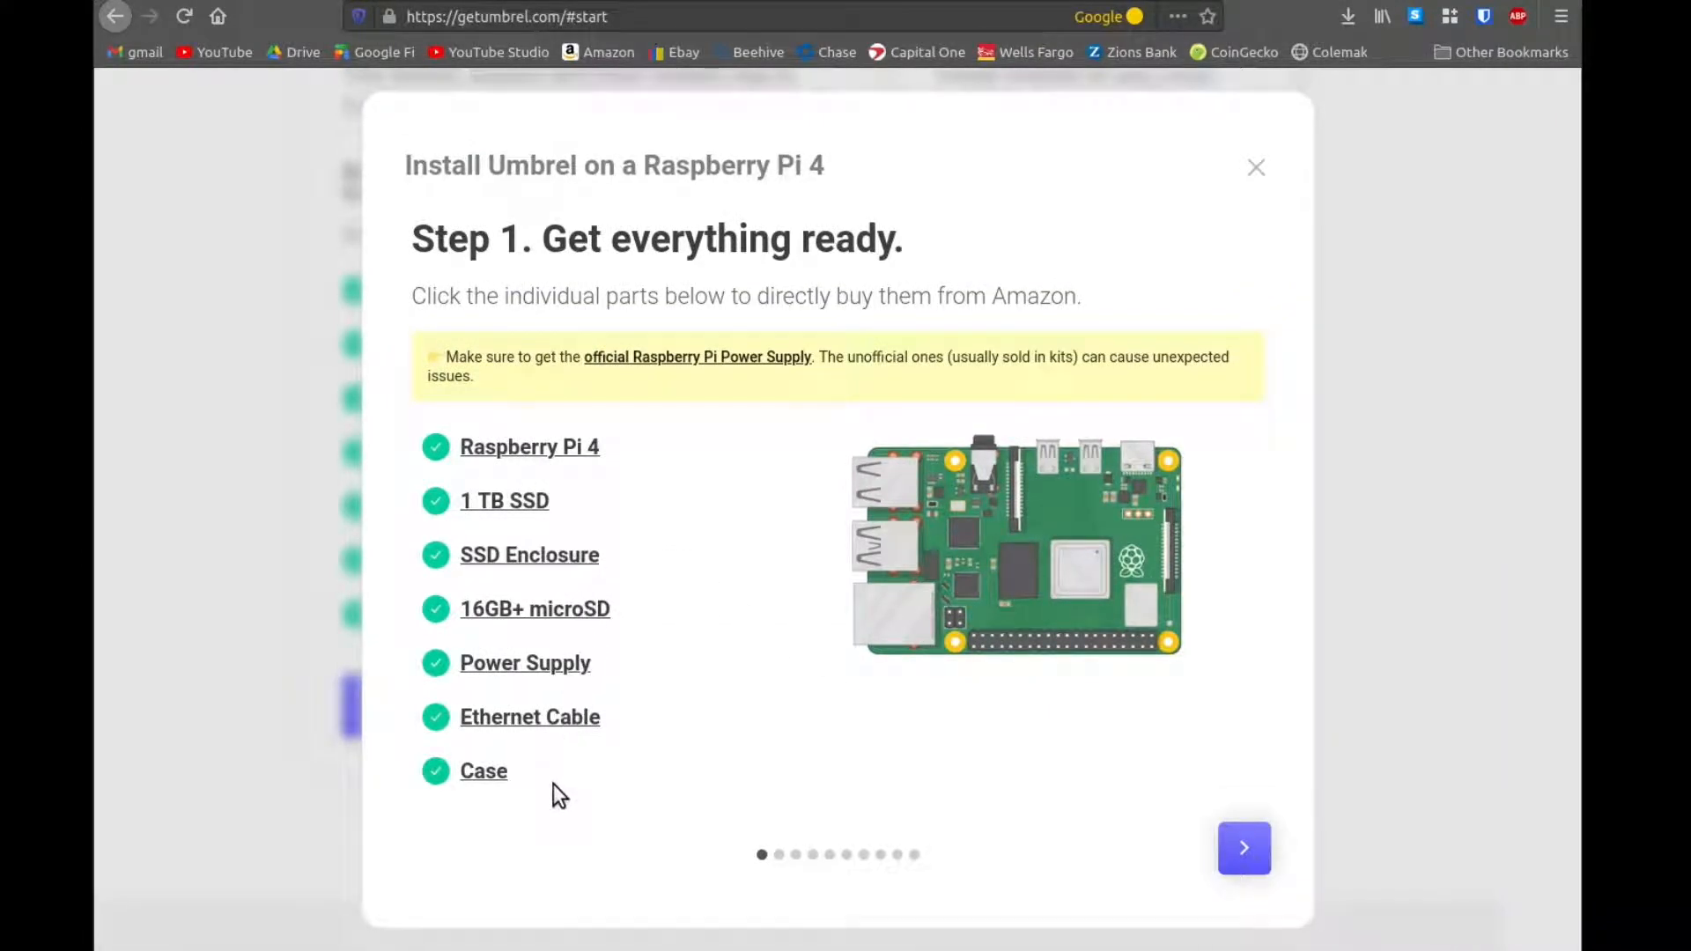
Step: Move to Step 2 and save the Umbrel OS zip download to disk
{"action": "left_click", "coordinate": [1244, 847]}
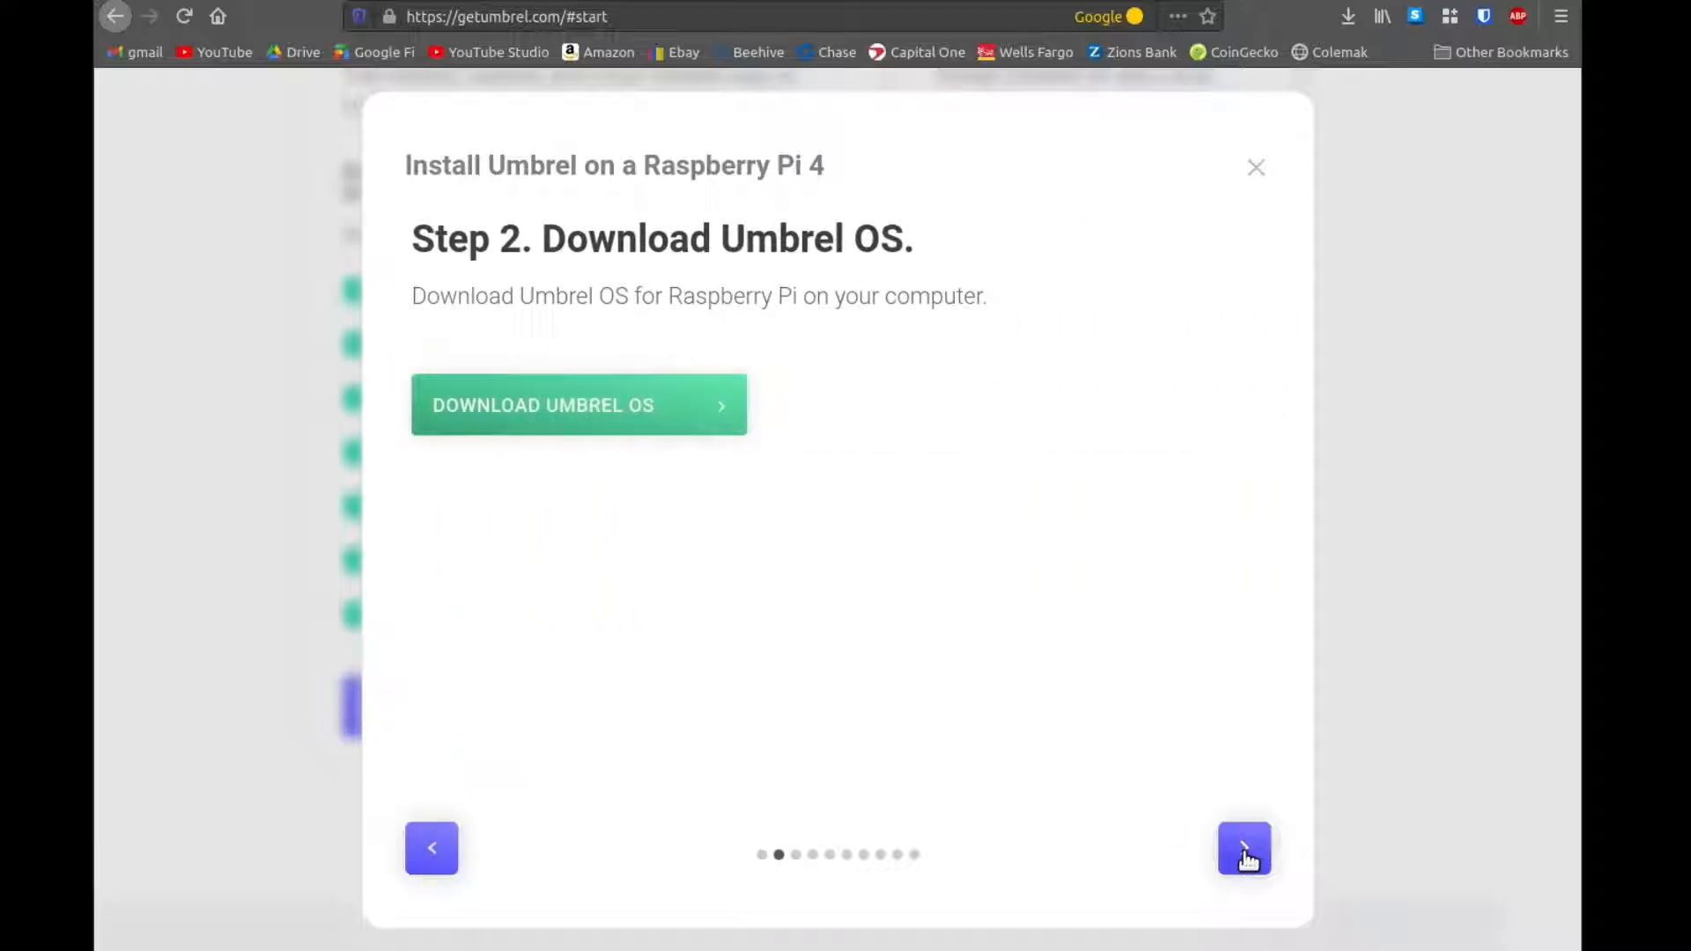
{"action": "left_click", "coordinate": [580, 406]}
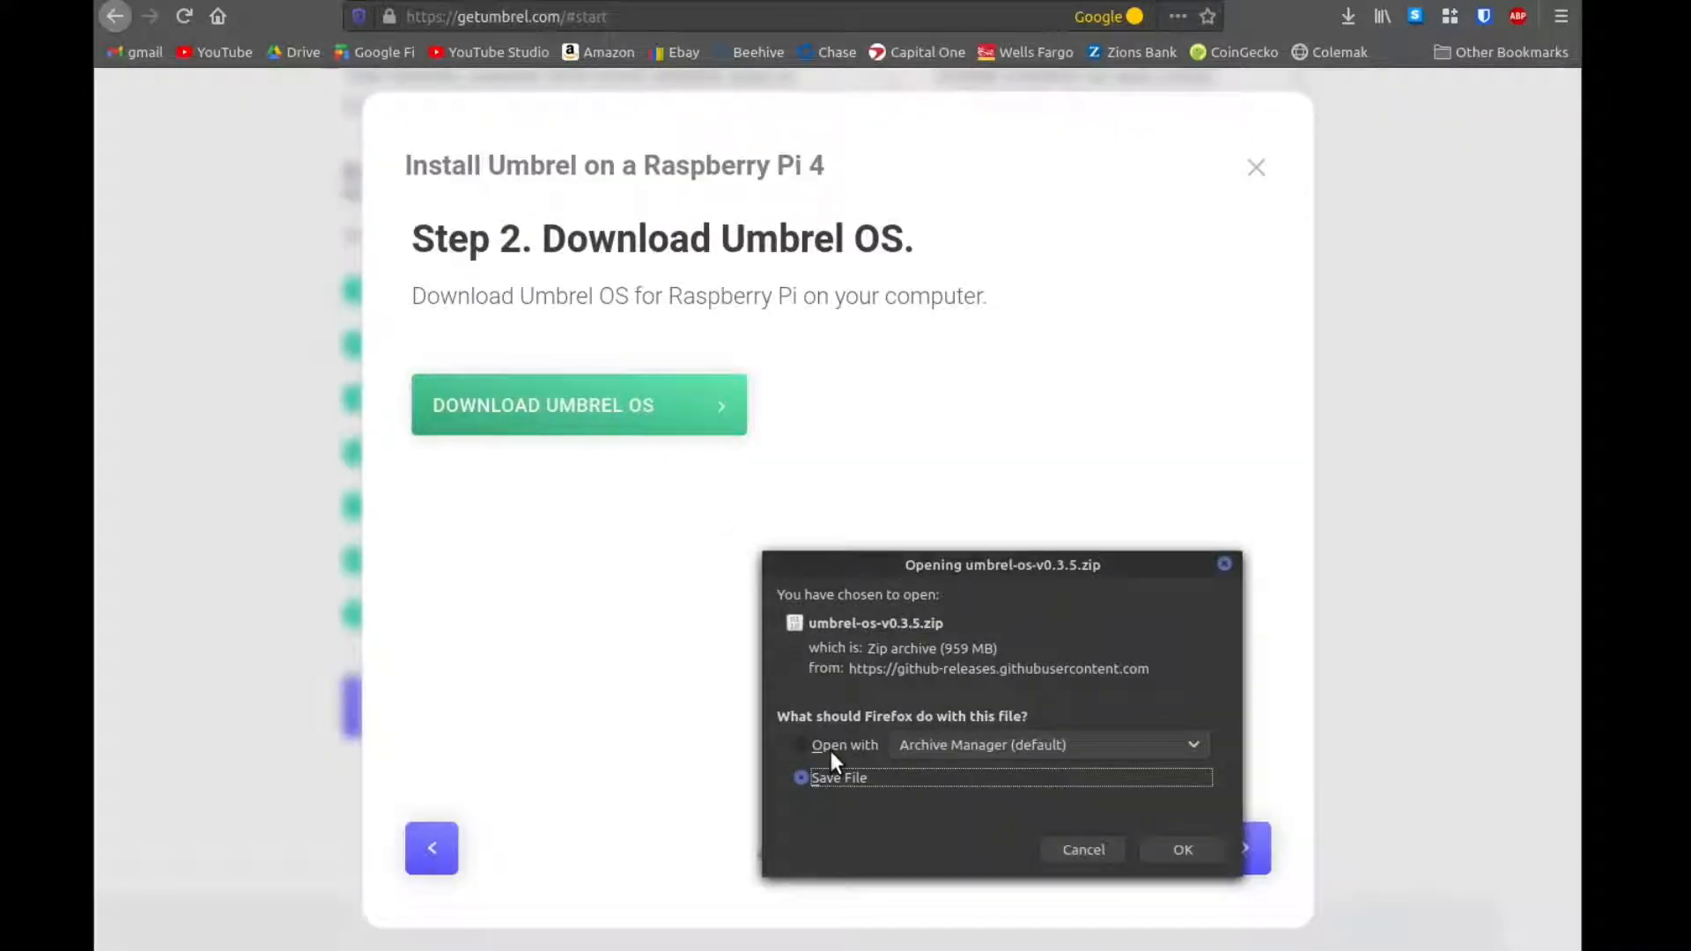
{"action": "left_click", "coordinate": [1182, 849]}
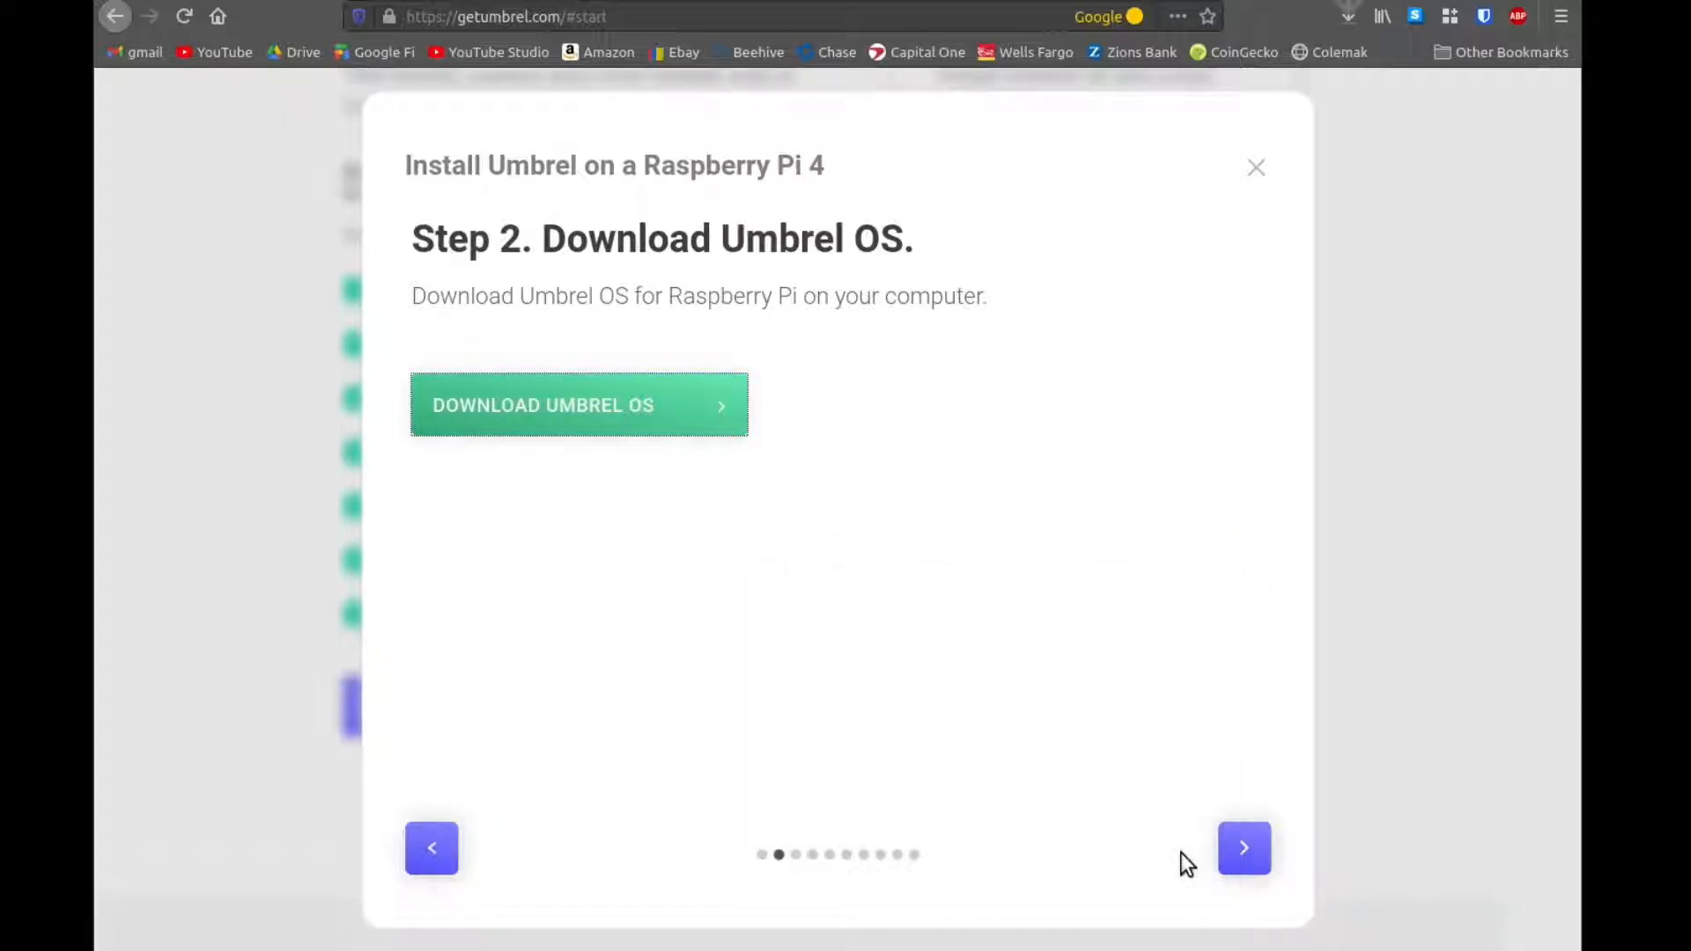
{"action": "mouse_move", "coordinate": [1348, 16]}
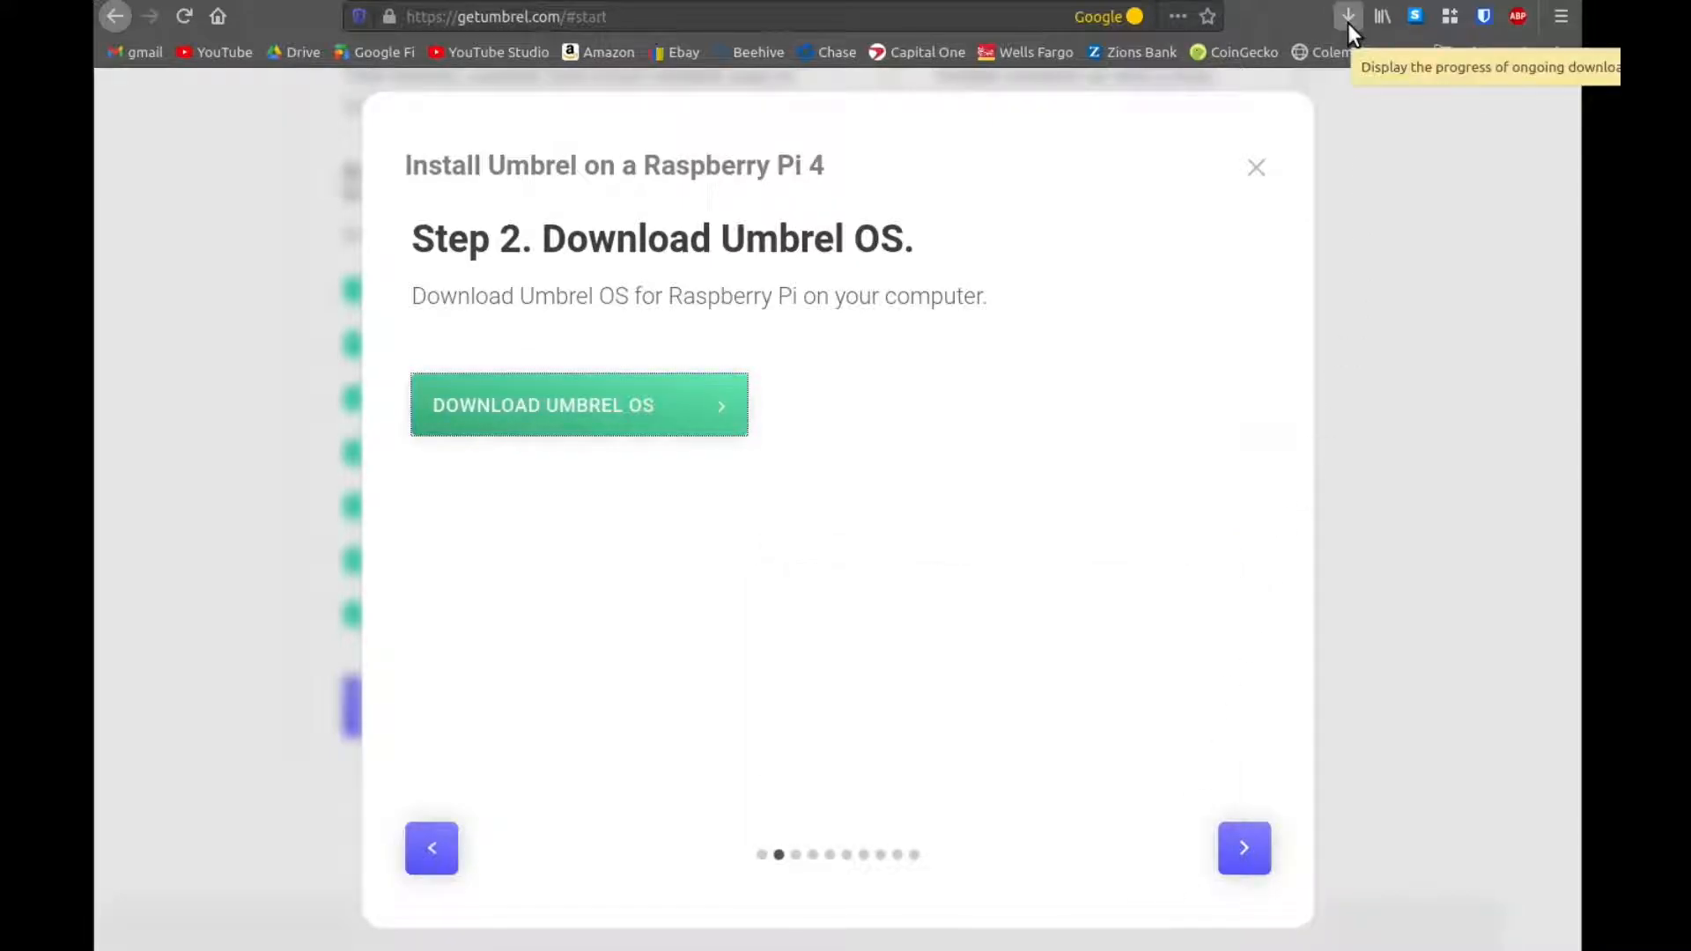
{"action": "left_click", "coordinate": [1348, 15]}
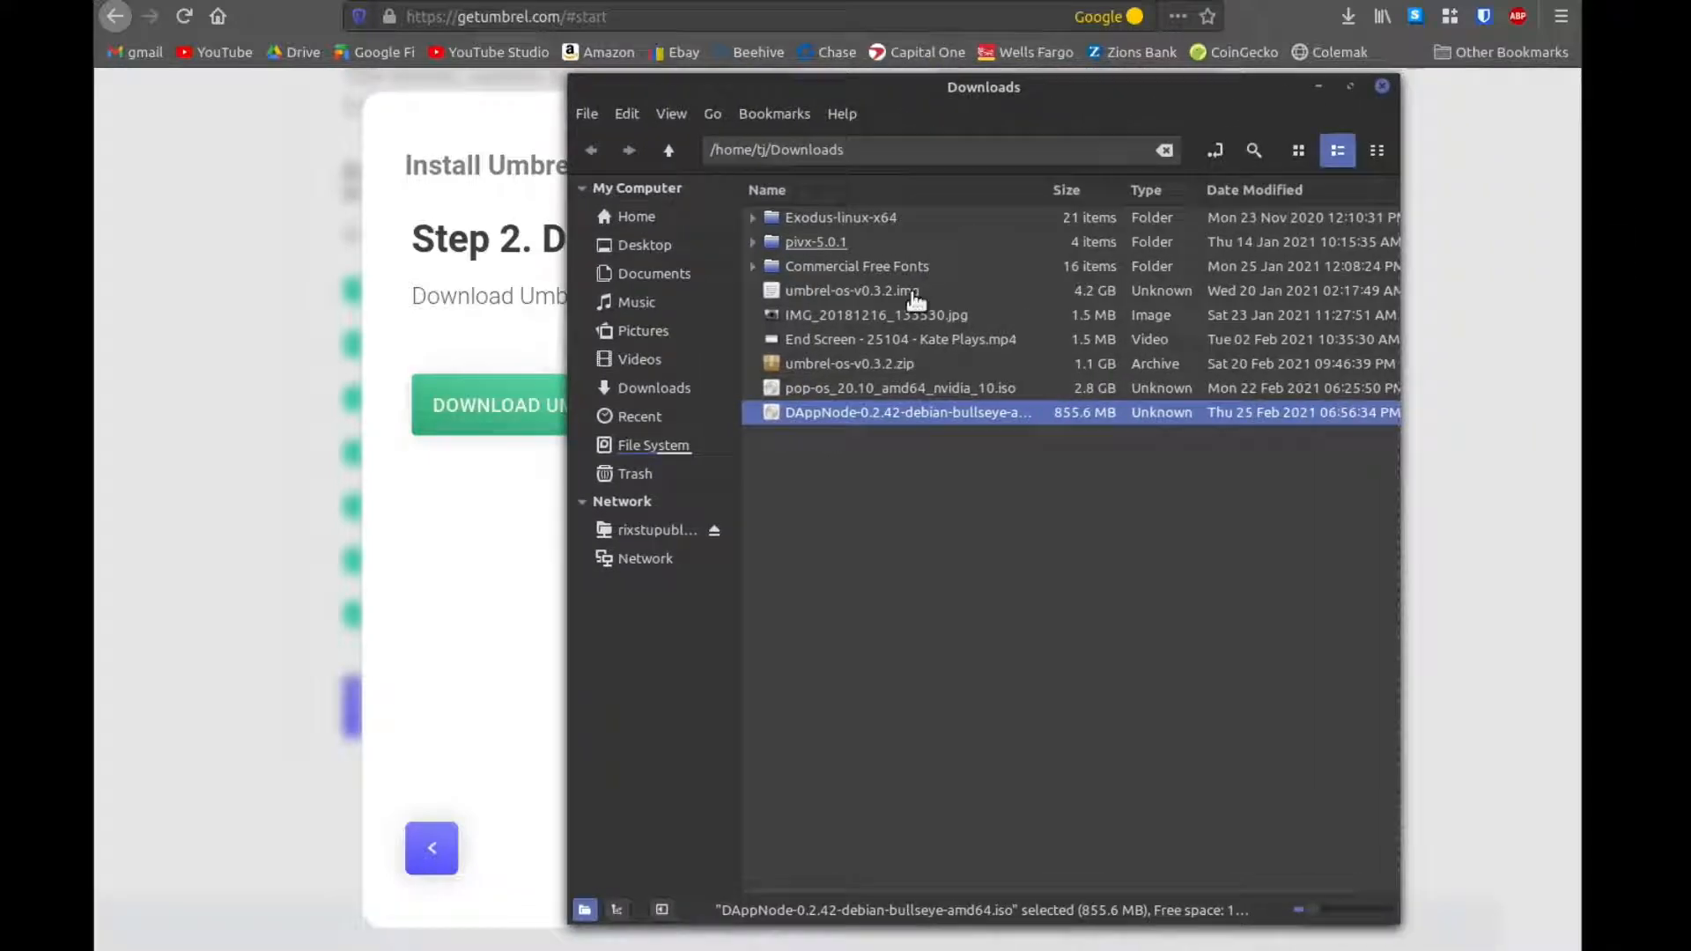
{"action": "right_click", "coordinate": [849, 363]}
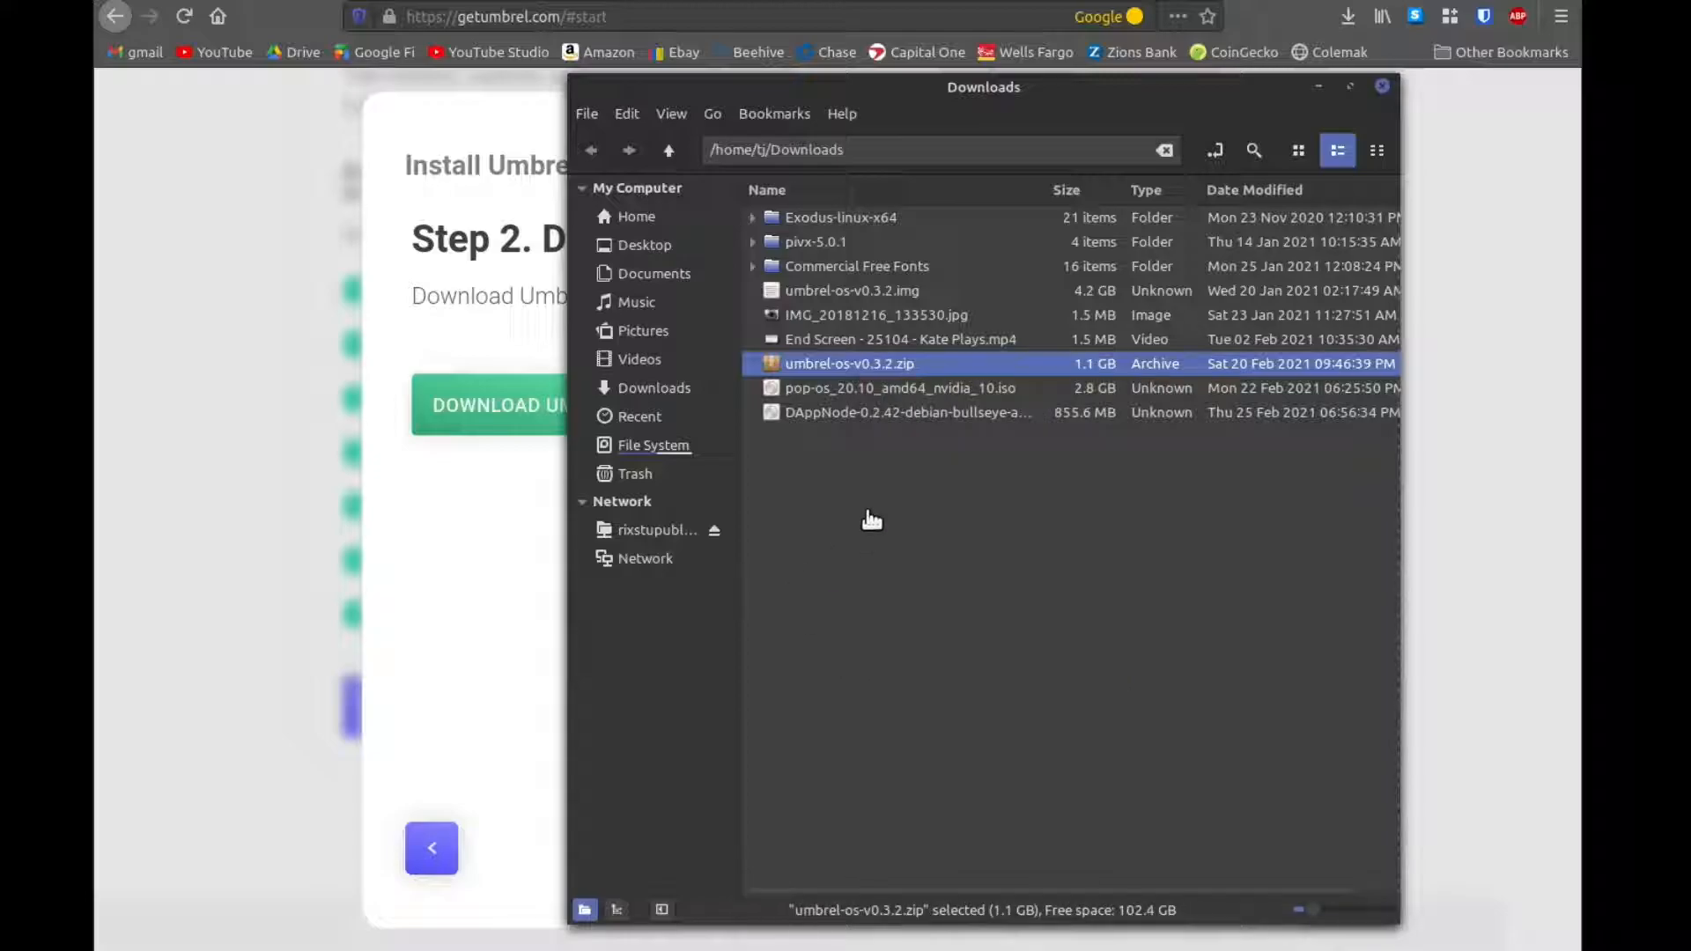
{"action": "mouse_move", "coordinate": [851, 291]}
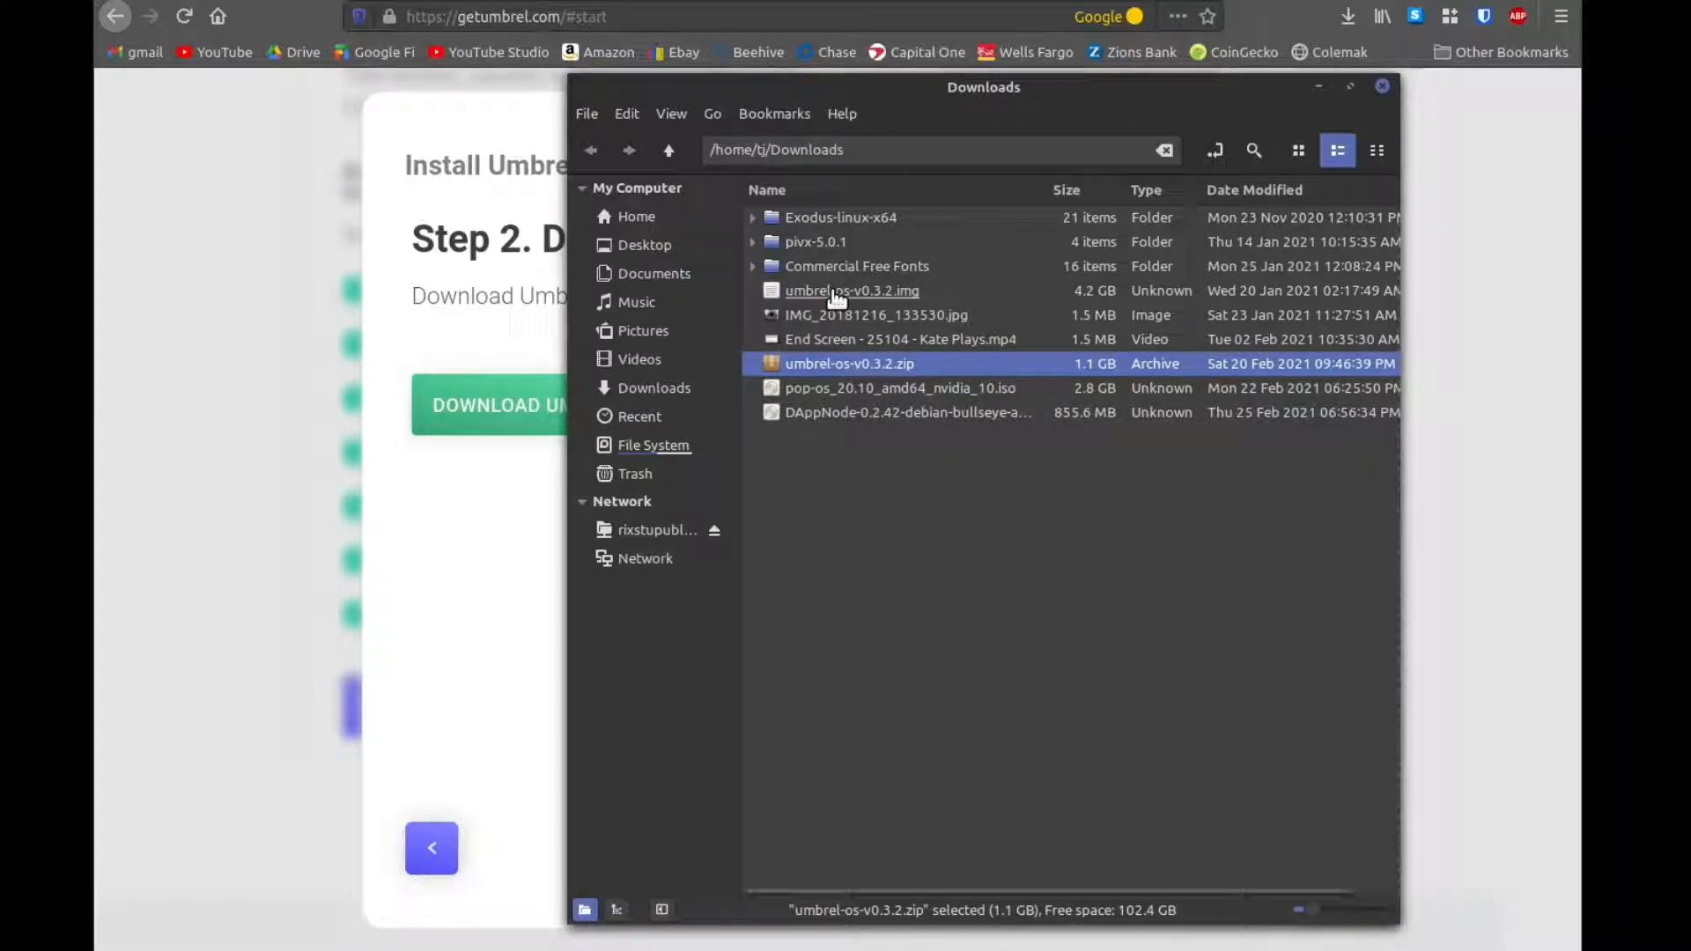
{"action": "left_click", "coordinate": [1381, 86]}
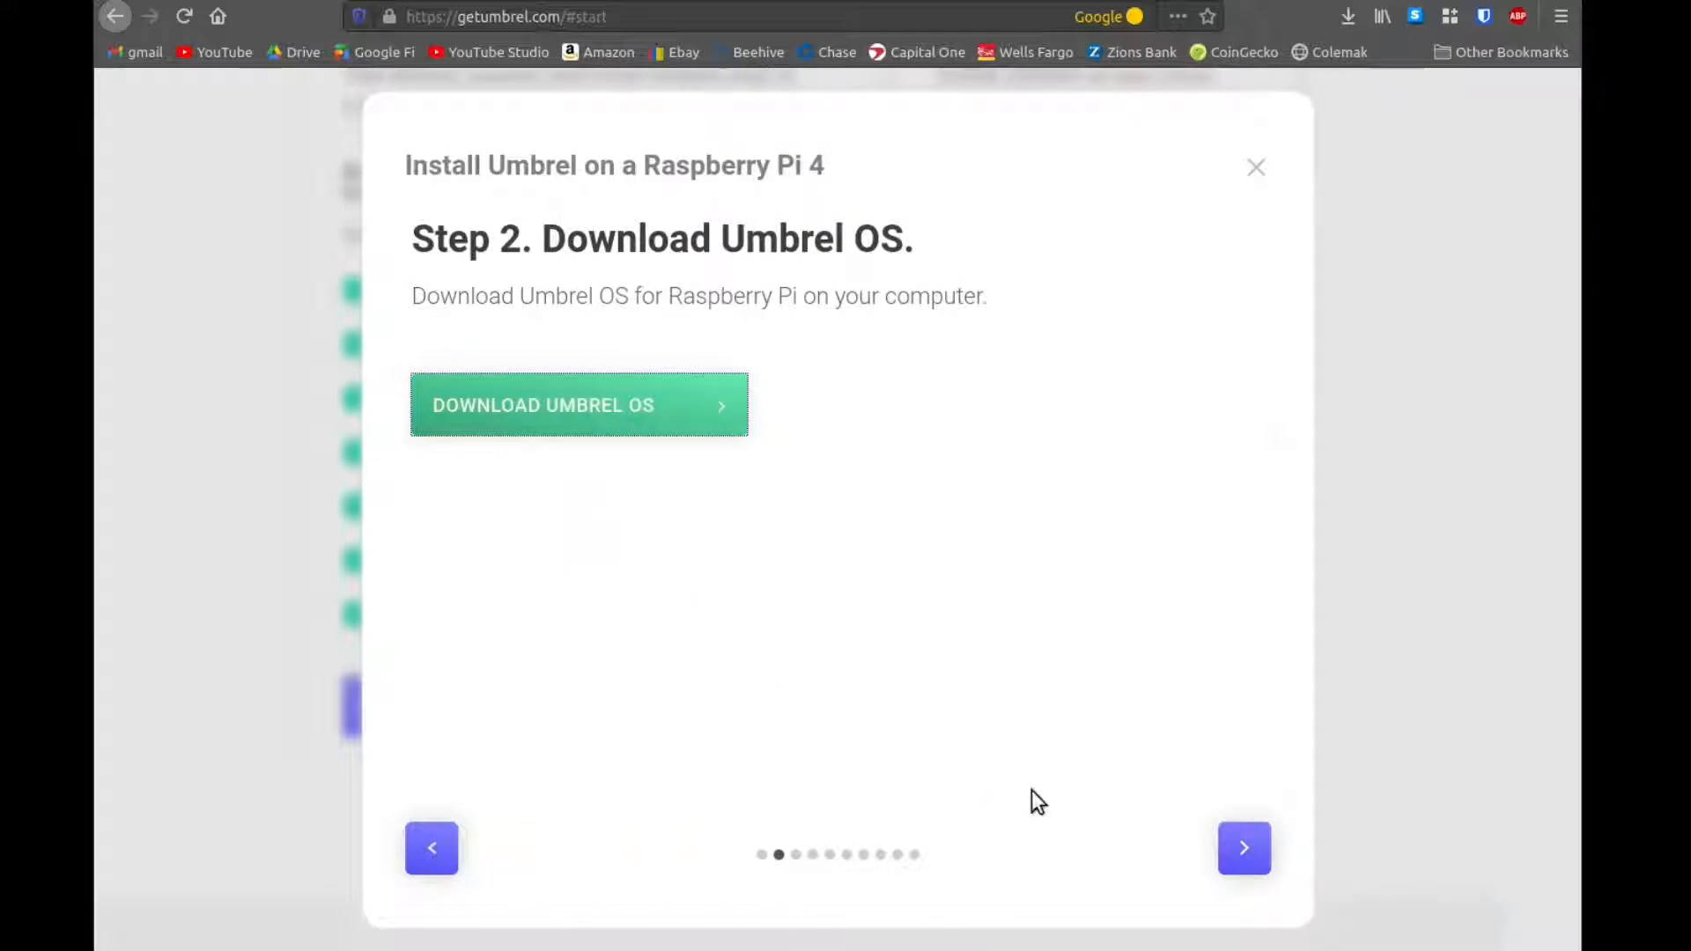
Step: From the guide's Step 3, download the balenaEtcher 1.5.116 Linux x64 archive and save it
{"action": "left_click", "coordinate": [1243, 848]}
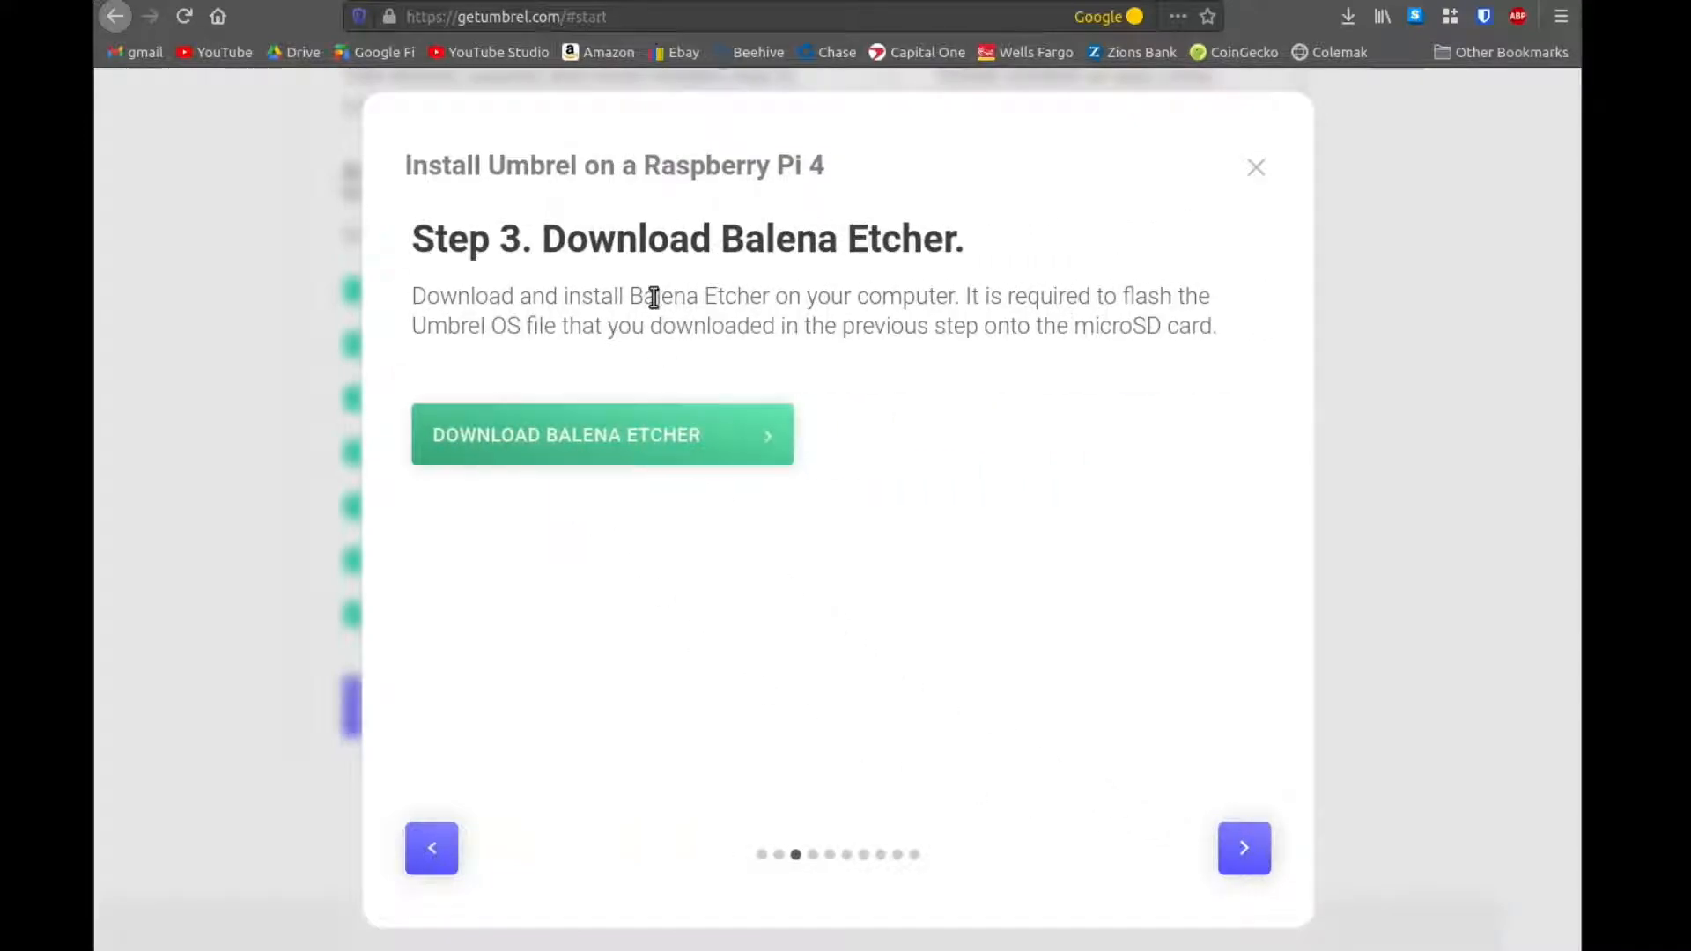
{"action": "left_click", "coordinate": [601, 435]}
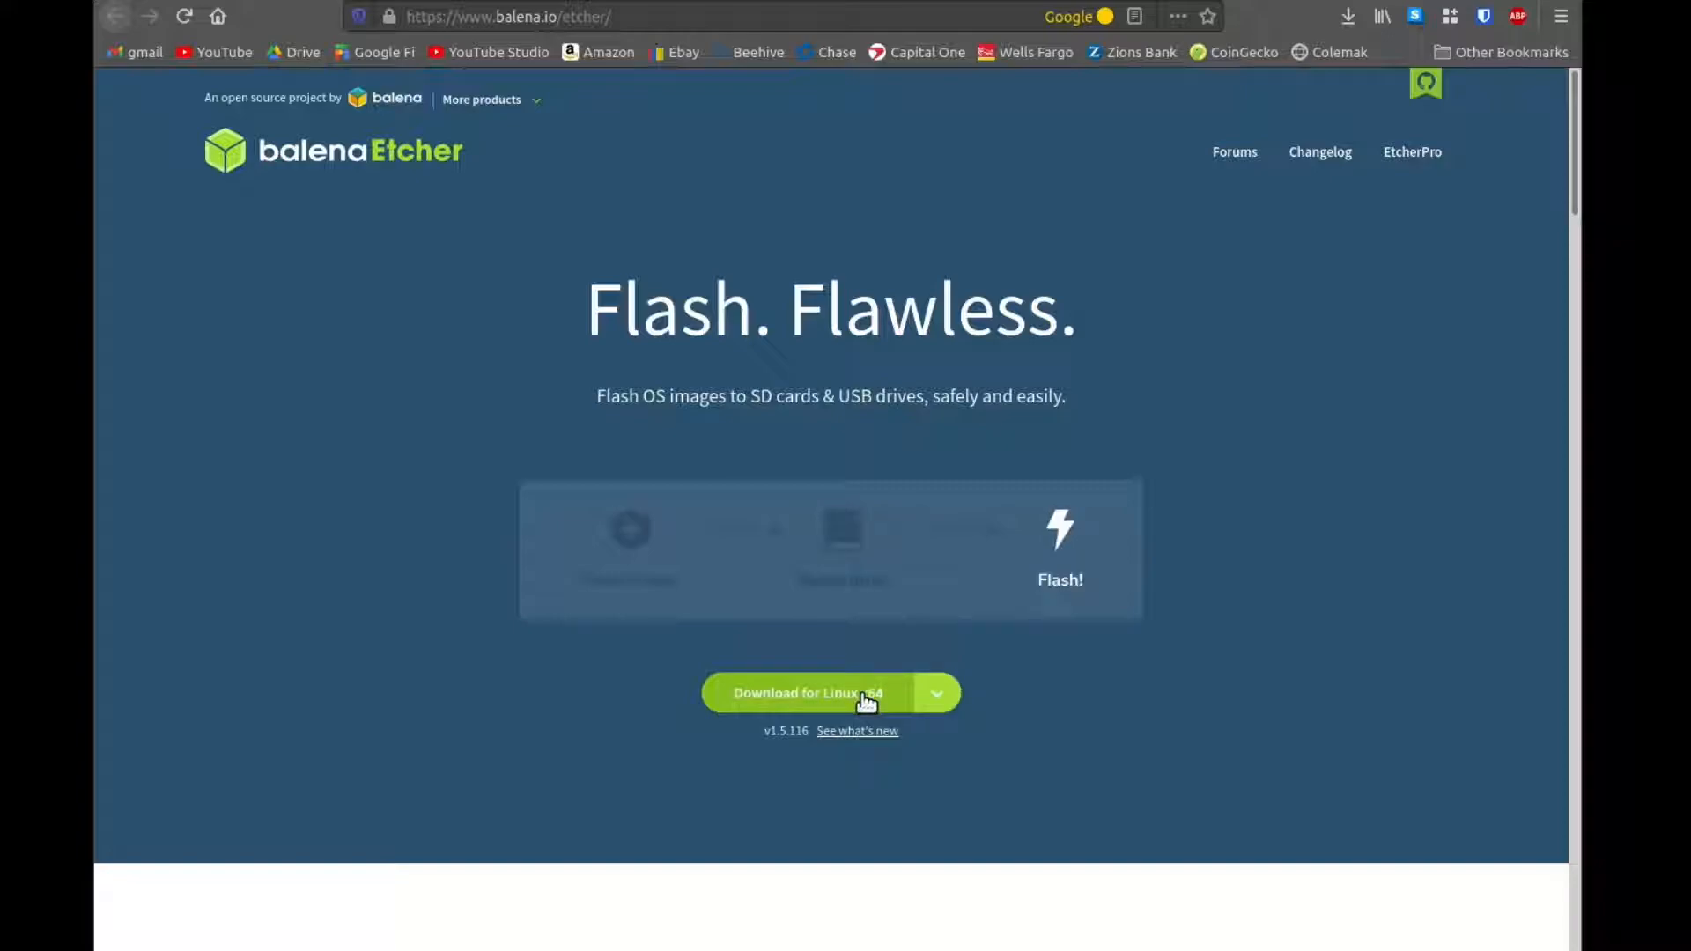
{"action": "left_click", "coordinate": [817, 692]}
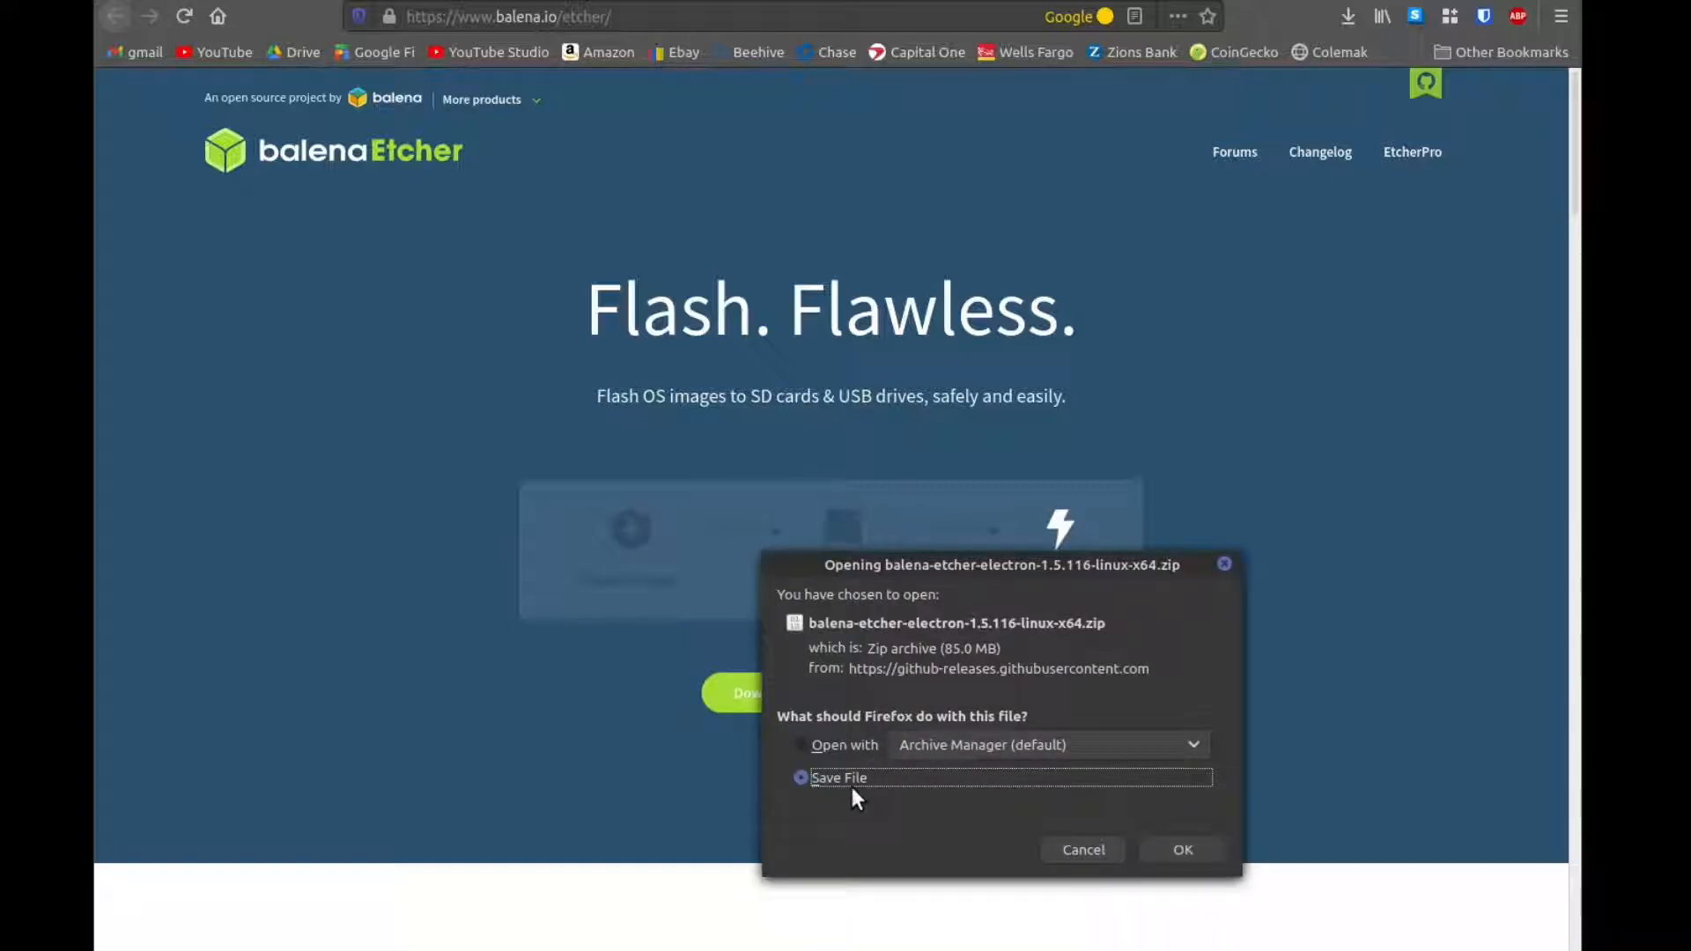
{"action": "left_click", "coordinate": [1182, 849]}
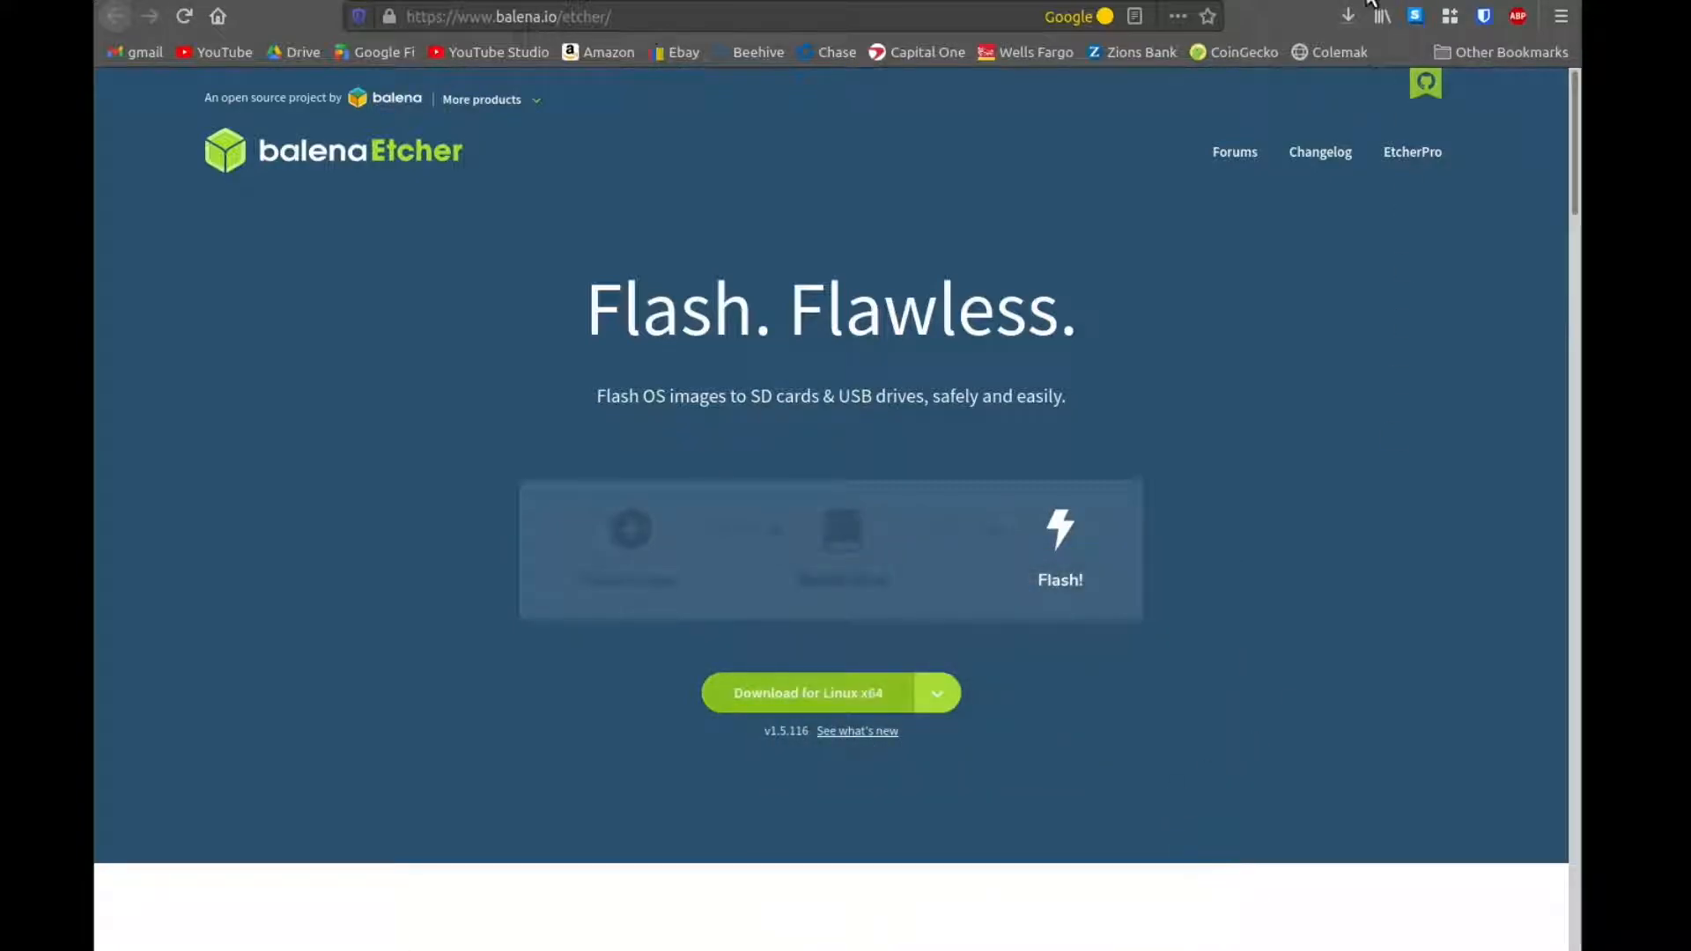
{"action": "left_click", "coordinate": [1348, 15]}
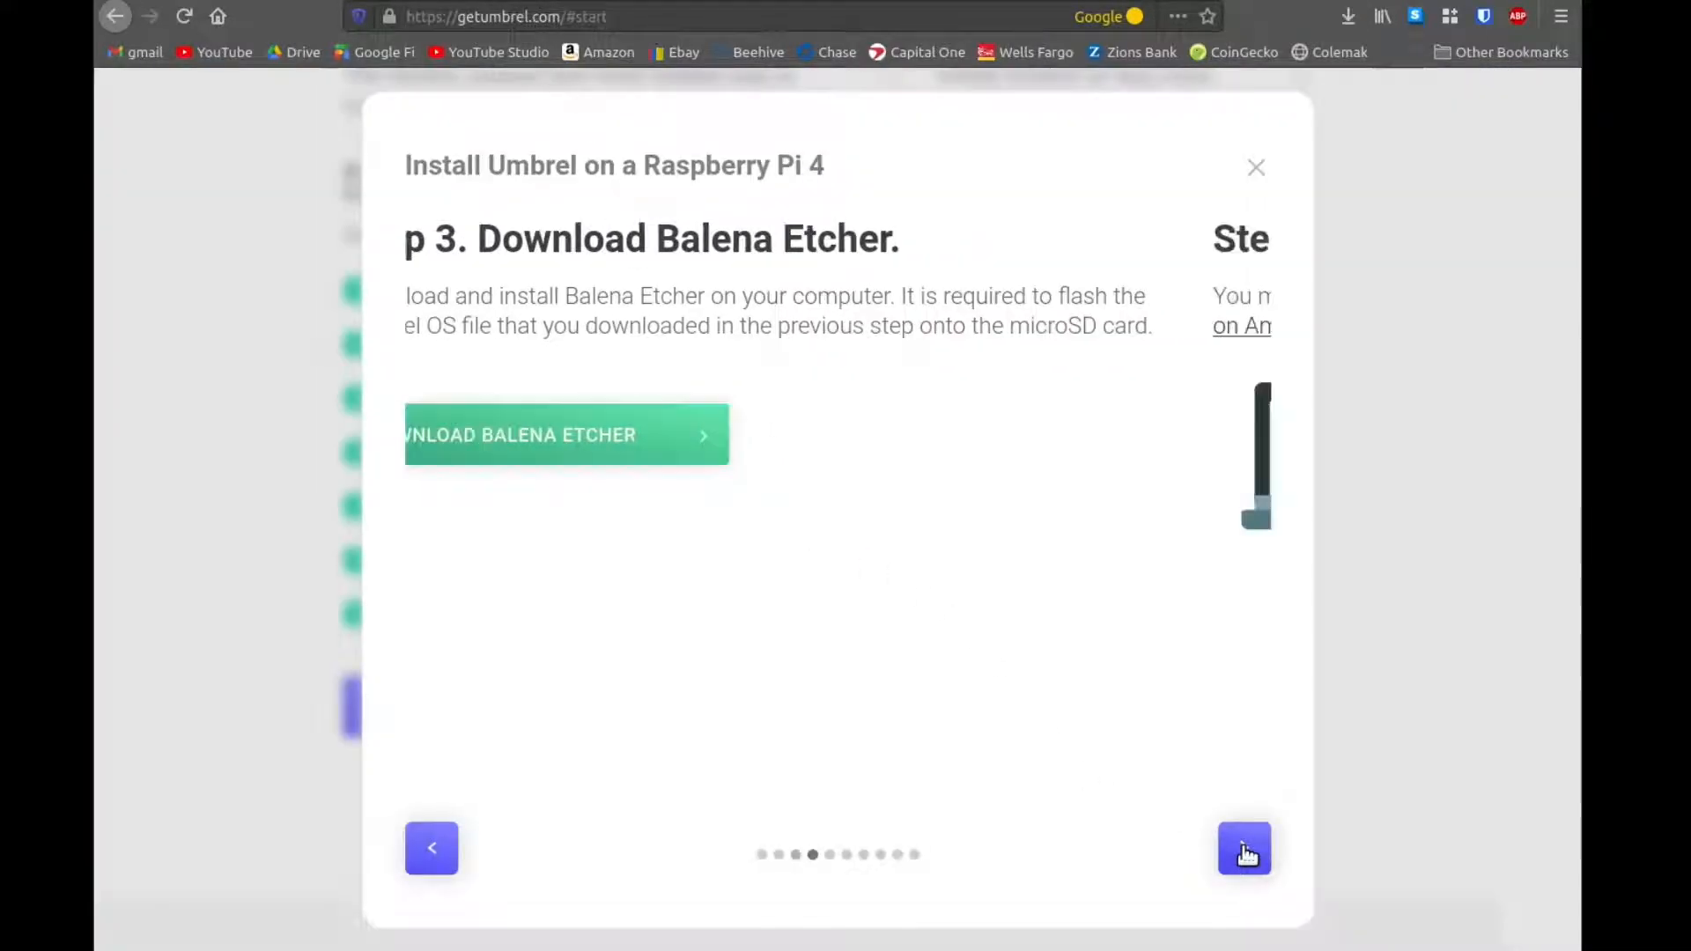
Step: Advance the install guide to Step 4 about plugging the microSD card into the computer
{"action": "left_click", "coordinate": [1244, 848]}
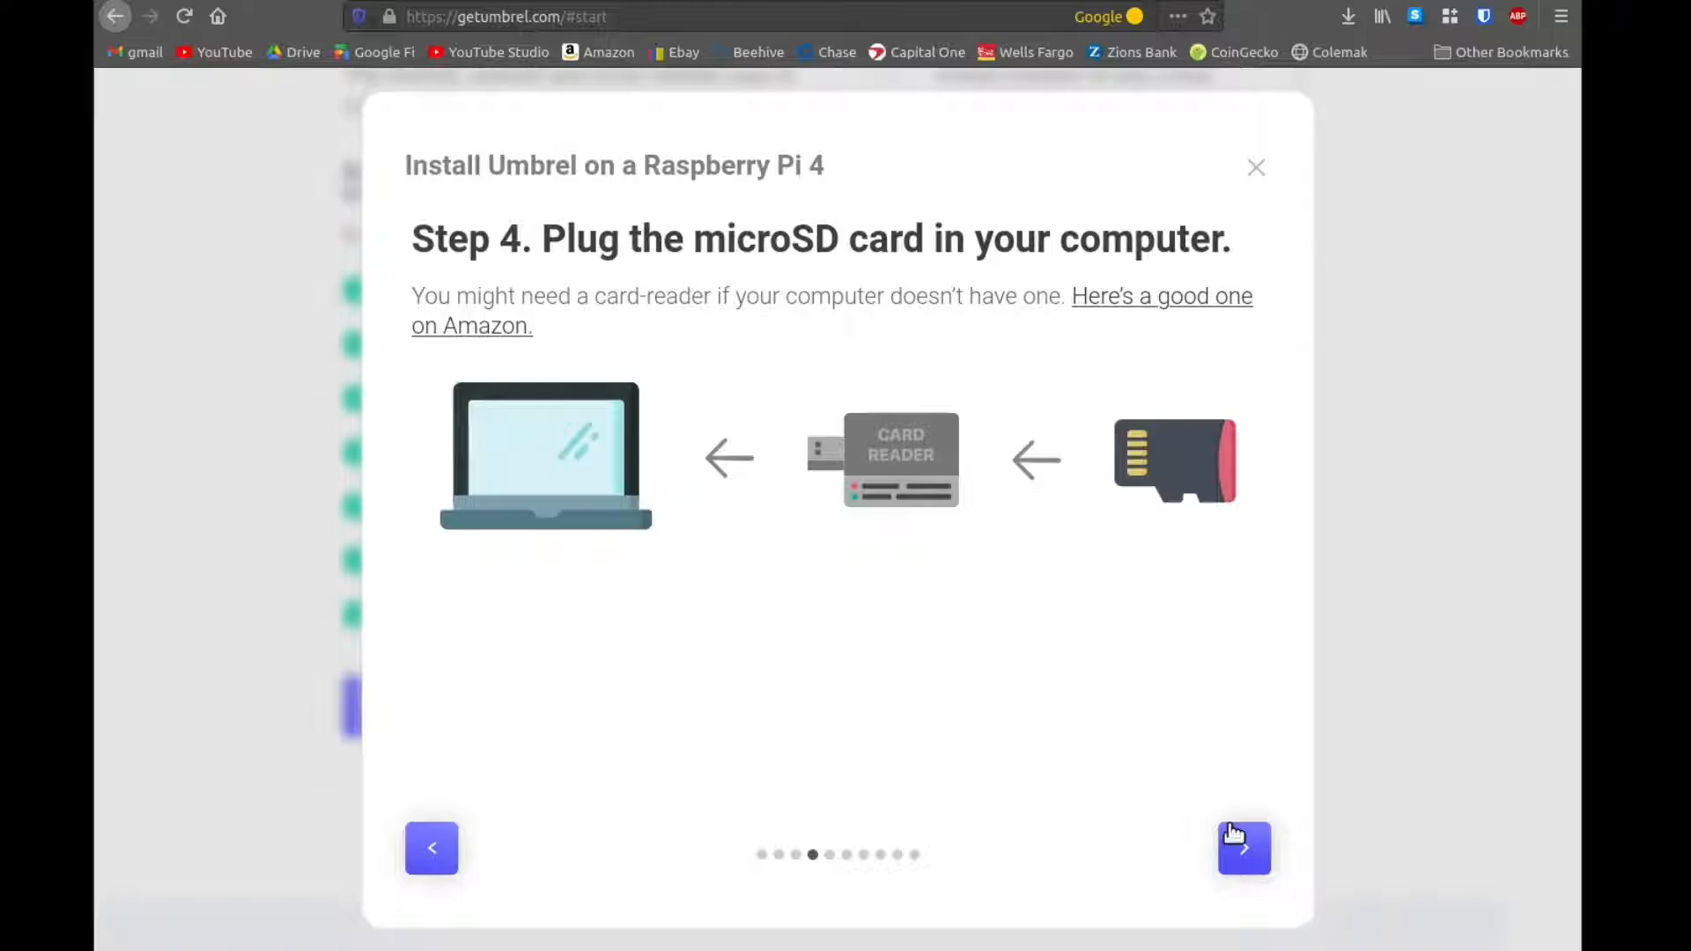
{"action": "mouse_move", "coordinate": [574, 511]}
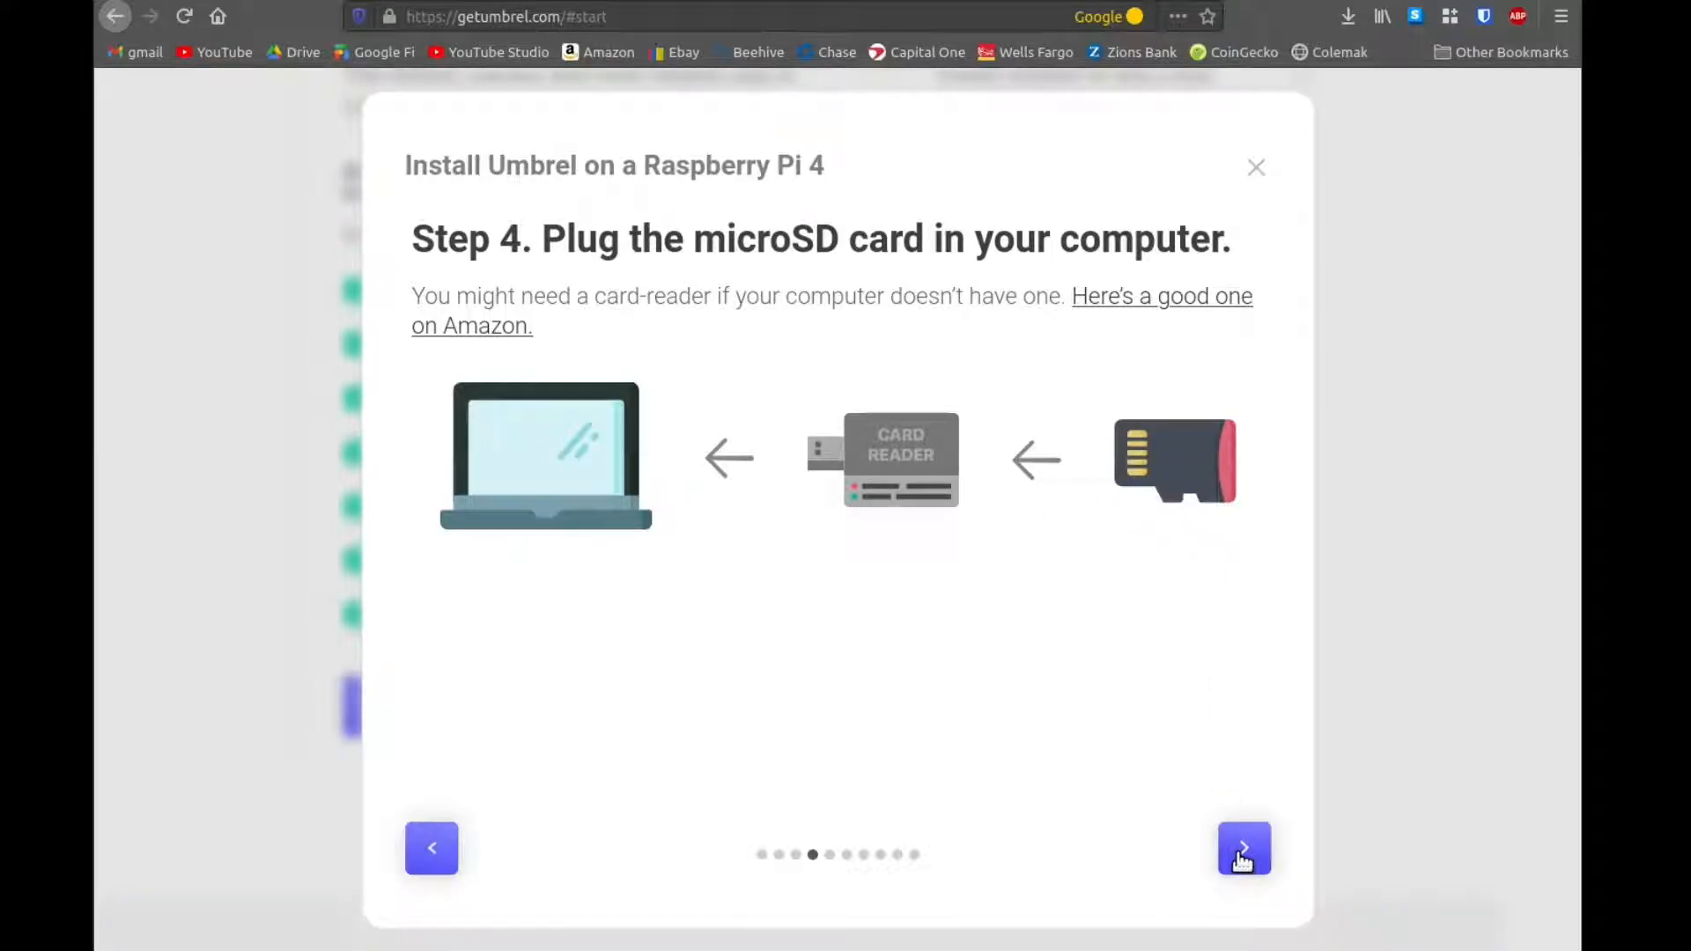
{"action": "left_click", "coordinate": [1242, 847]}
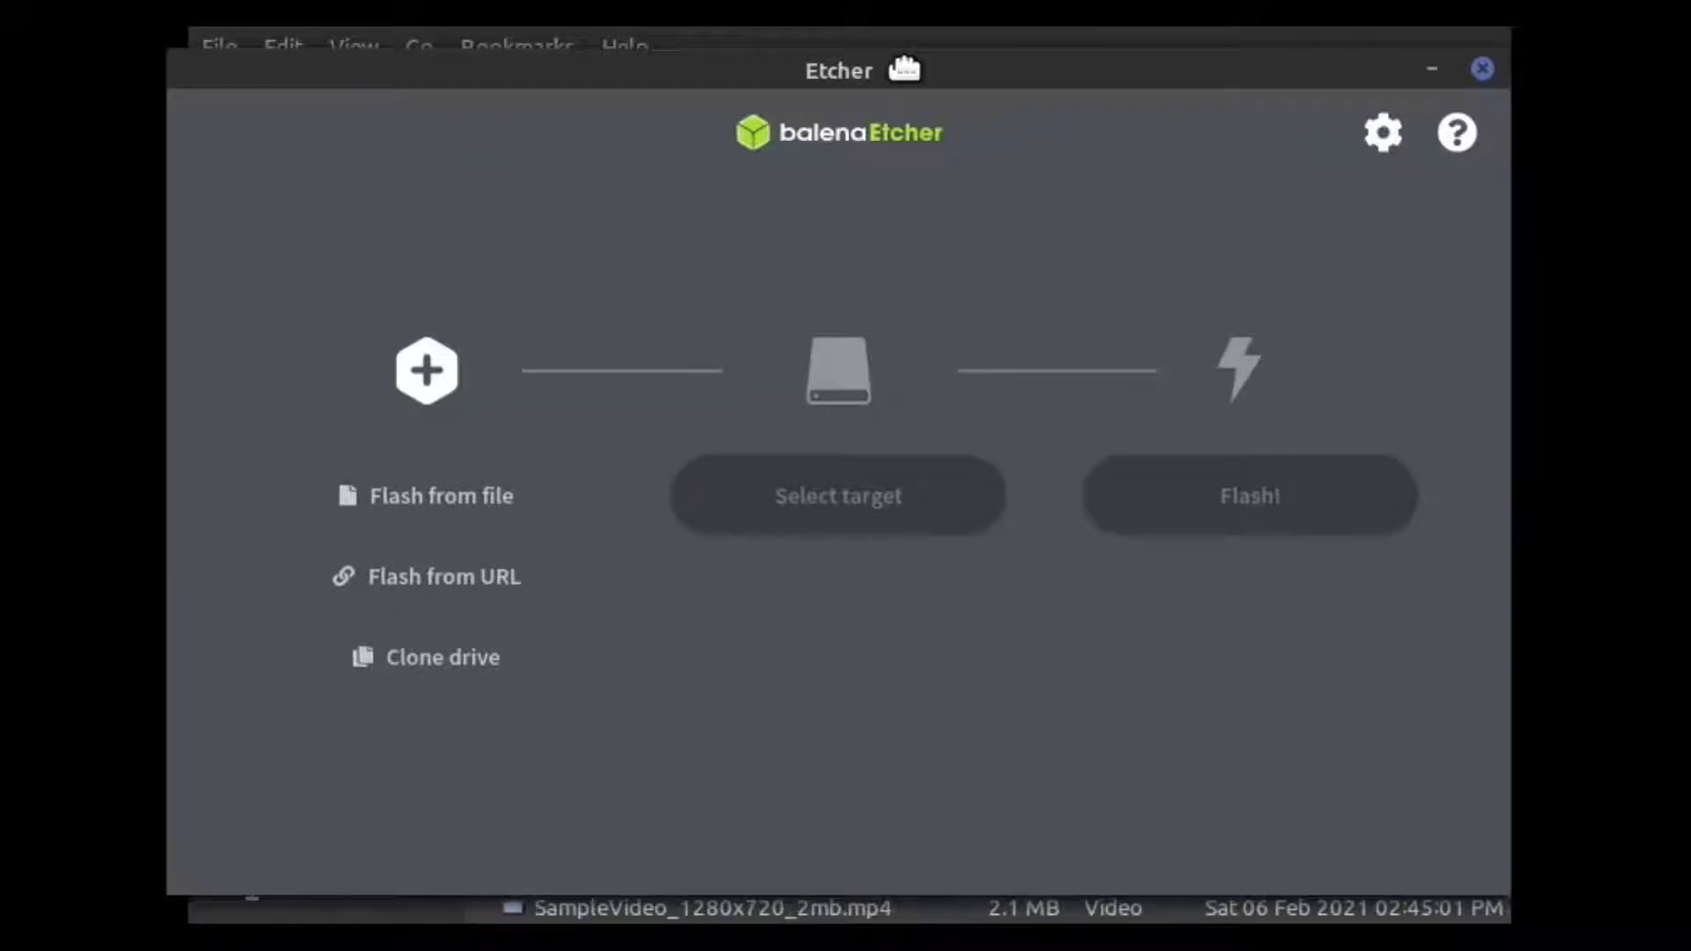
{"action": "mouse_move", "coordinate": [425, 495]}
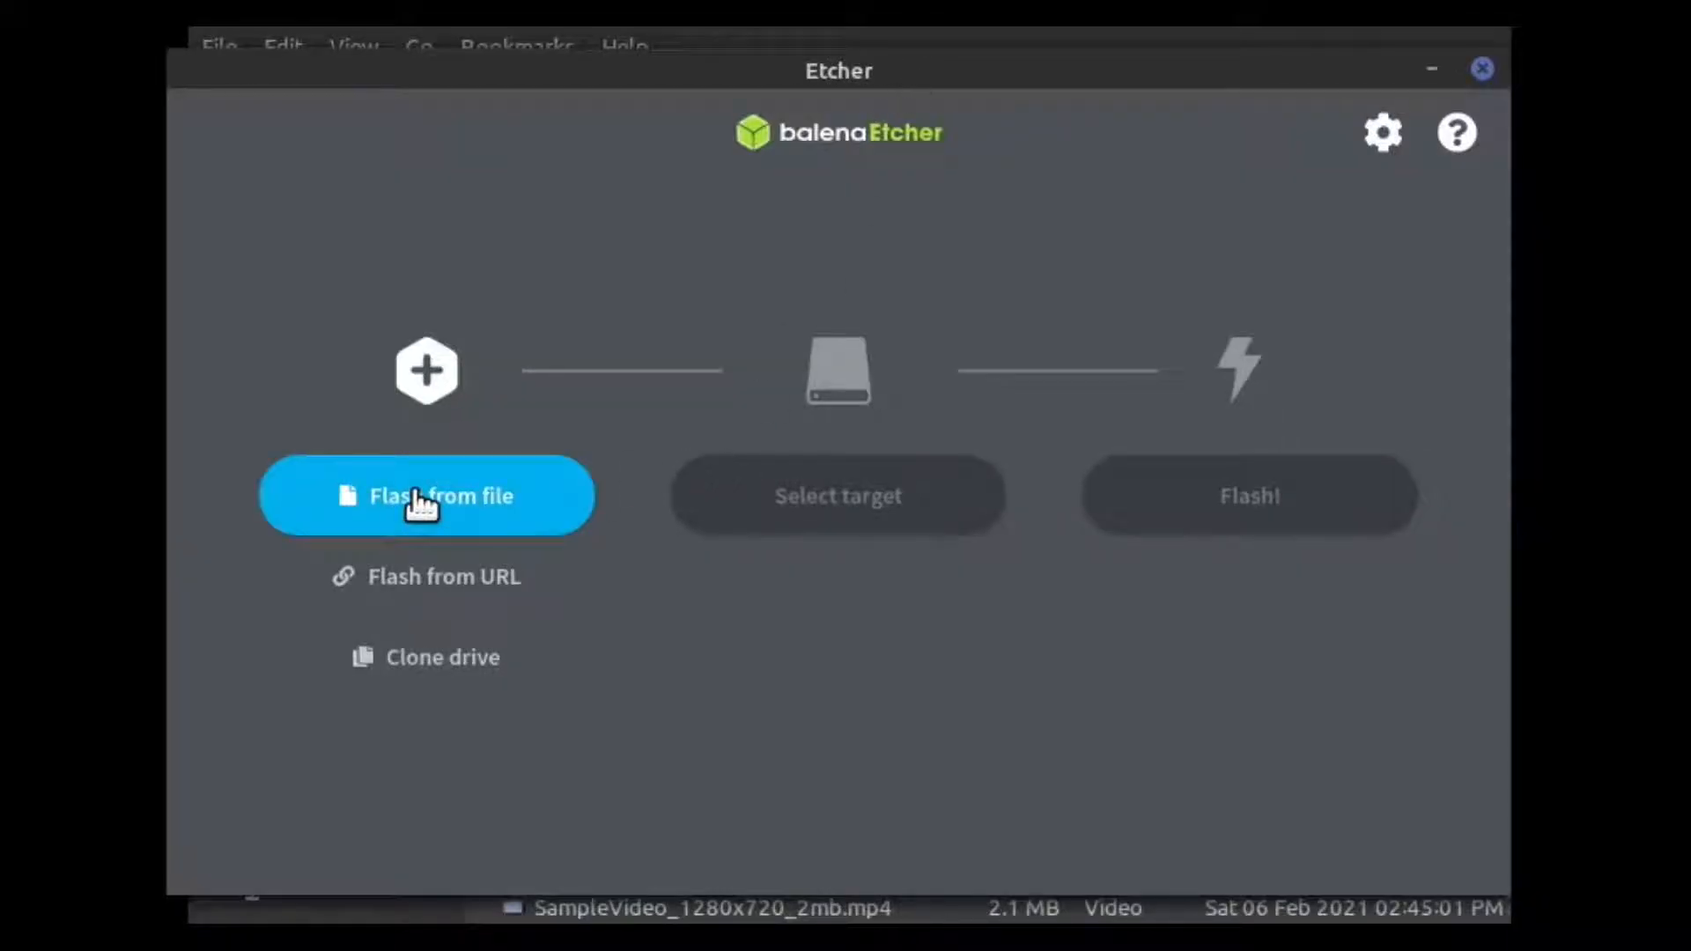
Step: Select umbrel-os-v0.3.2.img from Downloads and set the 15.8 GB Transcend SD card as flash target
{"action": "left_click", "coordinate": [425, 495]}
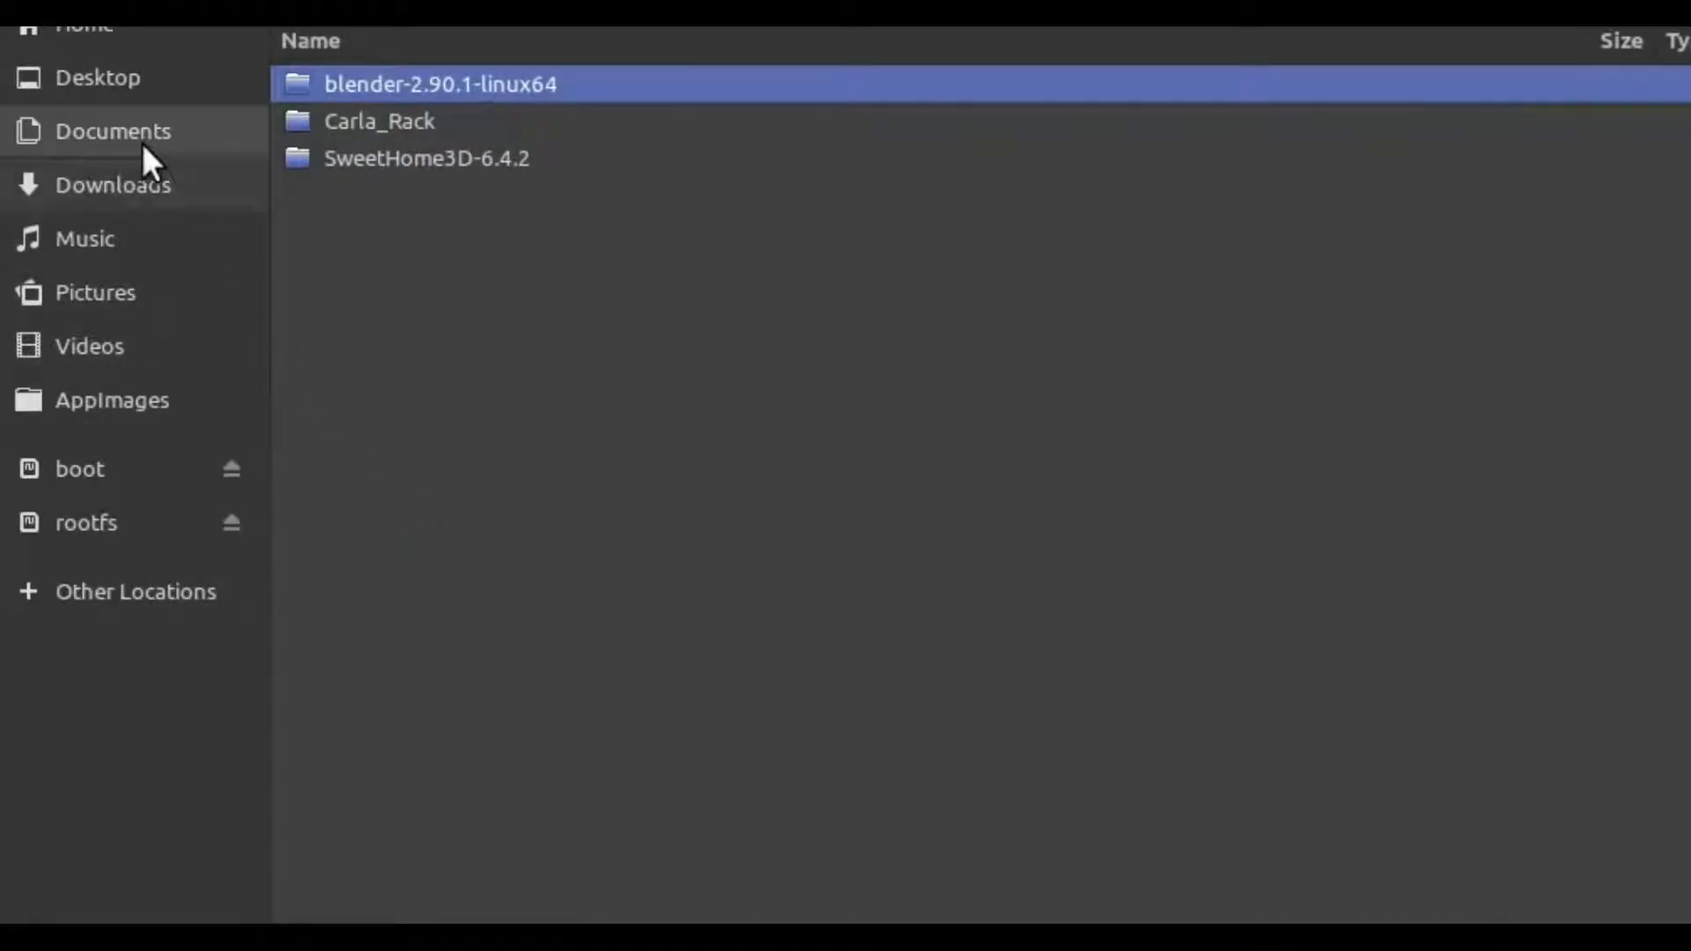
{"action": "left_click", "coordinate": [113, 185]}
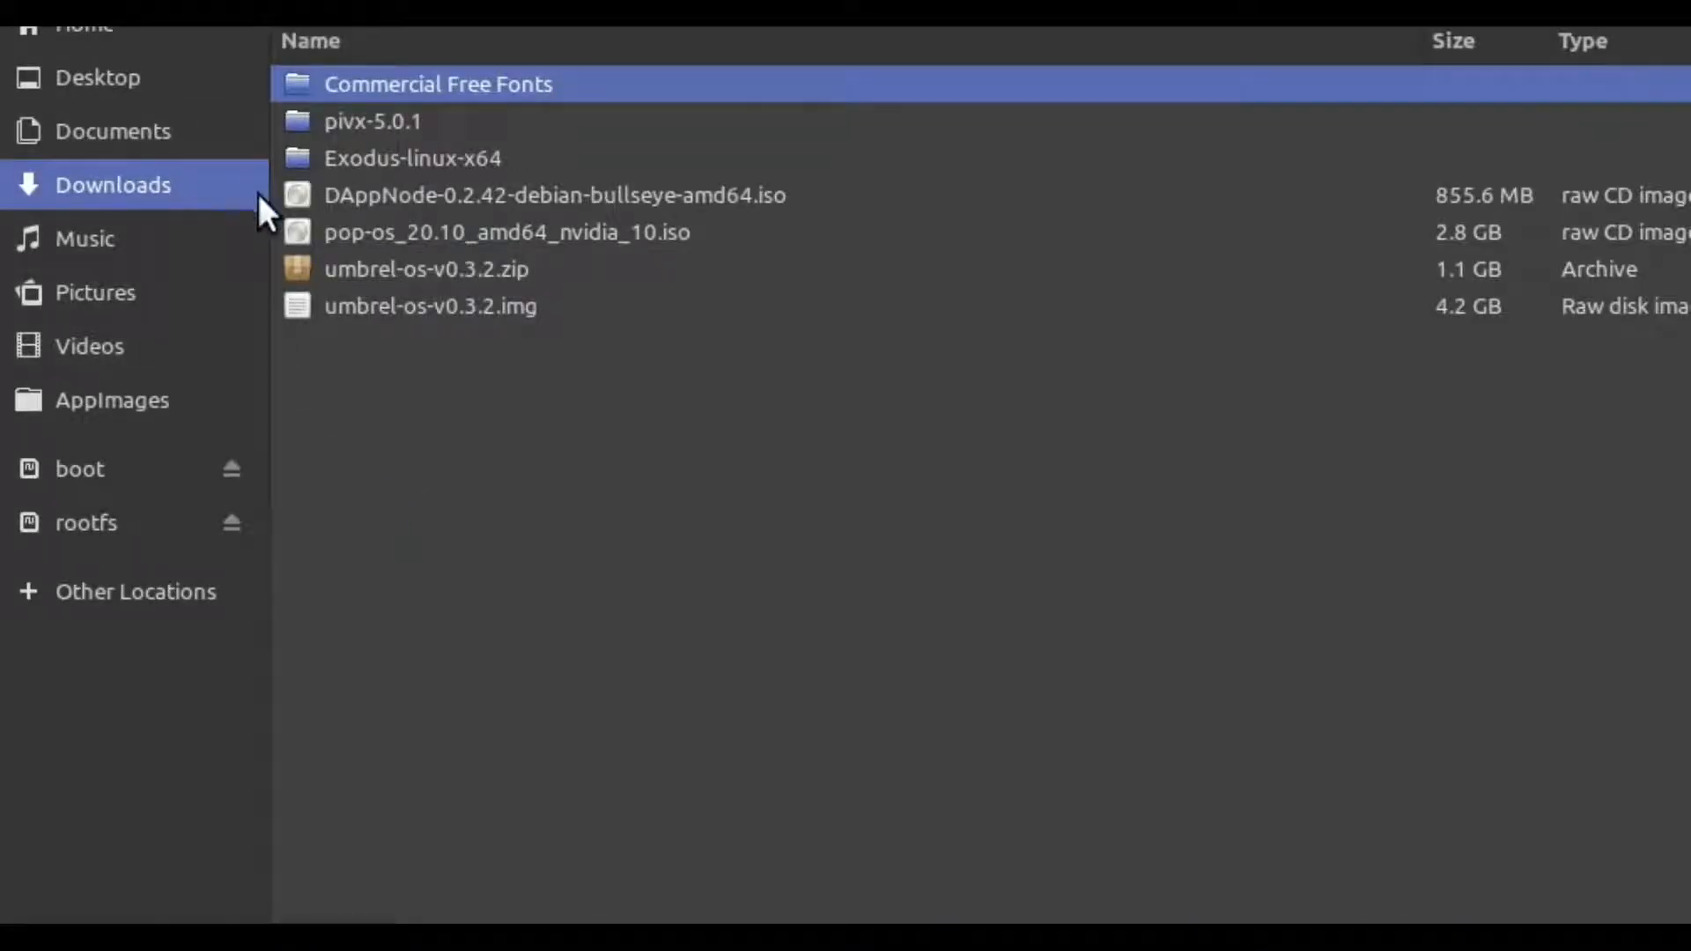
{"action": "left_click", "coordinate": [430, 307]}
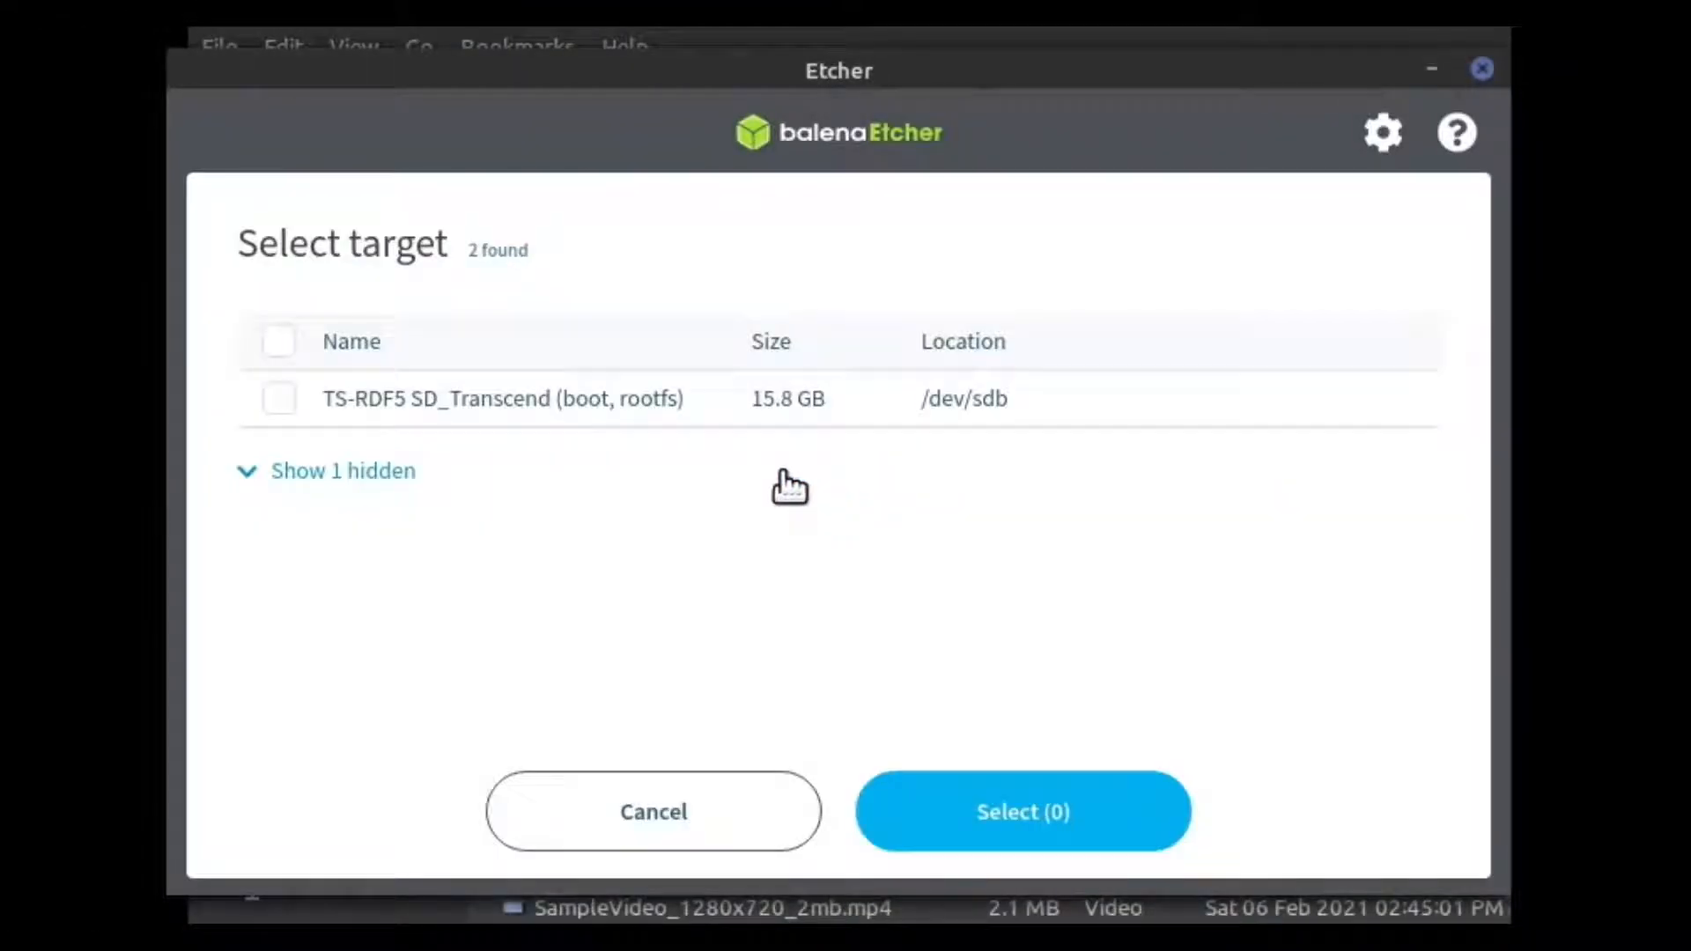
{"action": "left_click", "coordinate": [278, 398]}
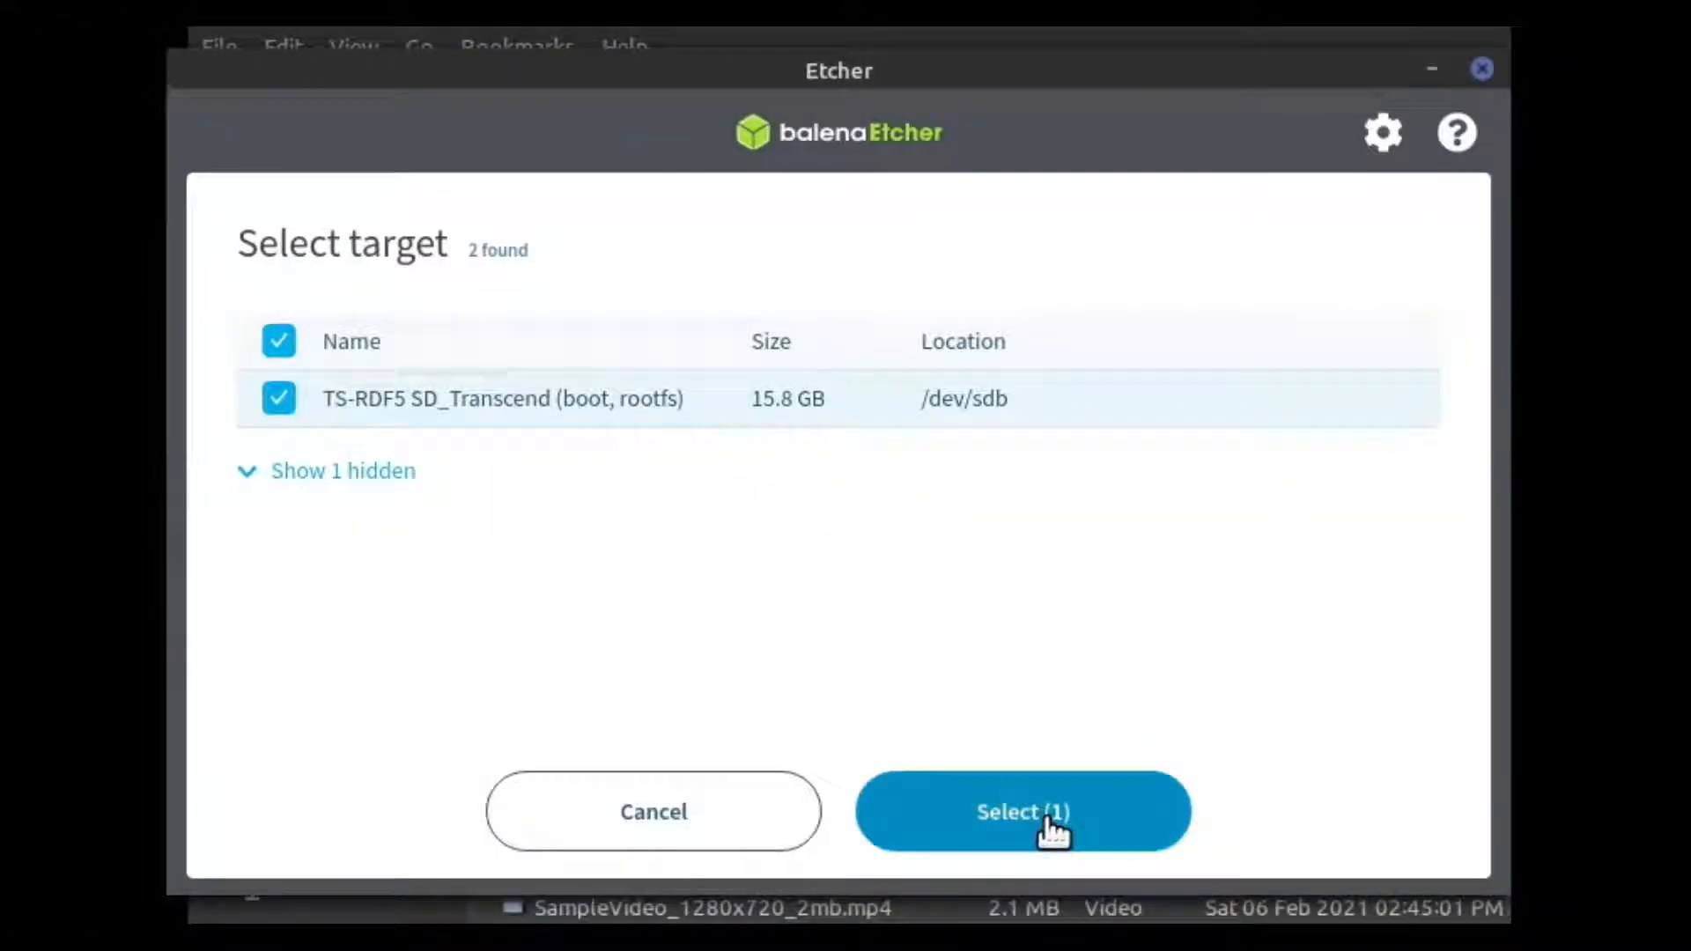
{"action": "left_click", "coordinate": [1022, 811]}
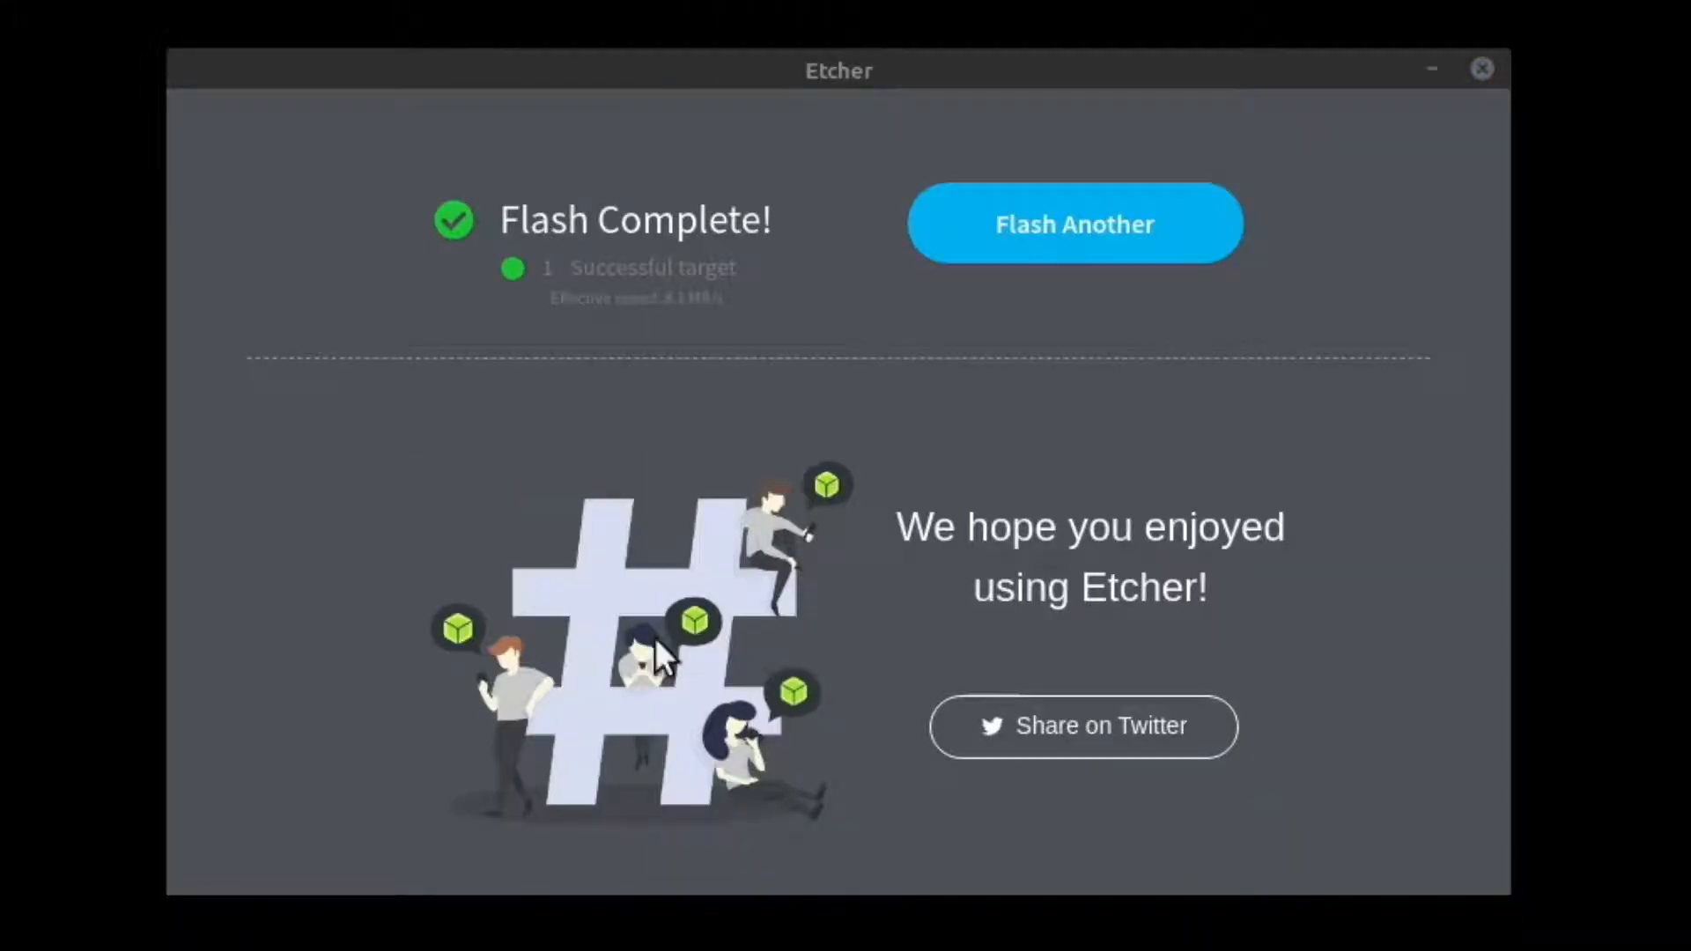
{"action": "mouse_move", "coordinate": [1174, 88]}
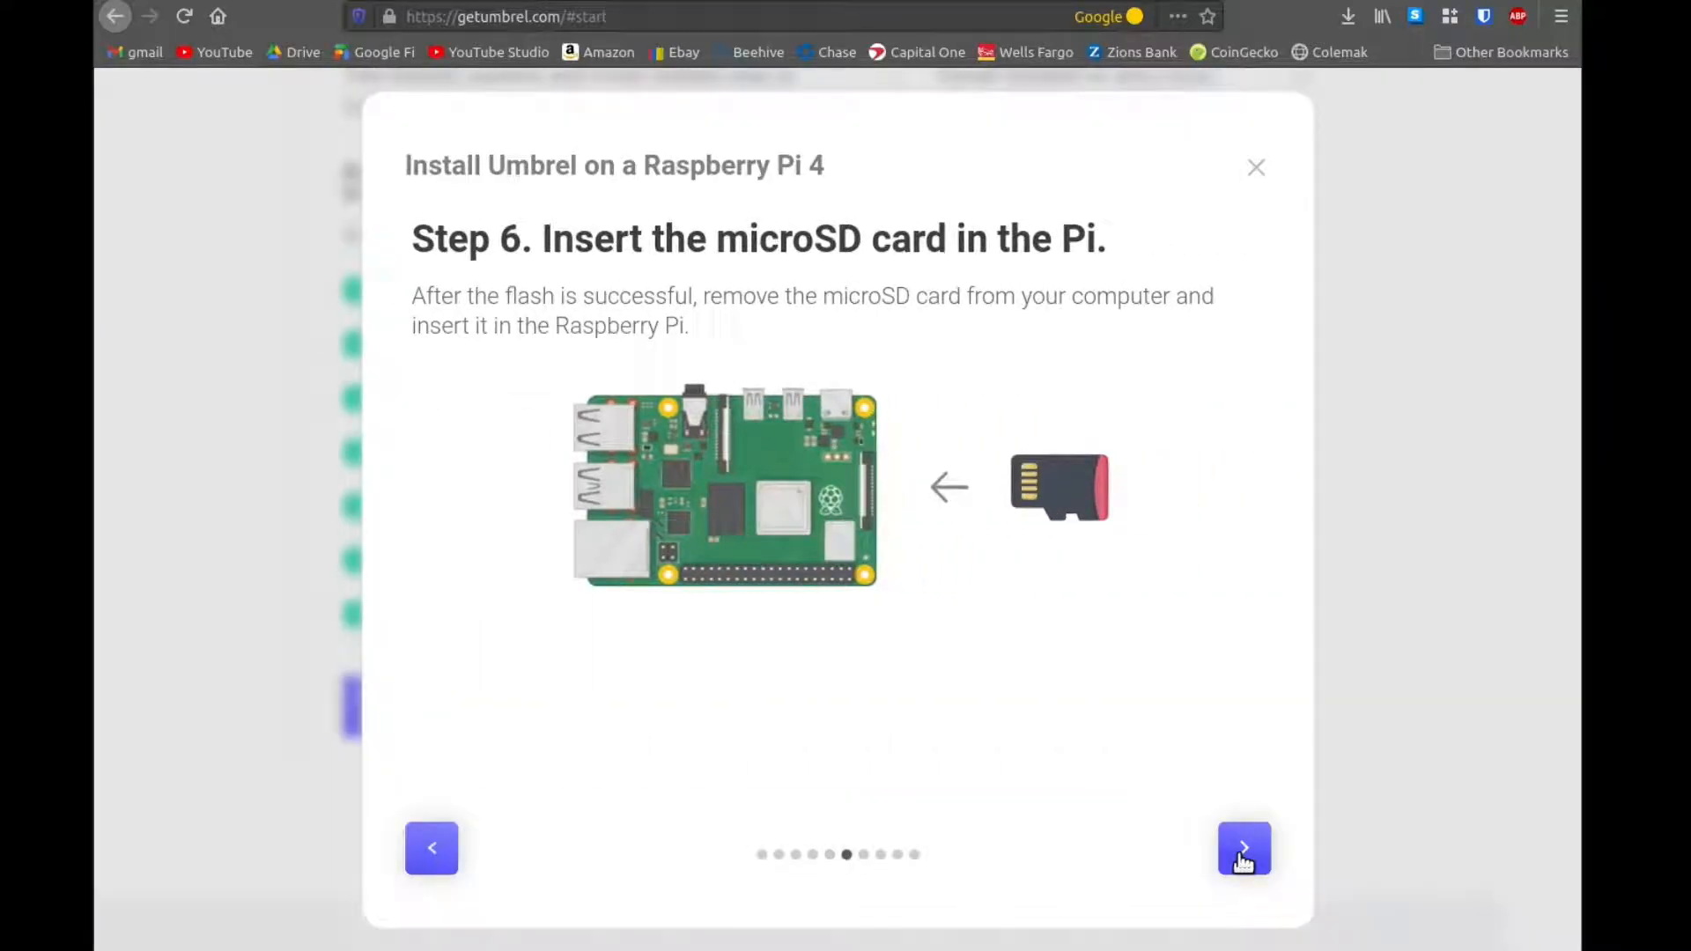
Step: Advance the guide through connecting the SSD, the router and powering up to the final Step 10
{"action": "left_click", "coordinate": [1244, 849]}
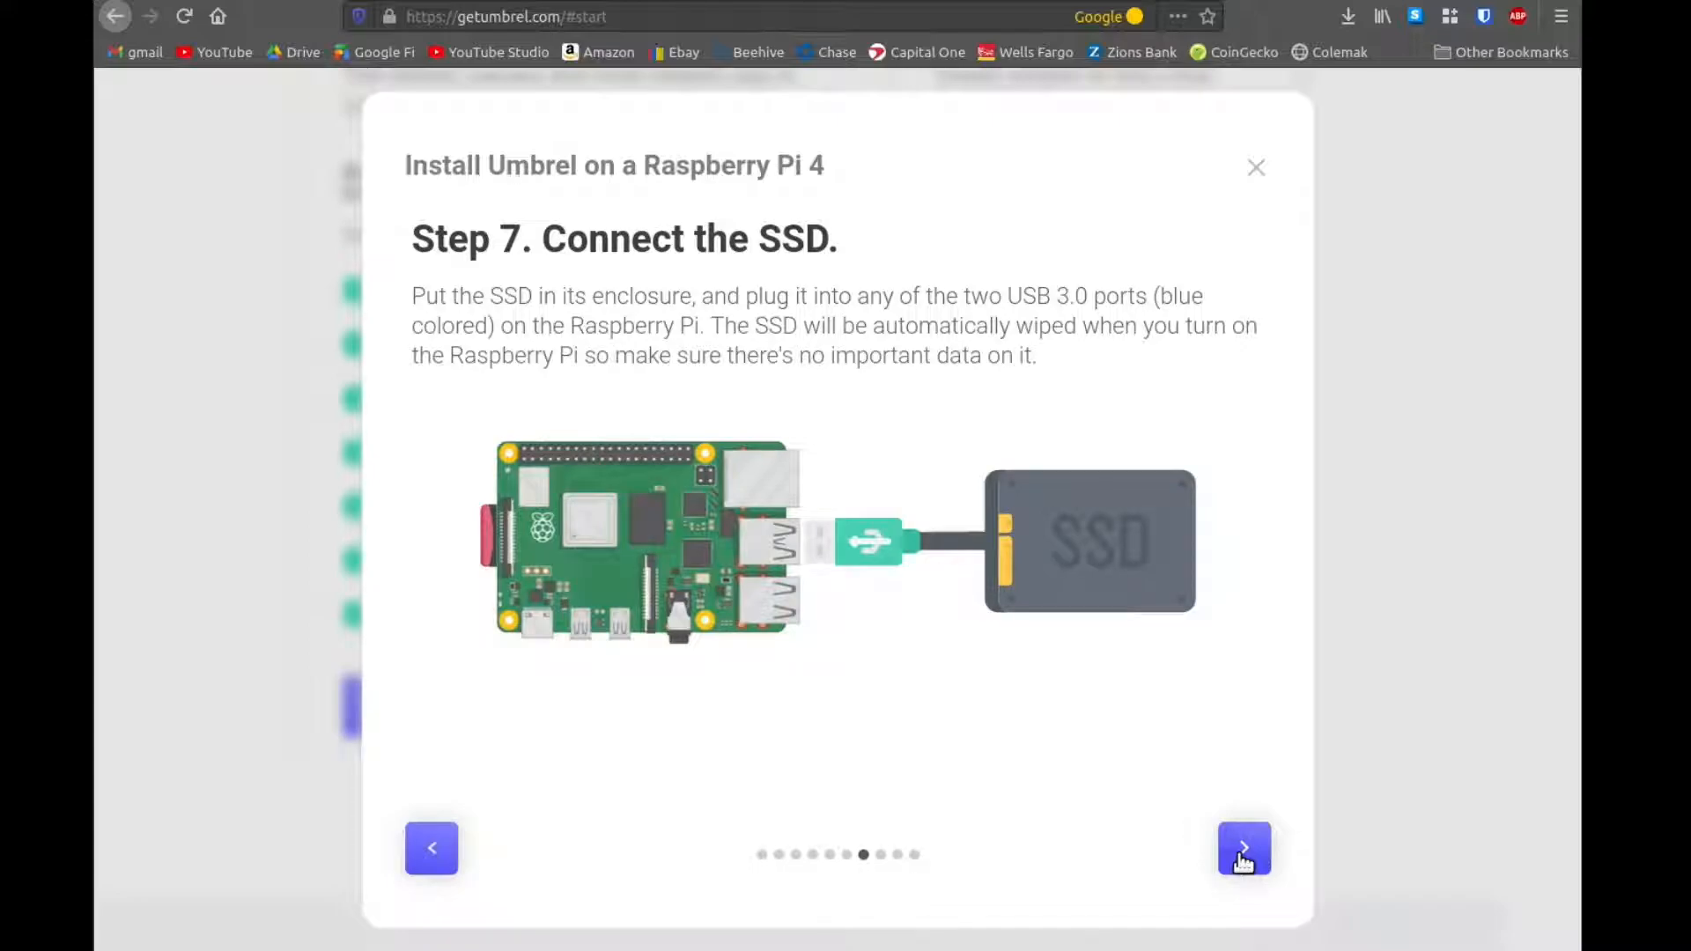
{"action": "left_click", "coordinate": [1243, 849]}
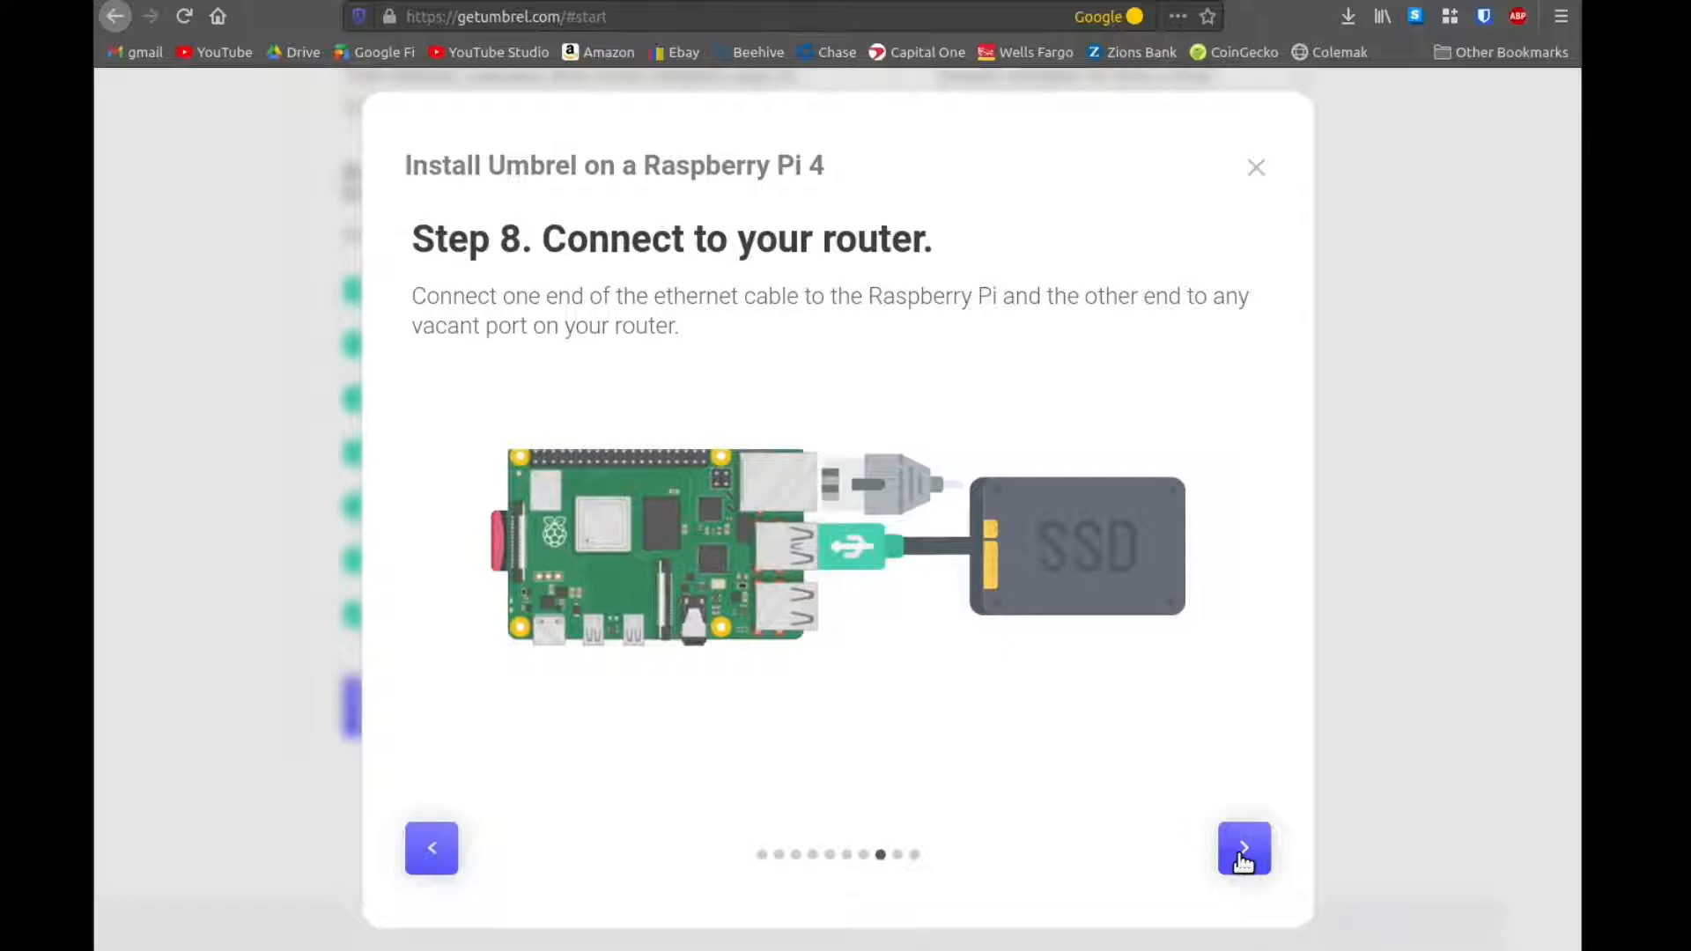
{"action": "left_click", "coordinate": [1244, 848]}
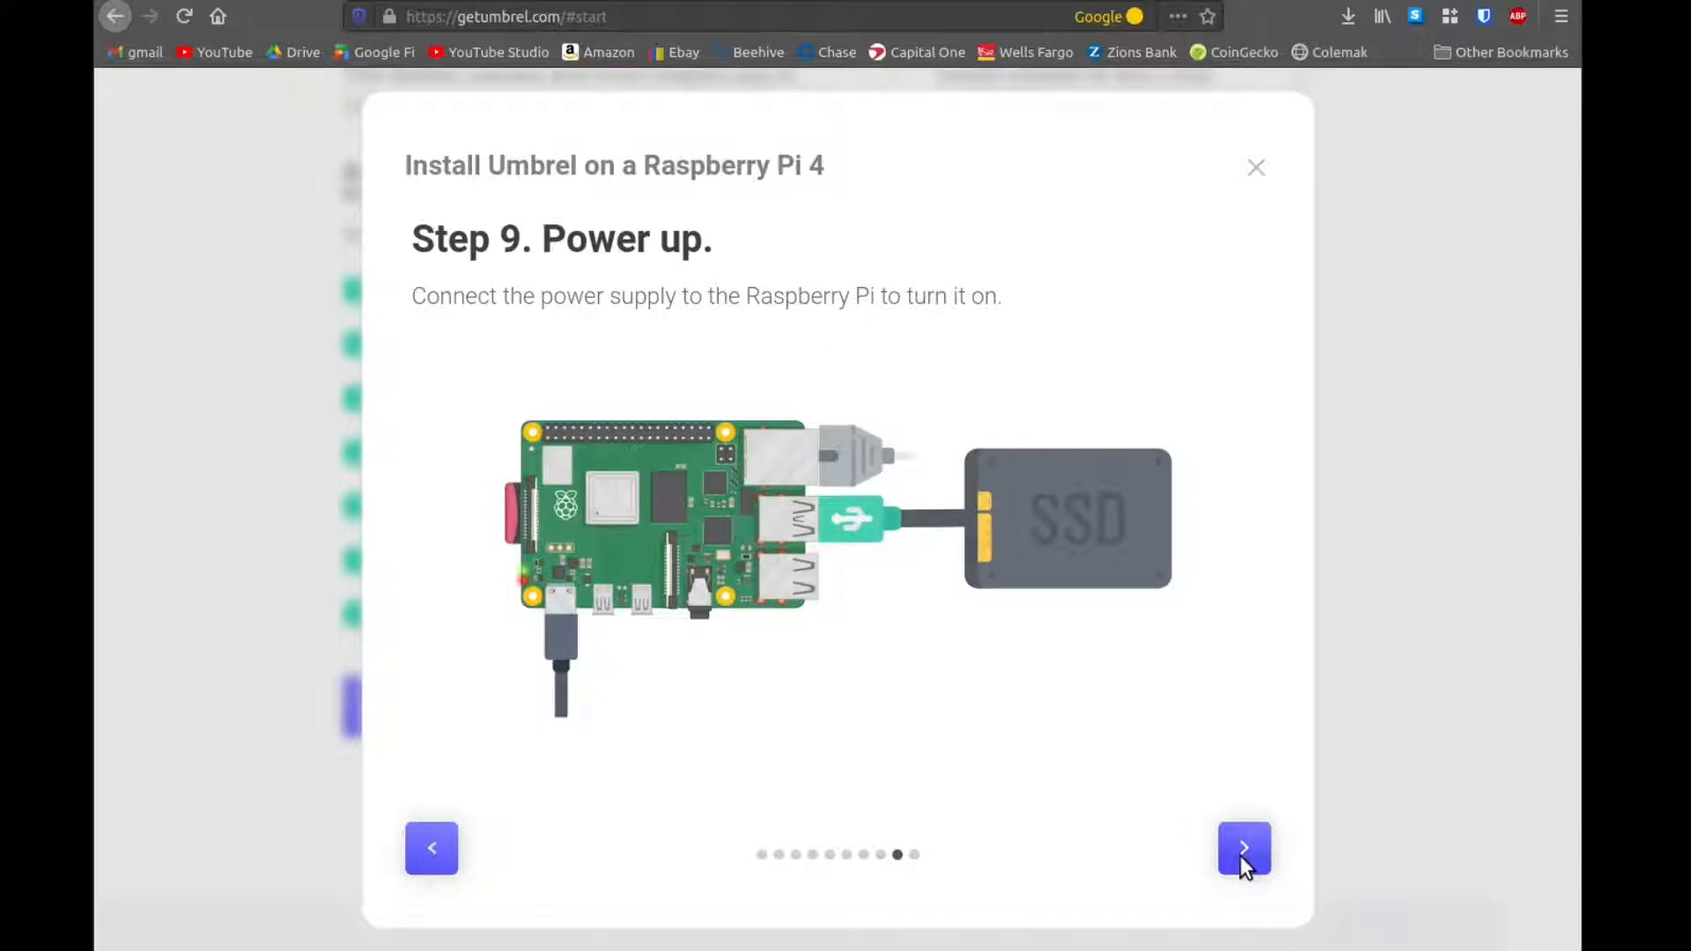
{"action": "left_click", "coordinate": [1243, 849]}
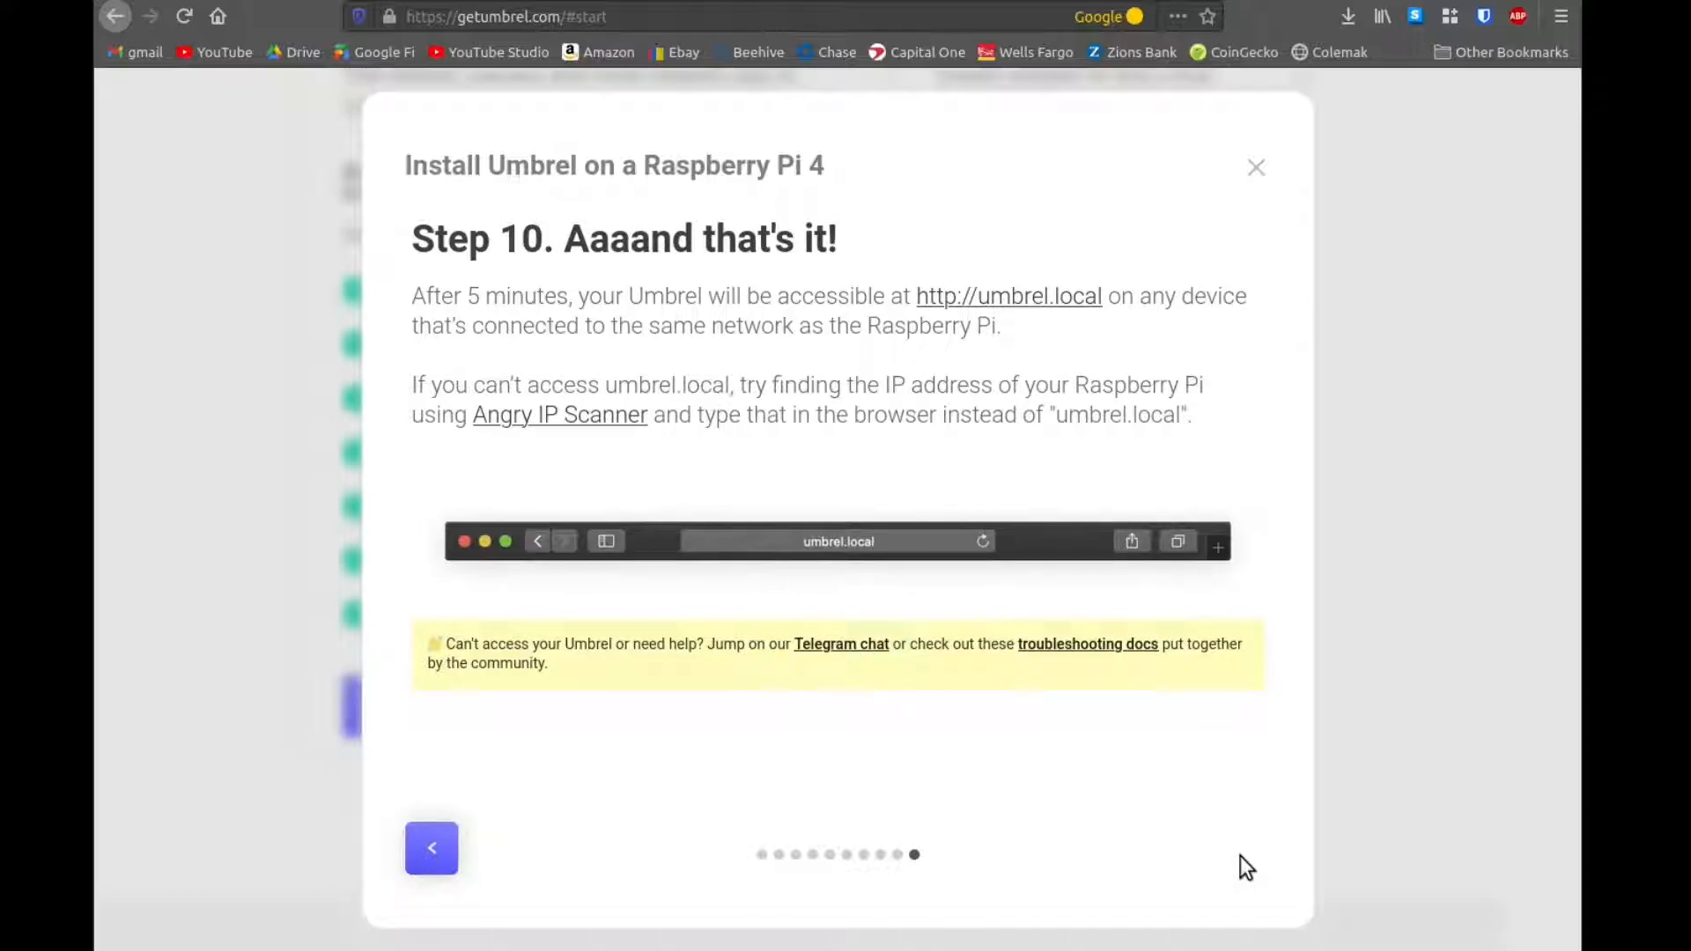
{"action": "mouse_move", "coordinate": [838, 560]}
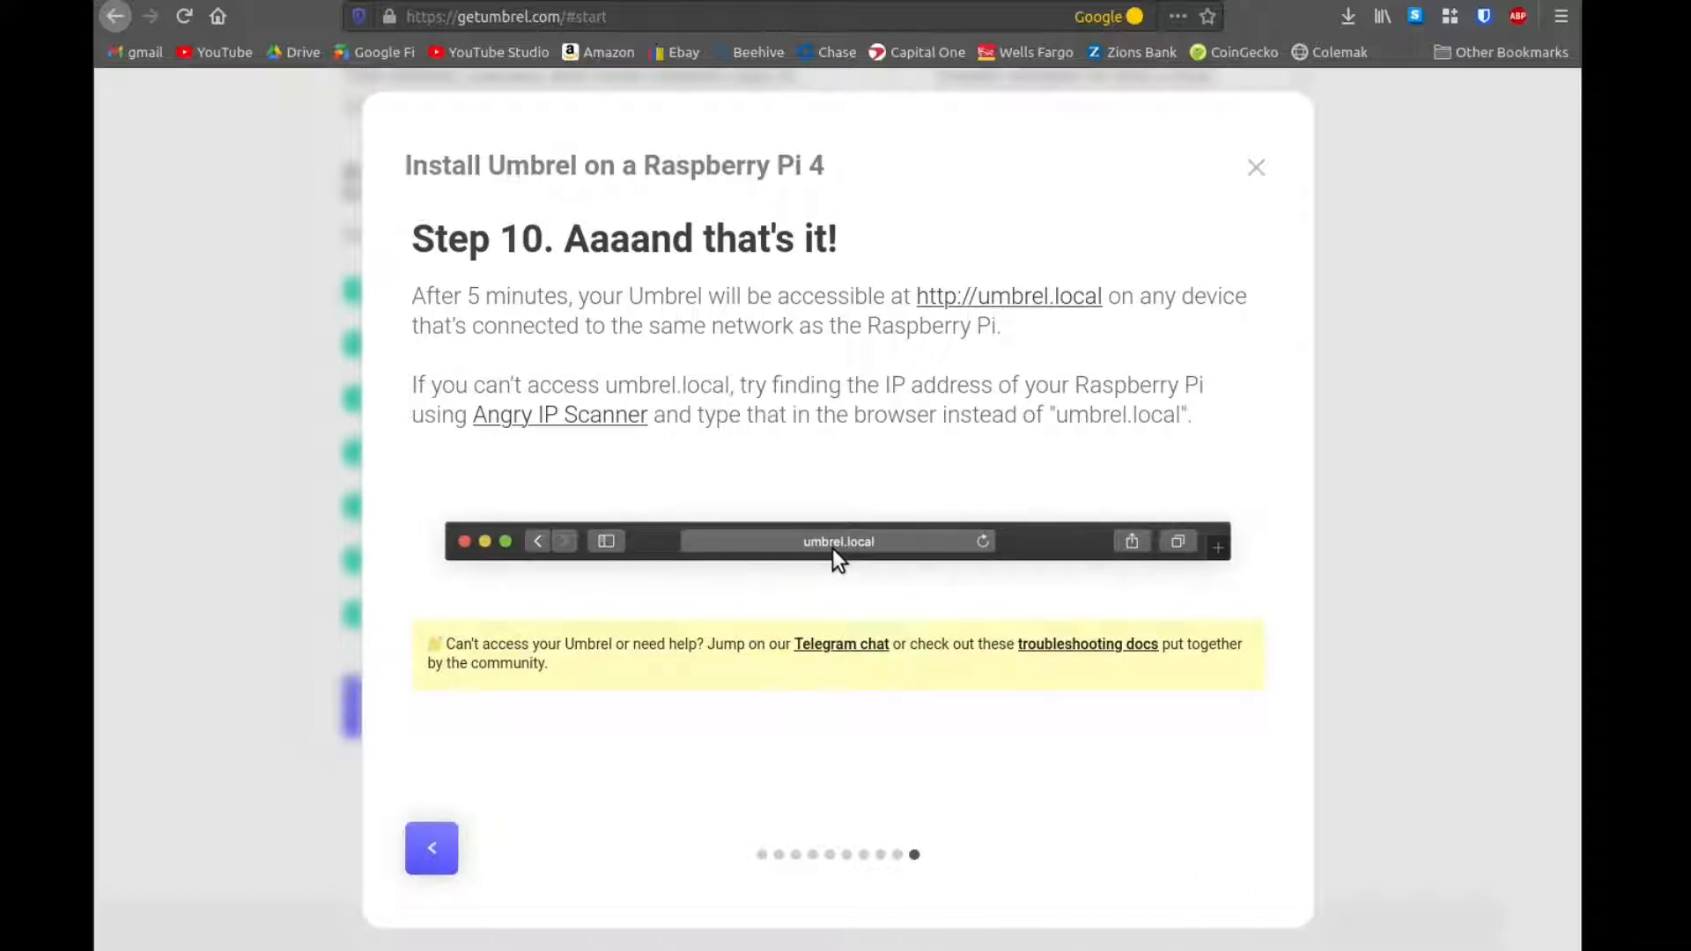
{"action": "mouse_move", "coordinate": [405, 836]}
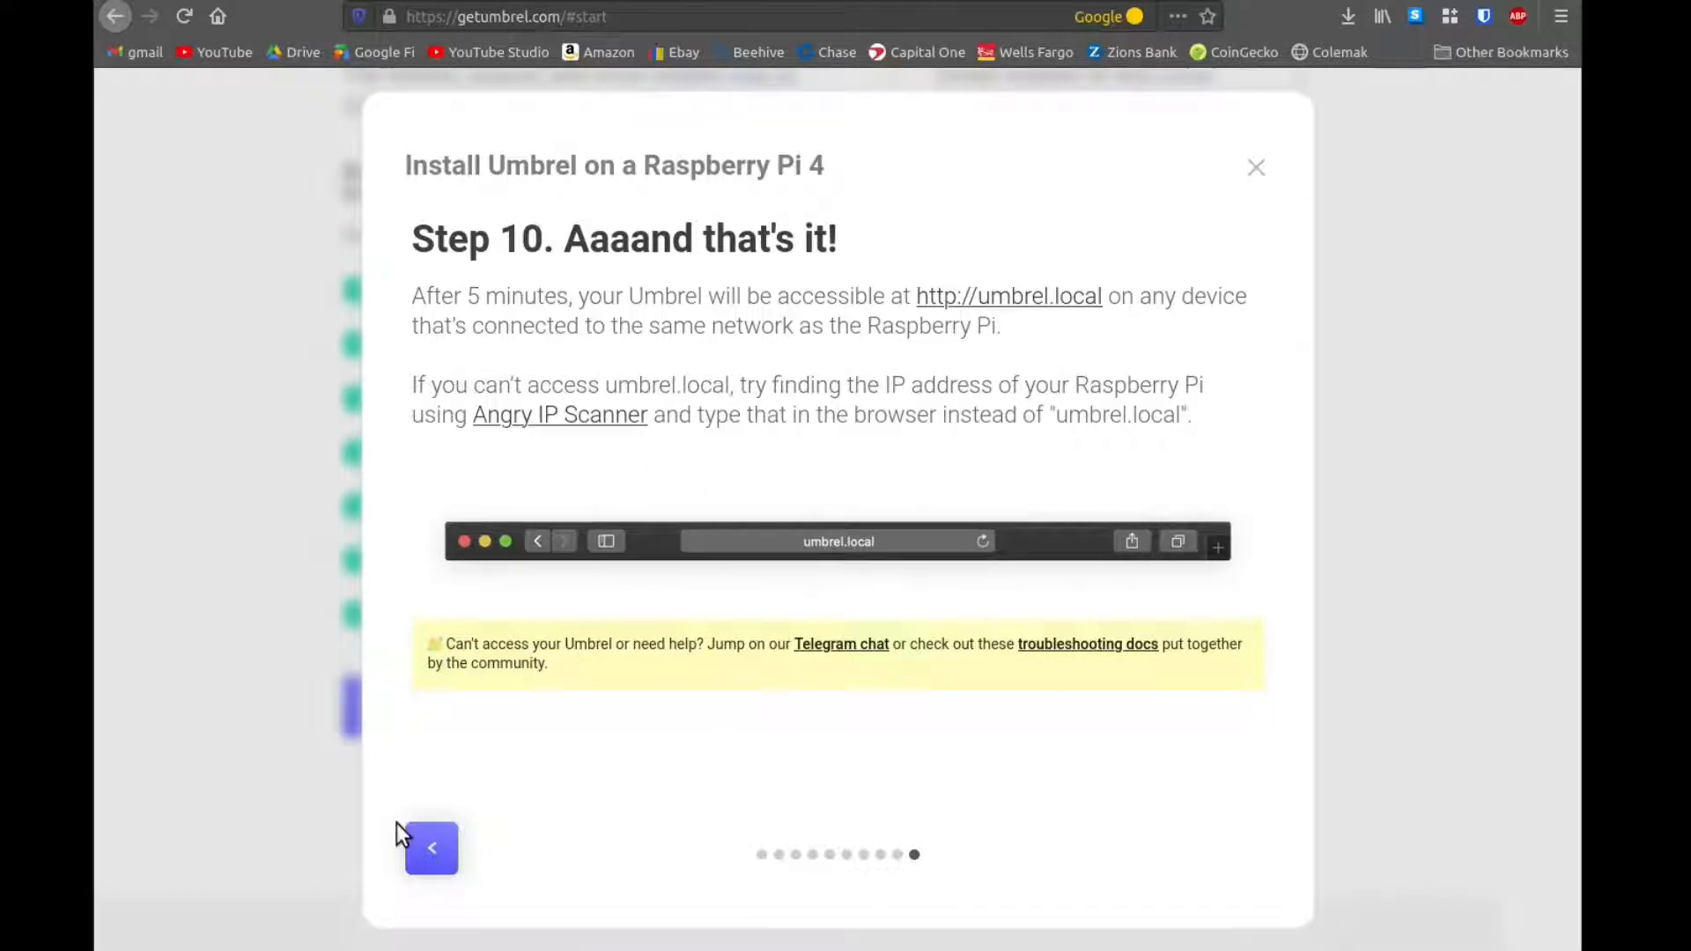
{"action": "mouse_move", "coordinate": [499, 592]}
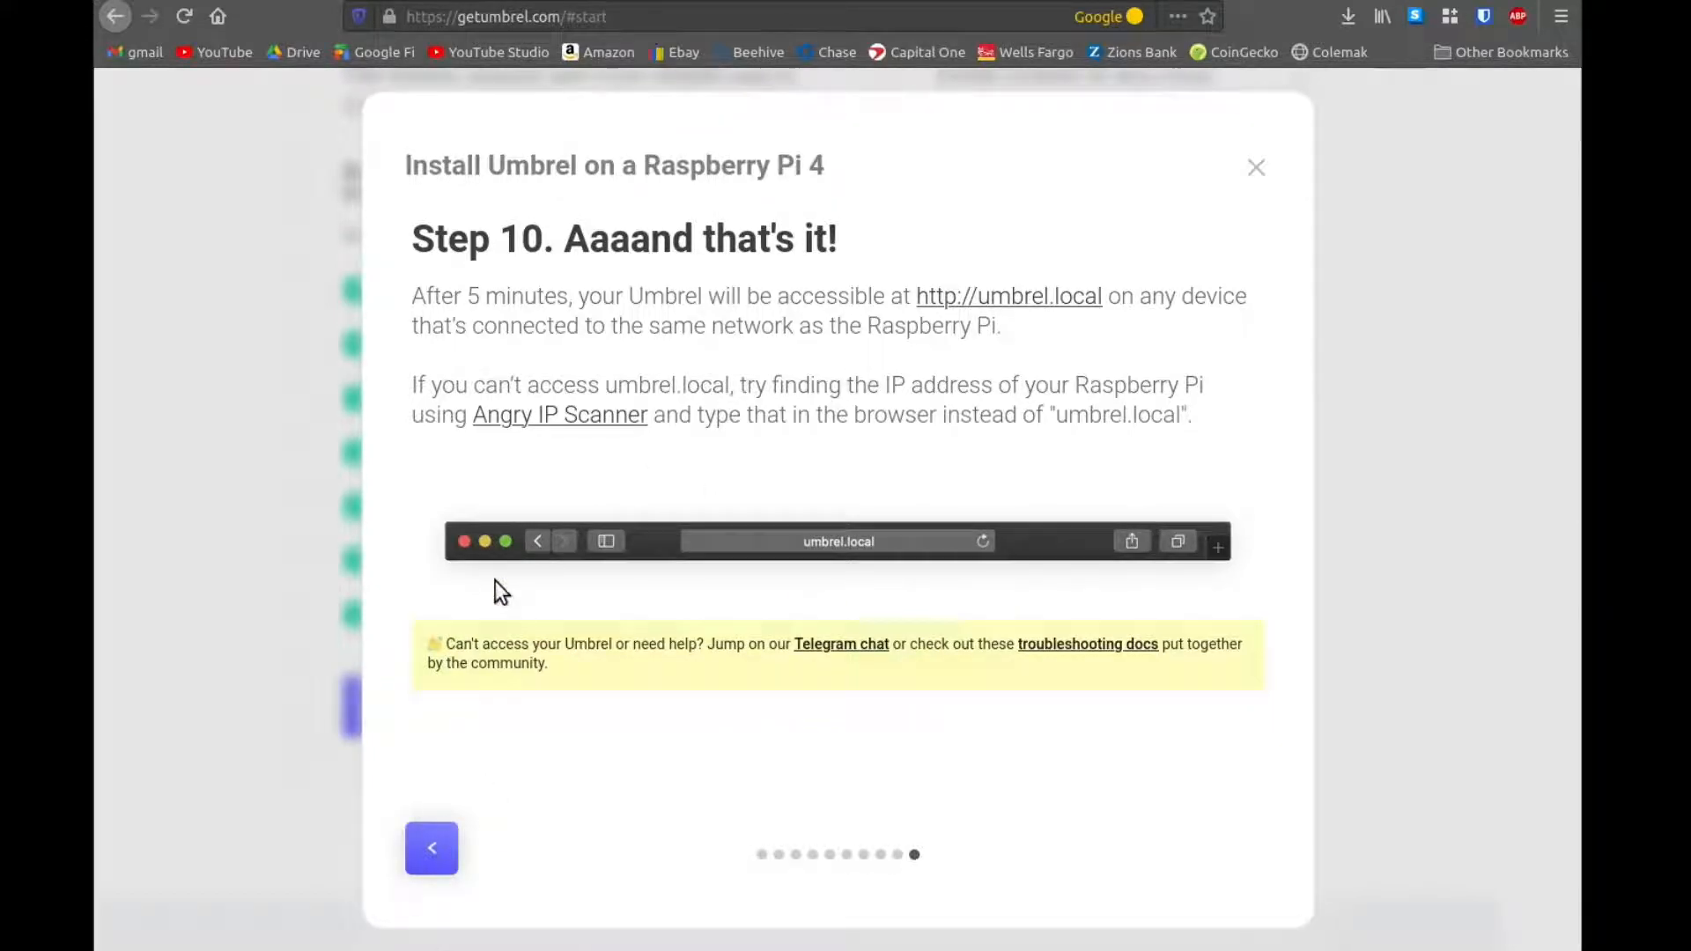
{"action": "mouse_move", "coordinate": [814, 555]}
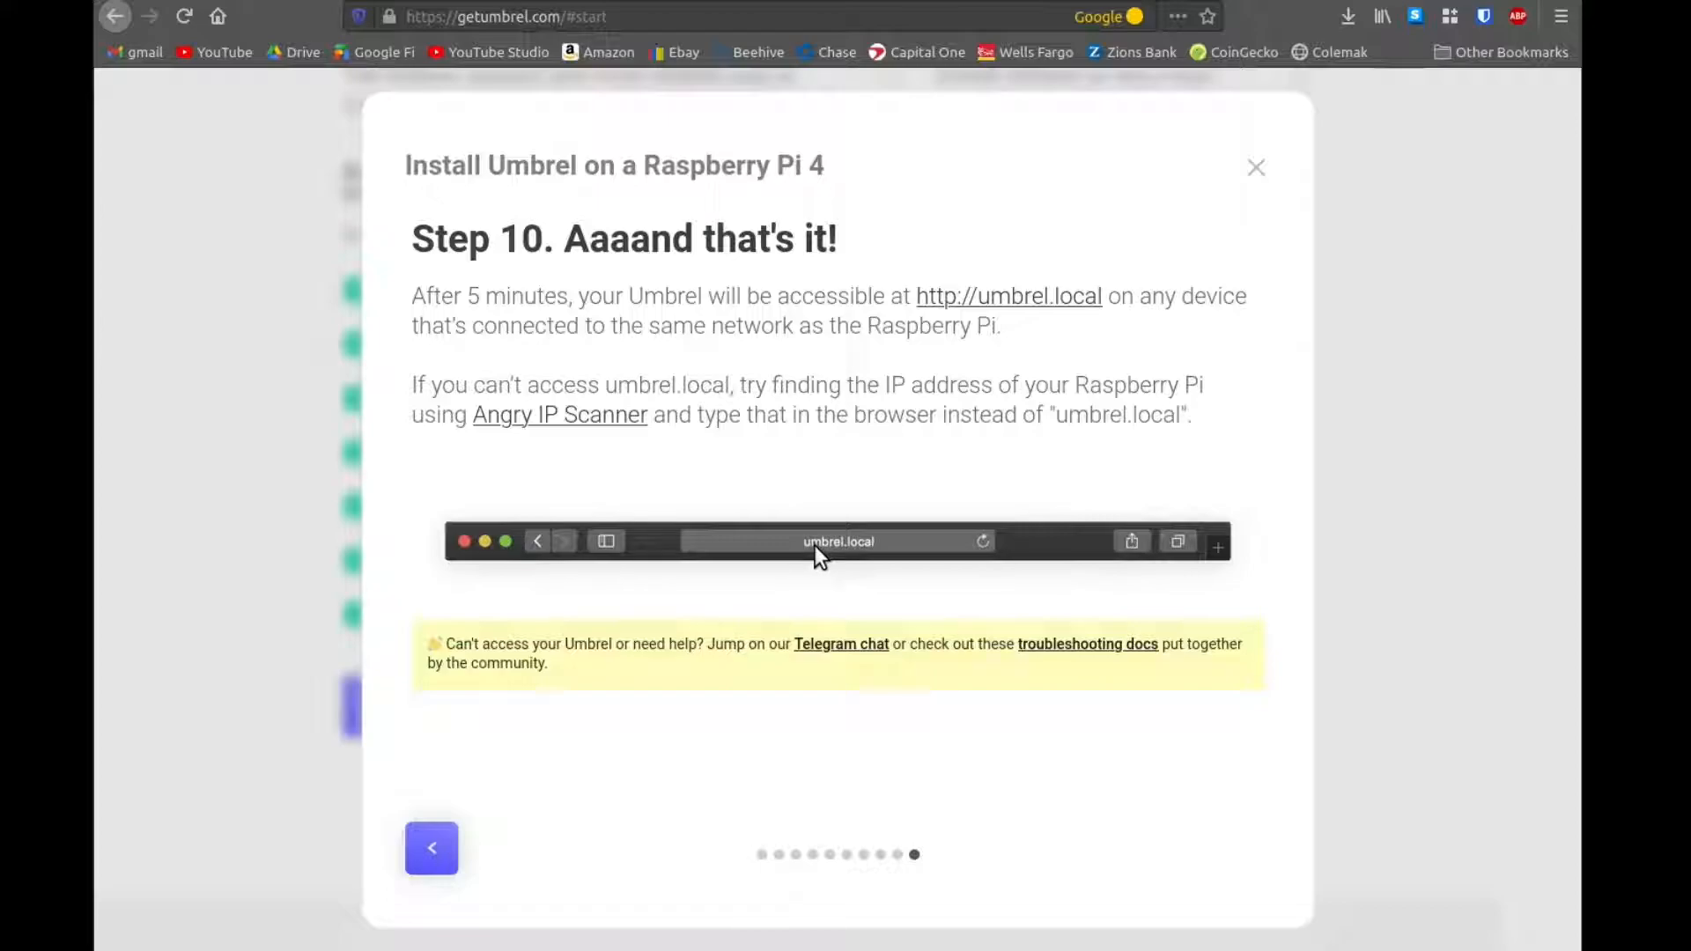
{"action": "mouse_move", "coordinate": [911, 555]}
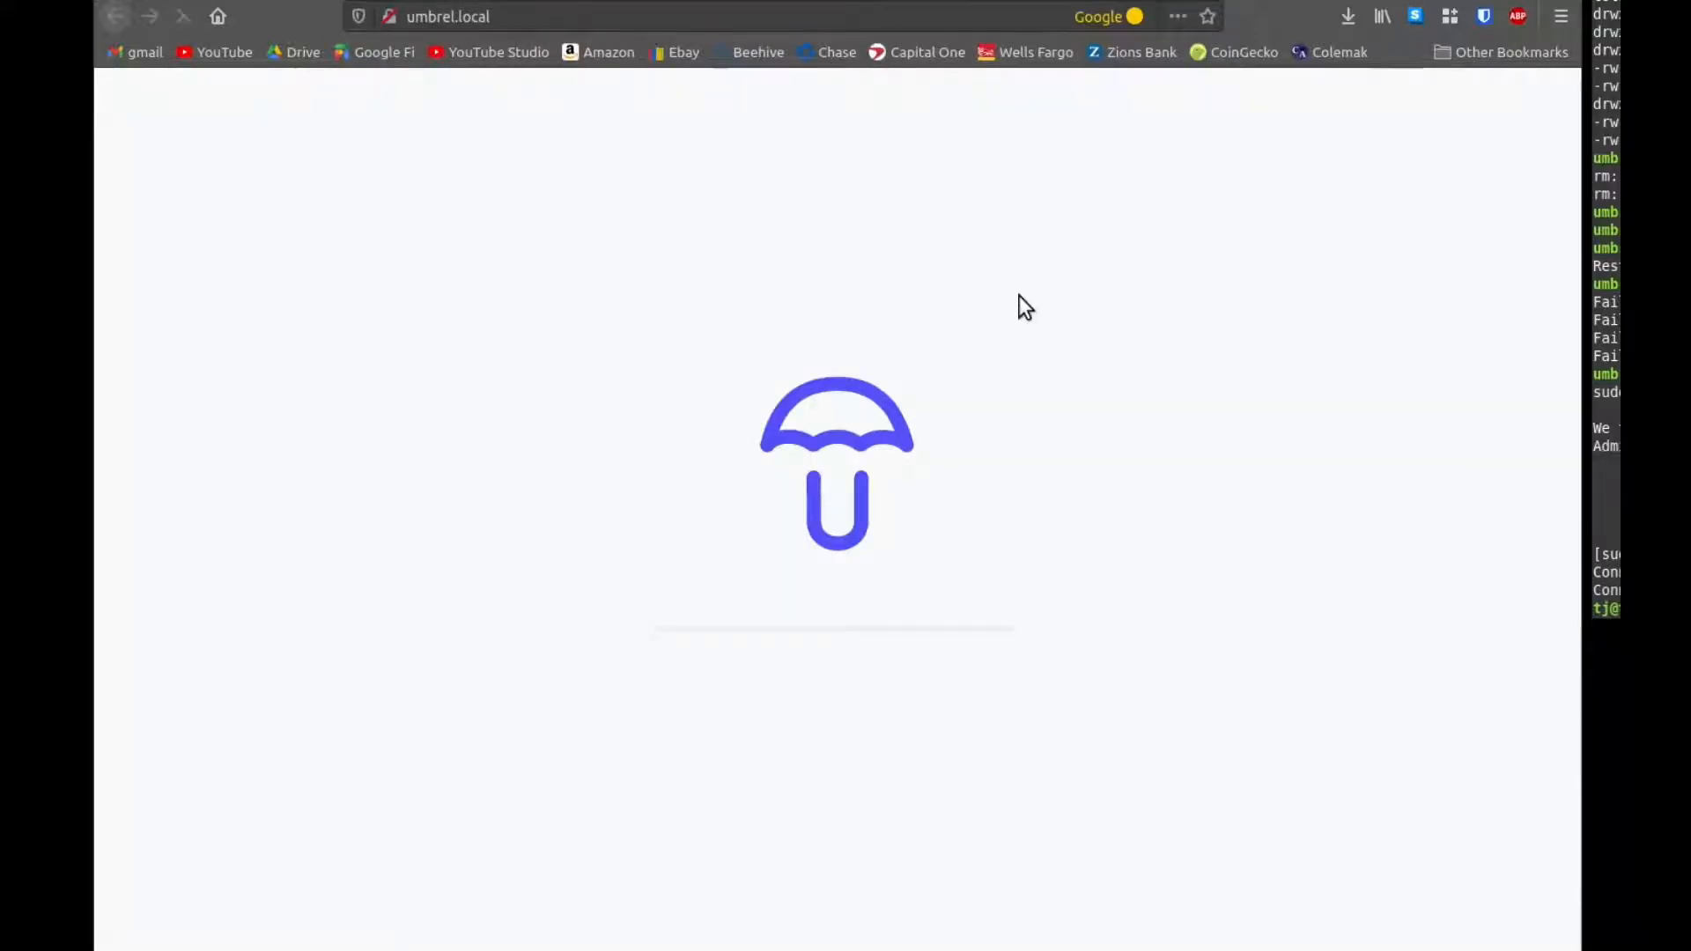
Step: Start the Umbrel web setup with the name 'Rix' and continue to the password step
{"action": "left_click", "coordinate": [183, 16]}
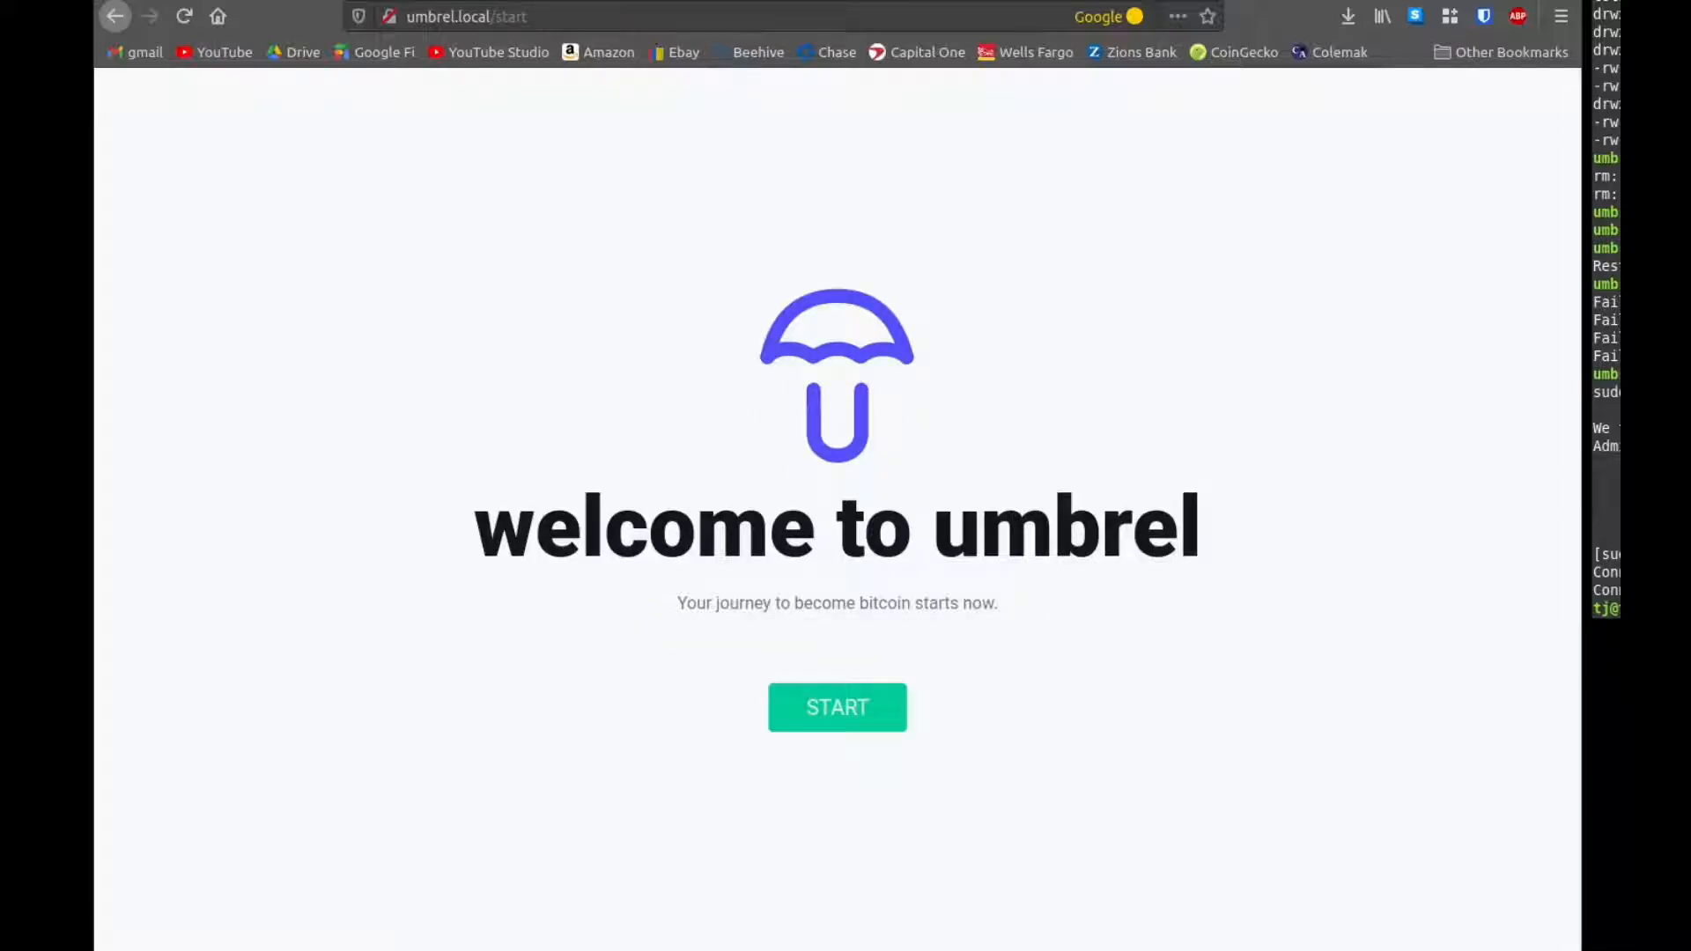
{"action": "mouse_move", "coordinate": [1189, 766]}
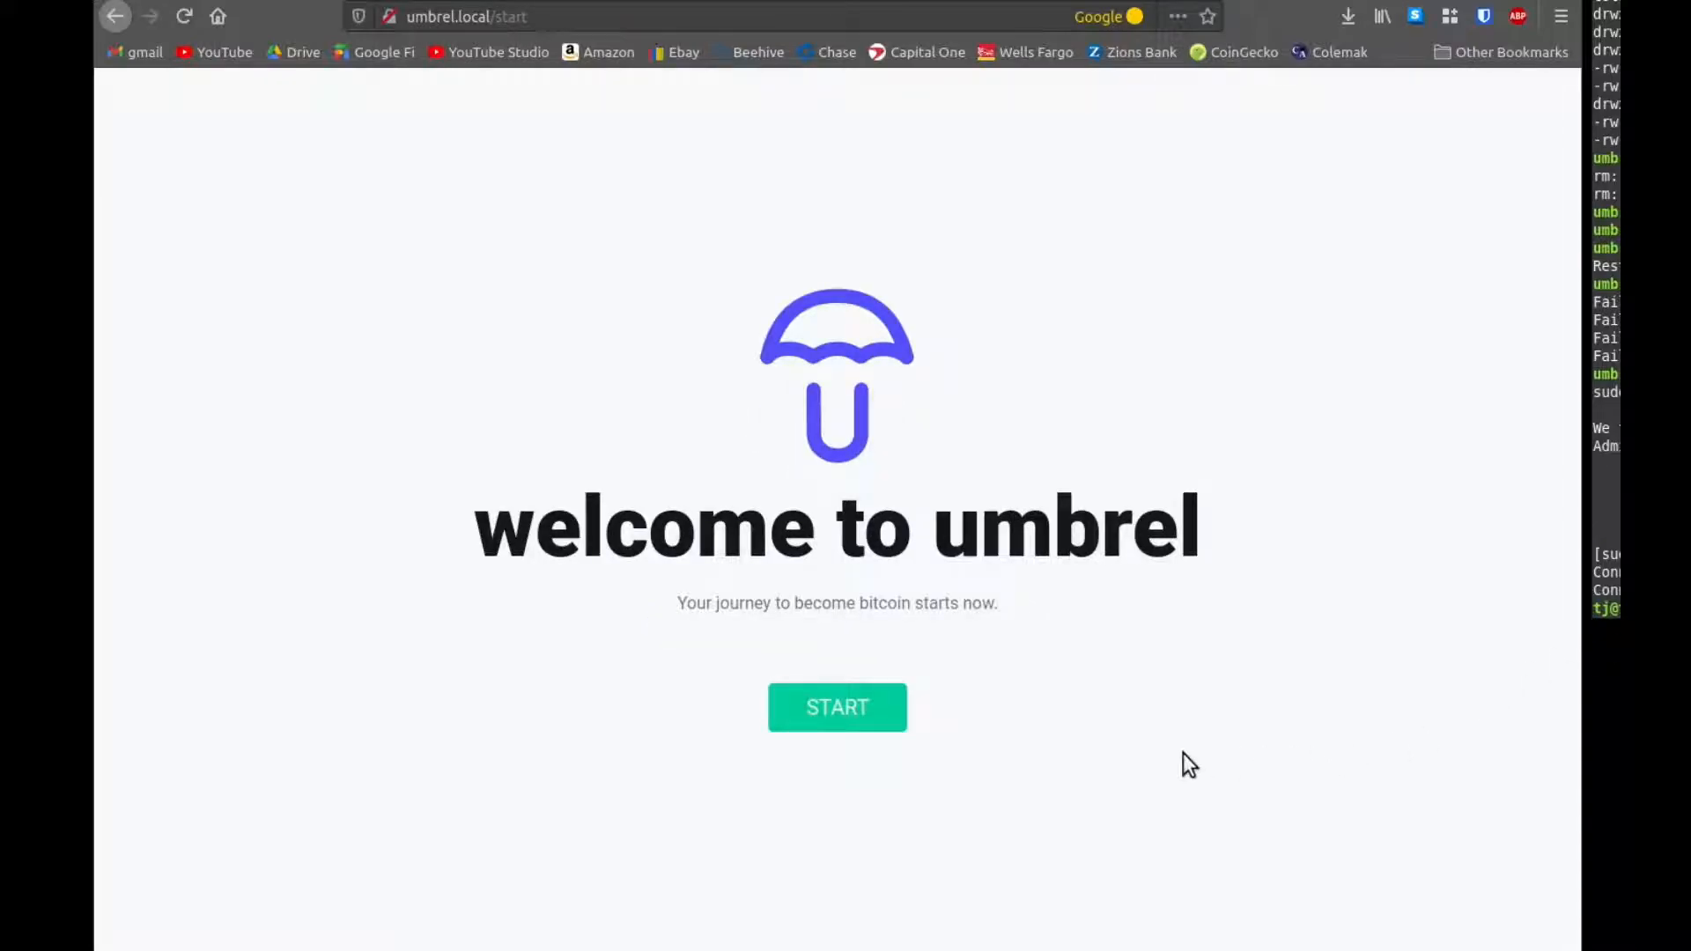
{"action": "left_click", "coordinate": [837, 706]}
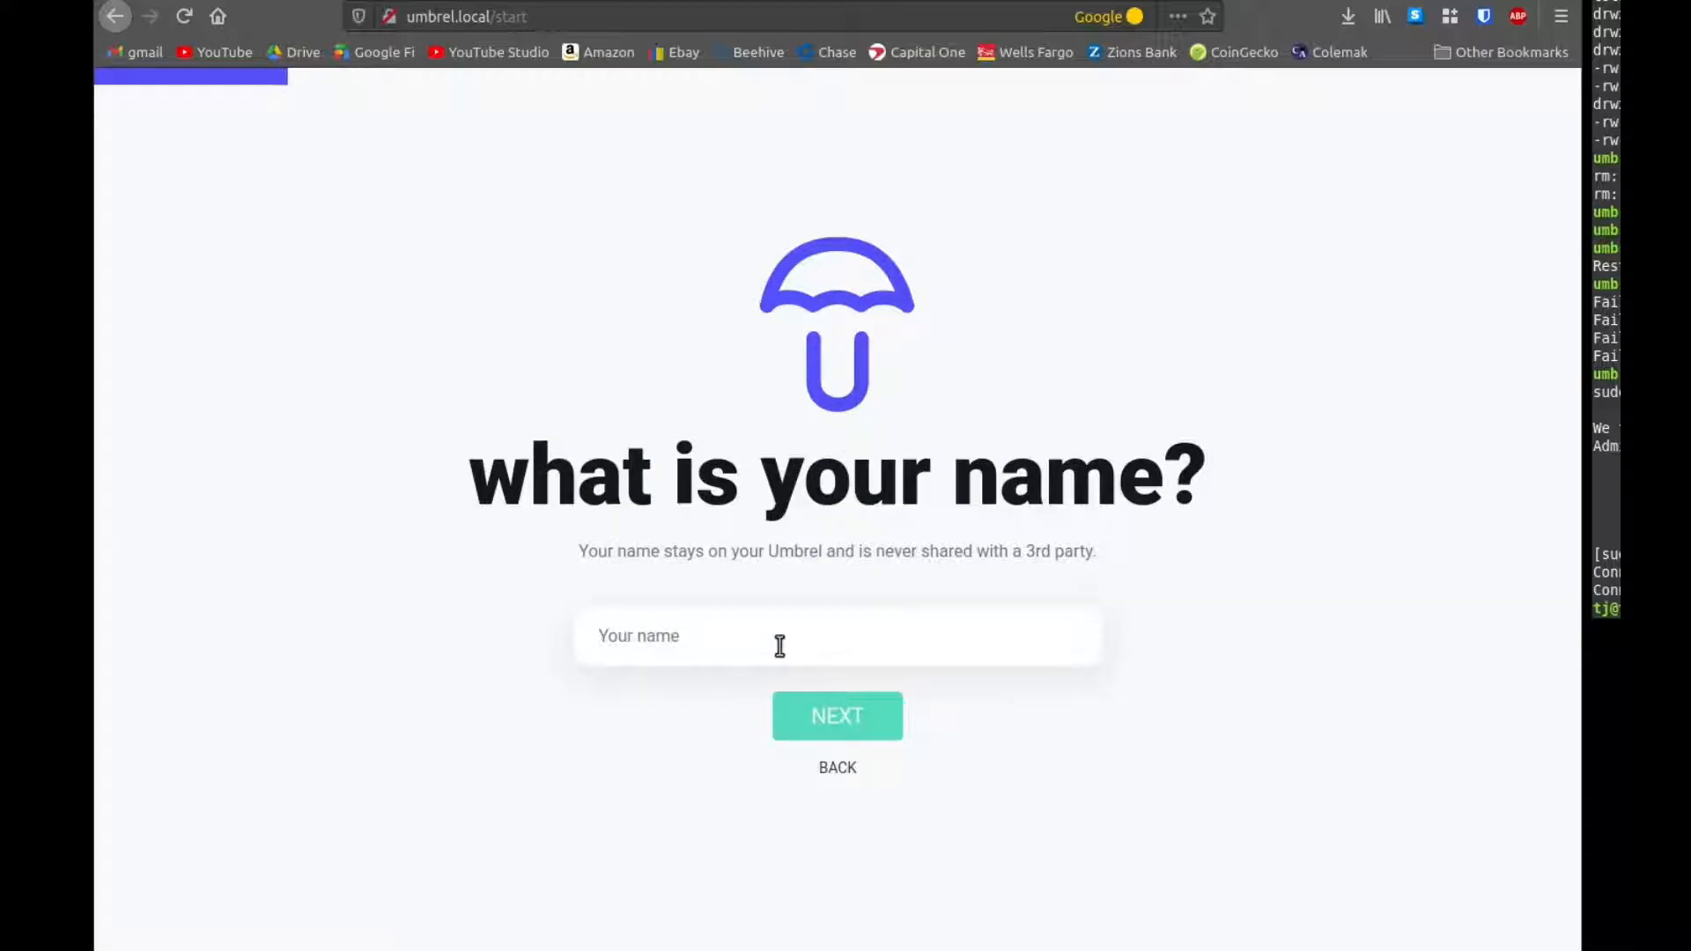
{"action": "type", "text": "Rix"}
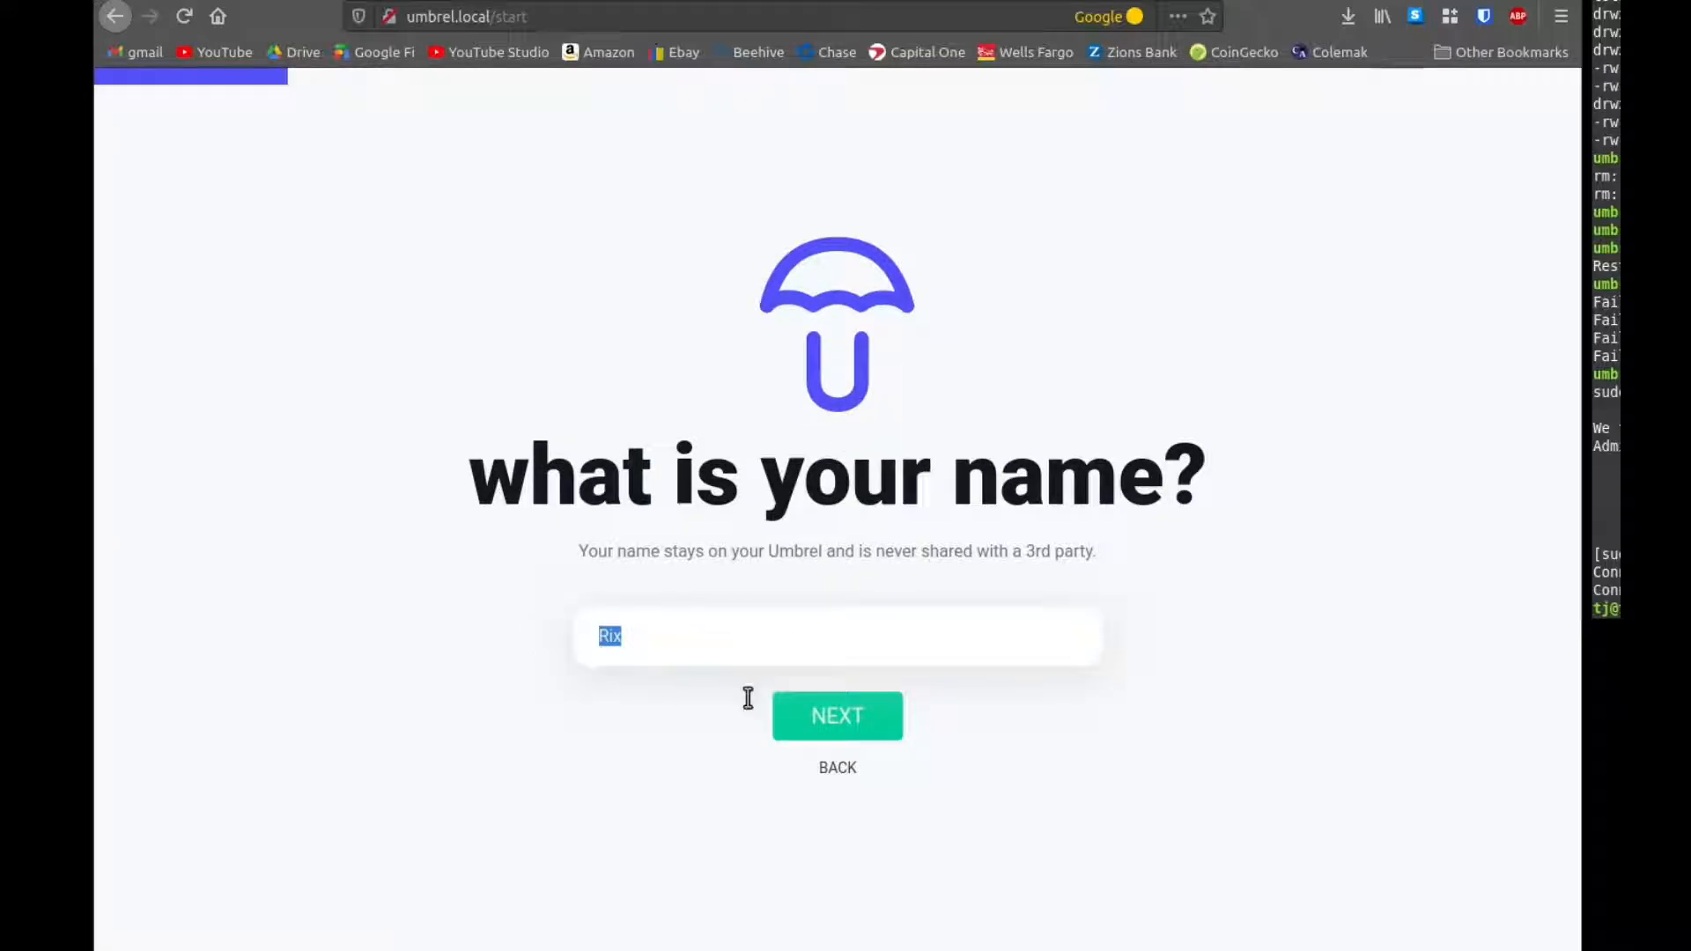
{"action": "left_click", "coordinate": [837, 715]}
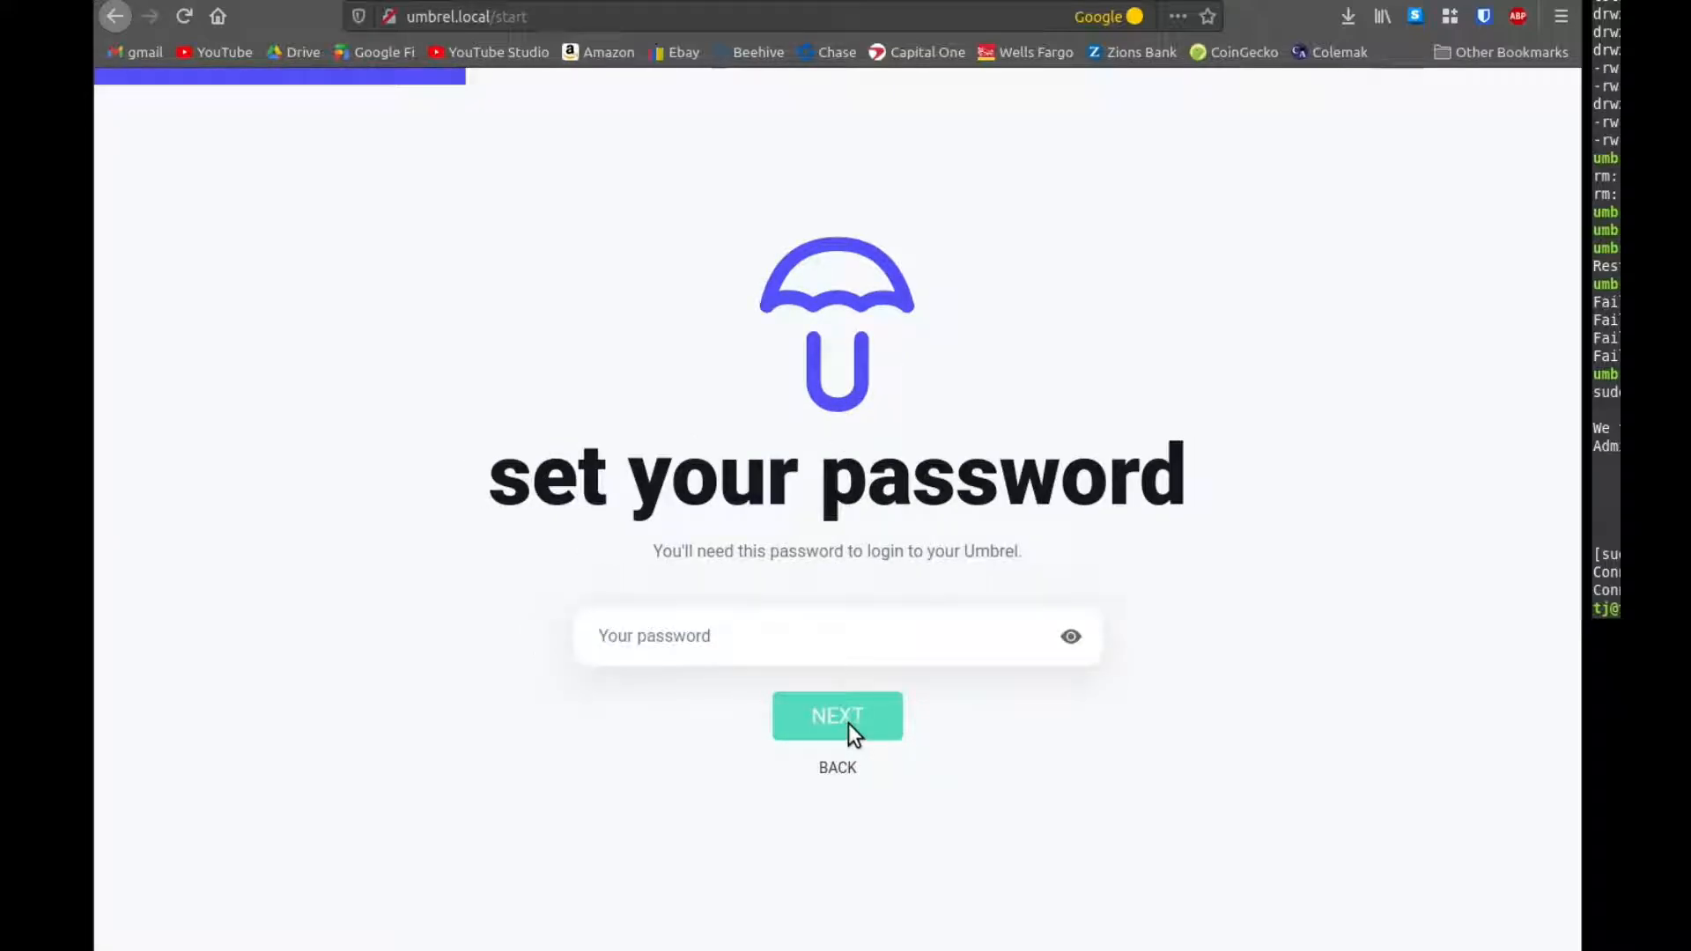
{"action": "mouse_move", "coordinate": [685, 636]}
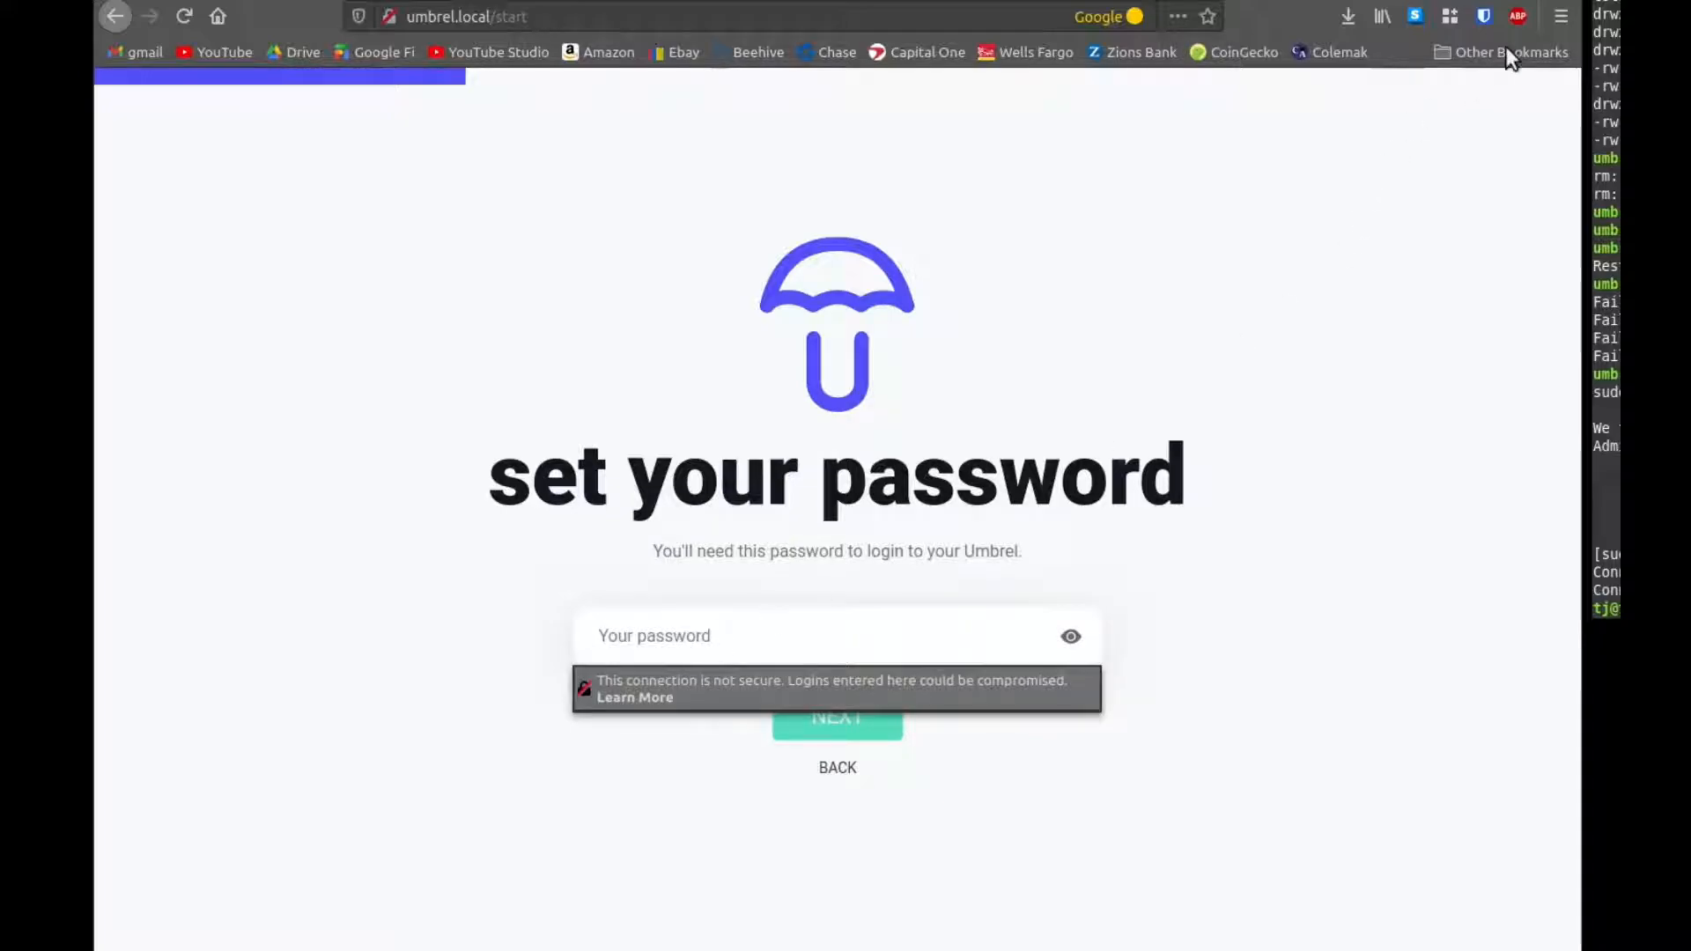
Step: Save a Bitwarden login 'Rix' with a generated password for umbrel.local and paste it to confirm the password
{"action": "left_click", "coordinate": [1484, 15]}
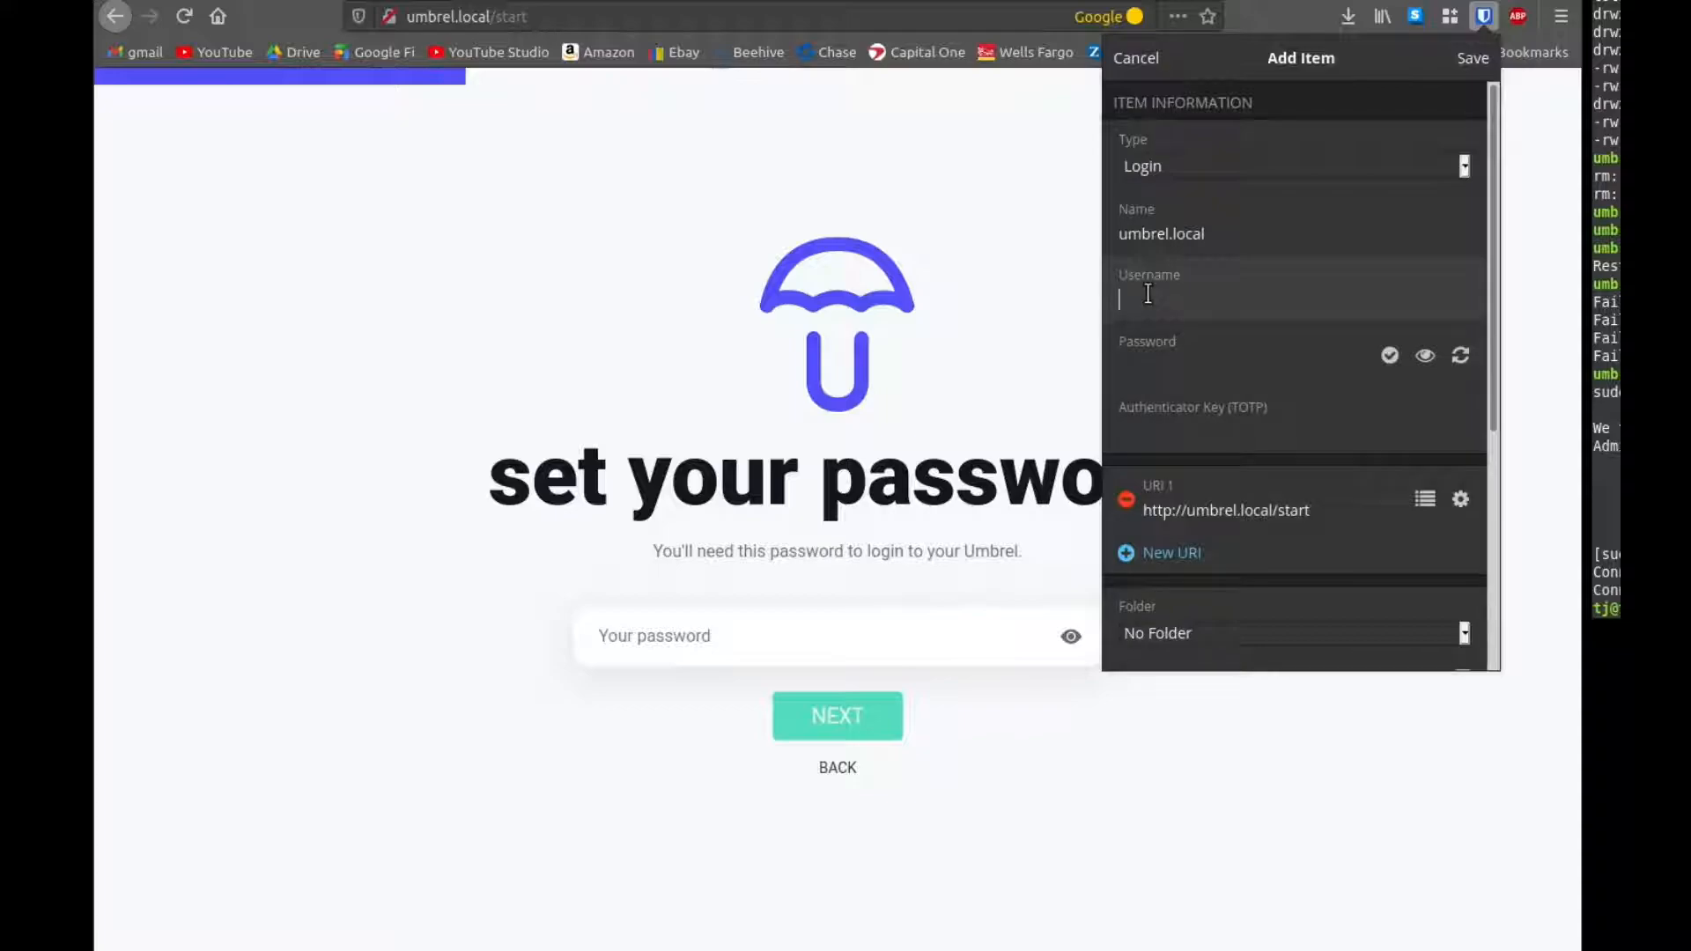
{"action": "type", "text": "Rix"}
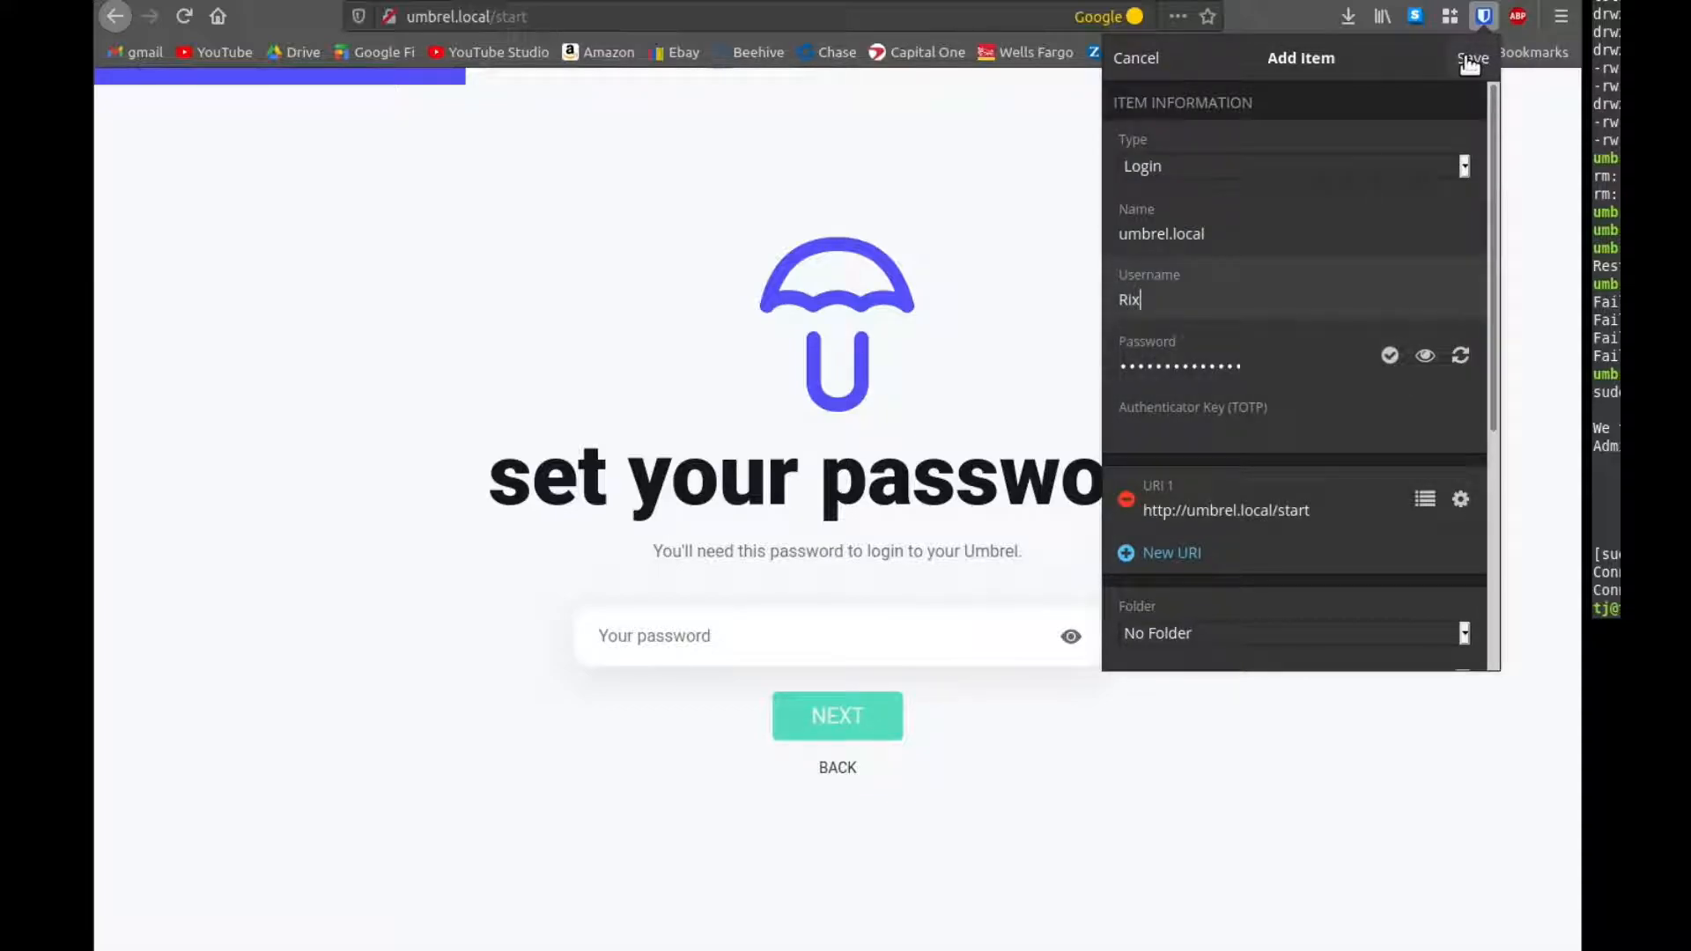
{"action": "left_click", "coordinate": [1473, 56]}
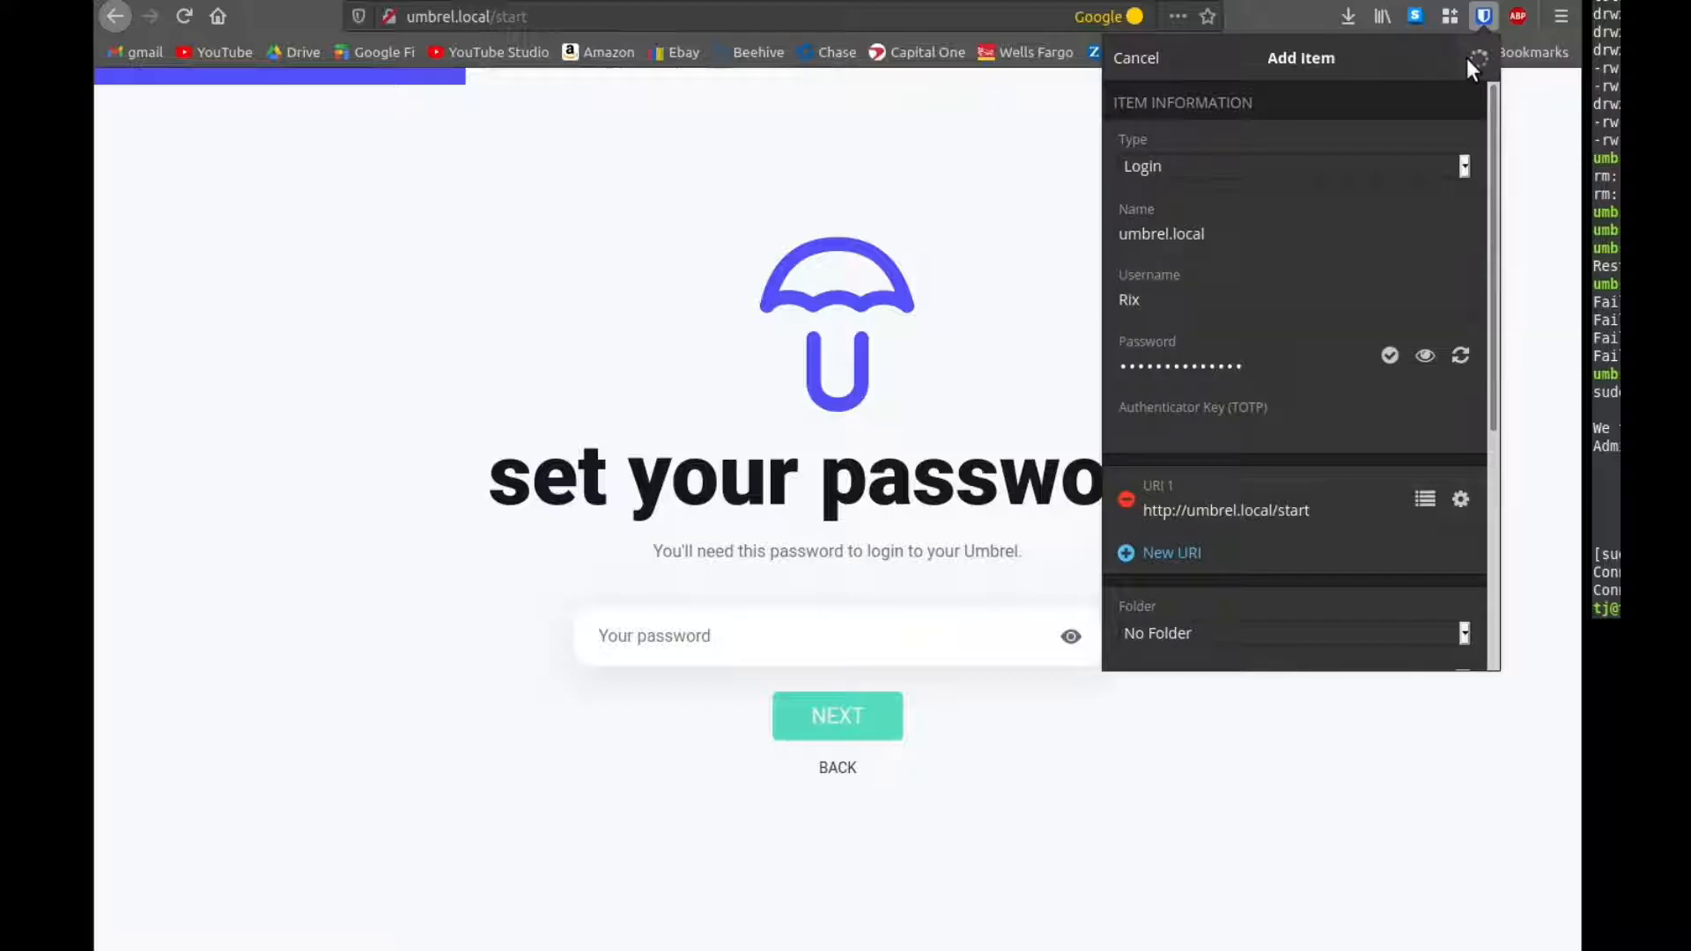
{"action": "right_click", "coordinate": [777, 636]}
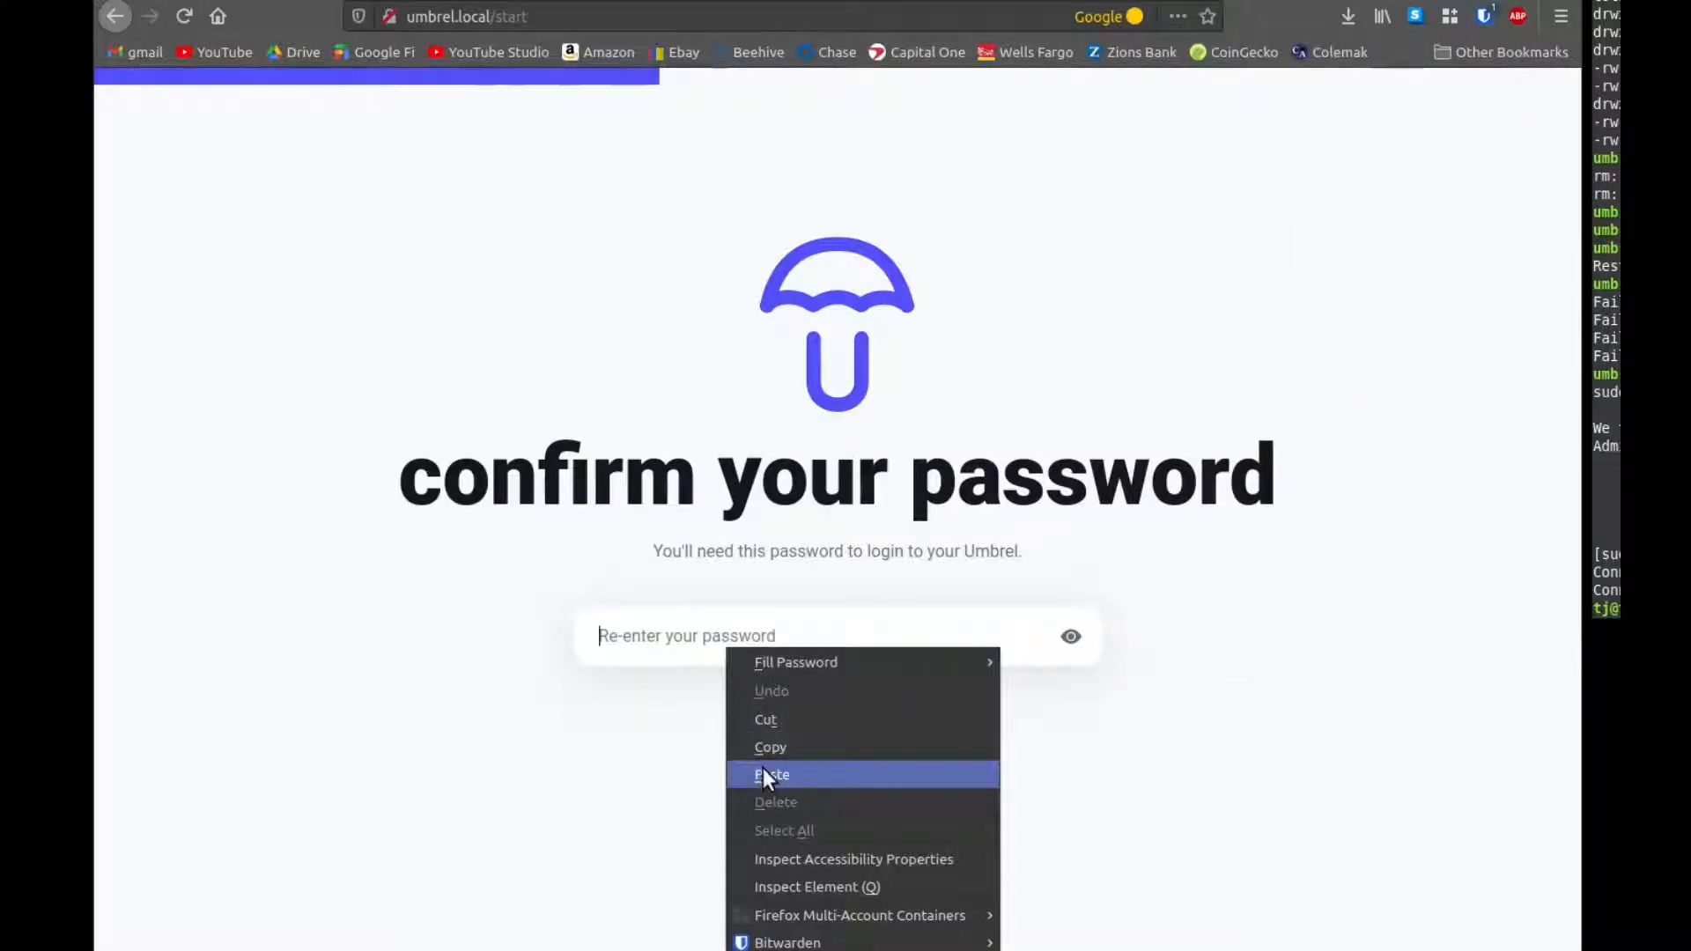
{"action": "left_click", "coordinate": [772, 775]}
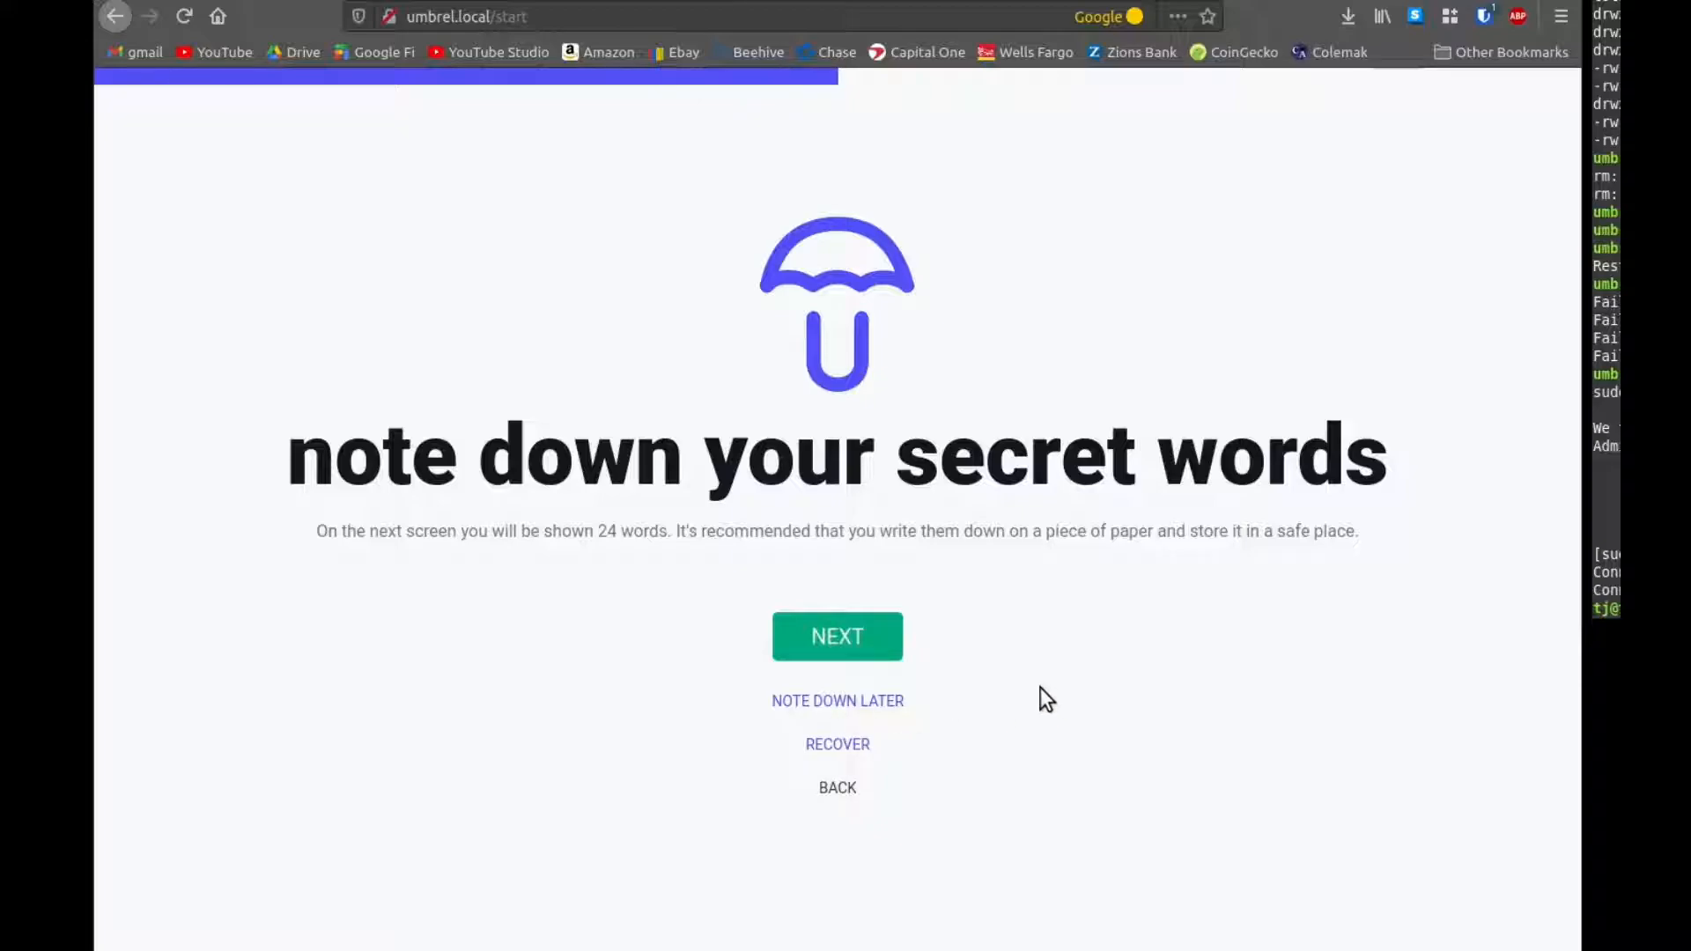
{"action": "mouse_move", "coordinate": [1038, 691]}
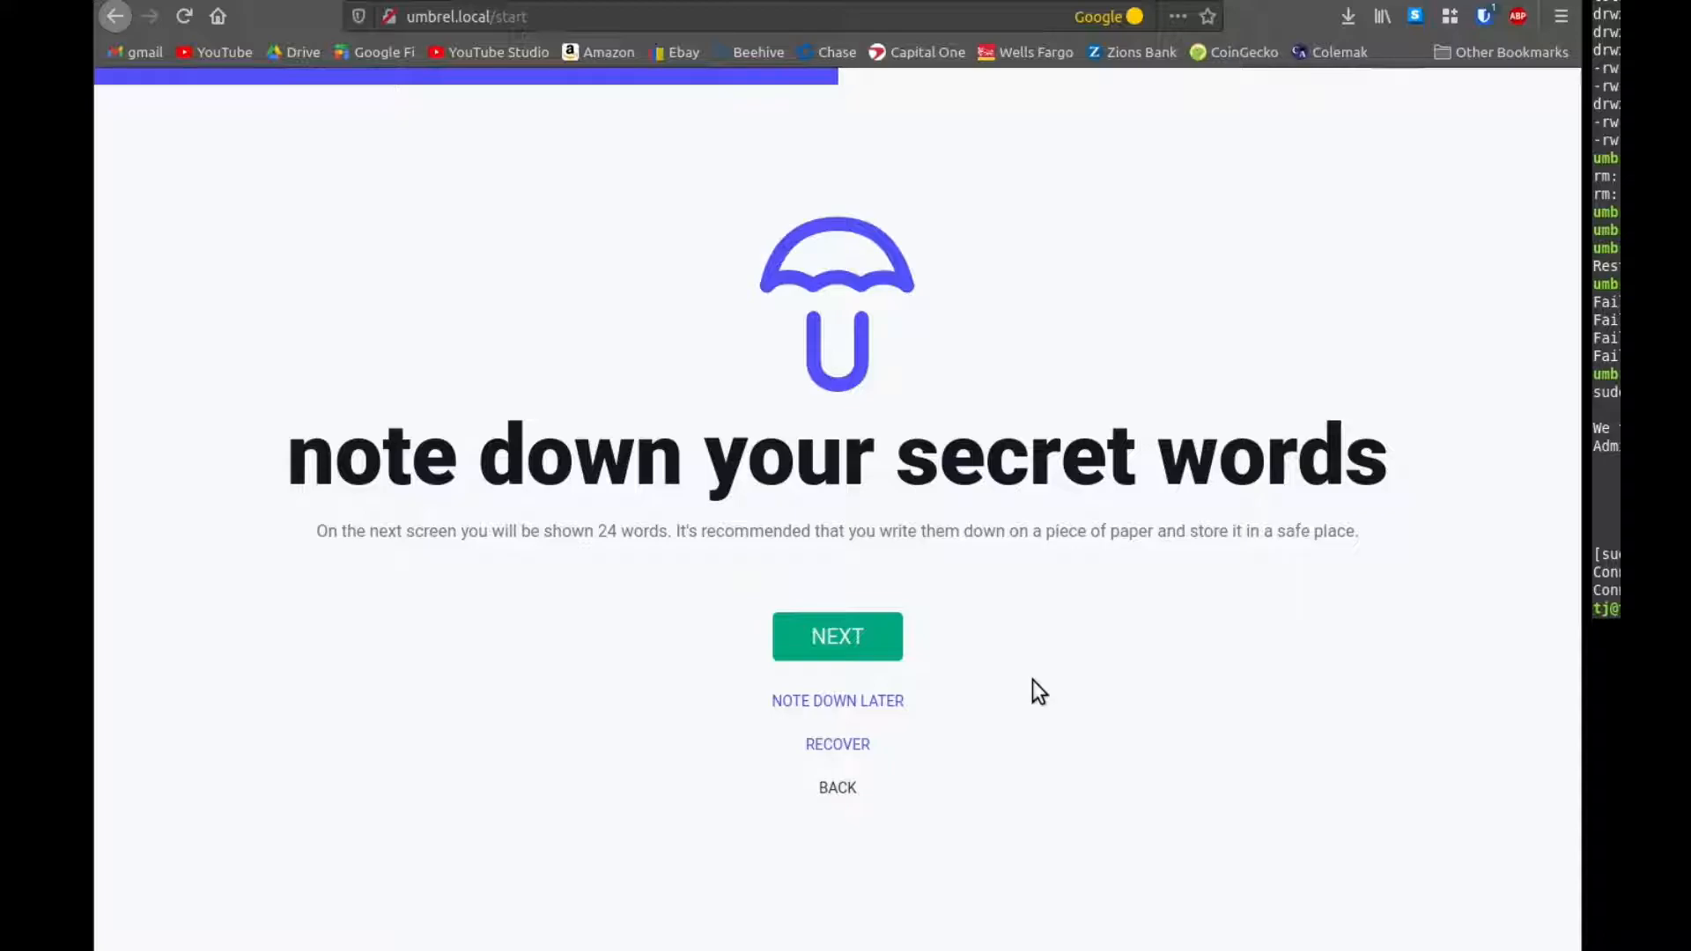
{"action": "mouse_move", "coordinate": [882, 645]}
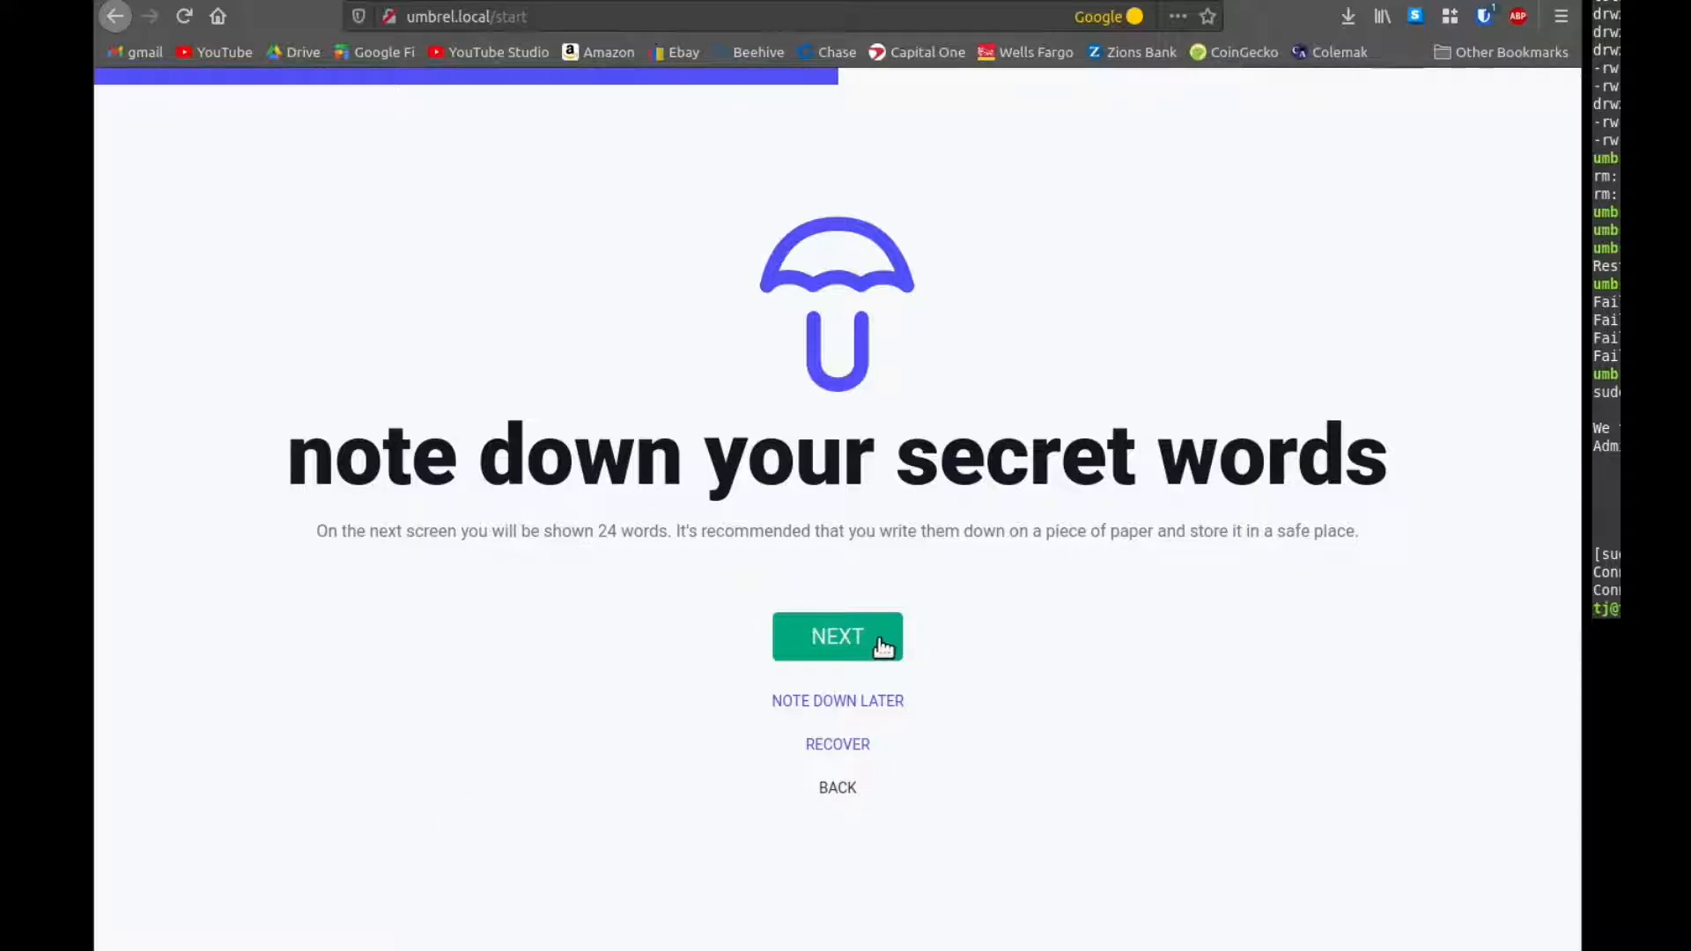
Step: View the 24 secret words and continue to the final agreement screen
{"action": "left_click", "coordinate": [837, 636]}
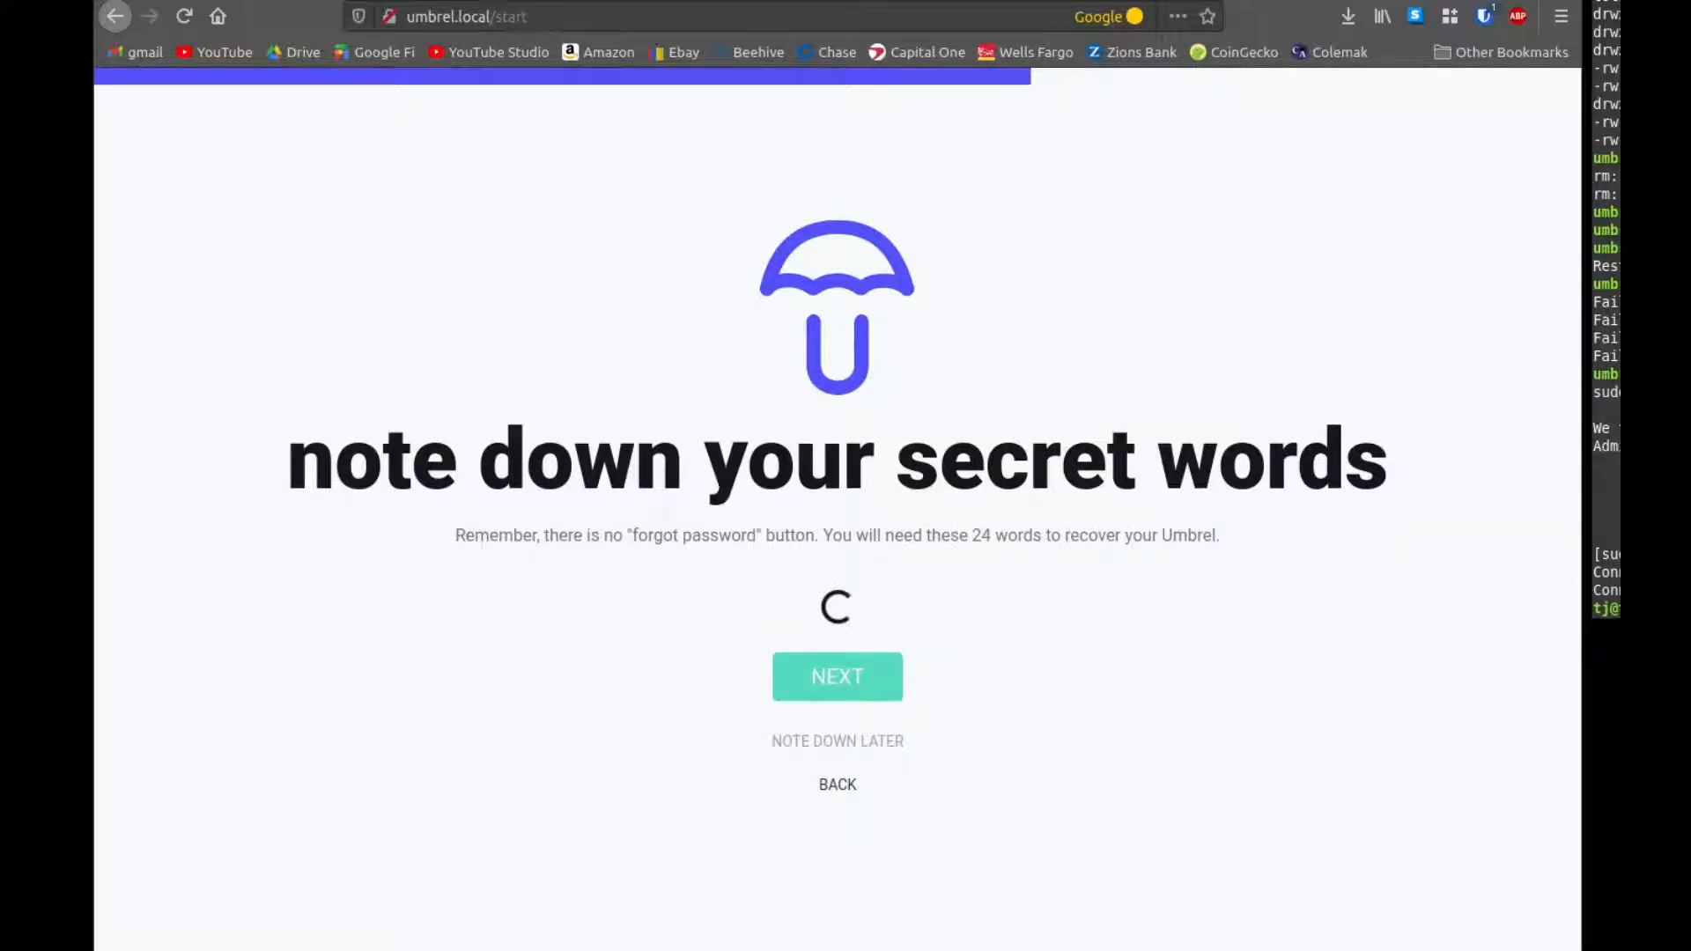
{"action": "left_click", "coordinate": [837, 677]}
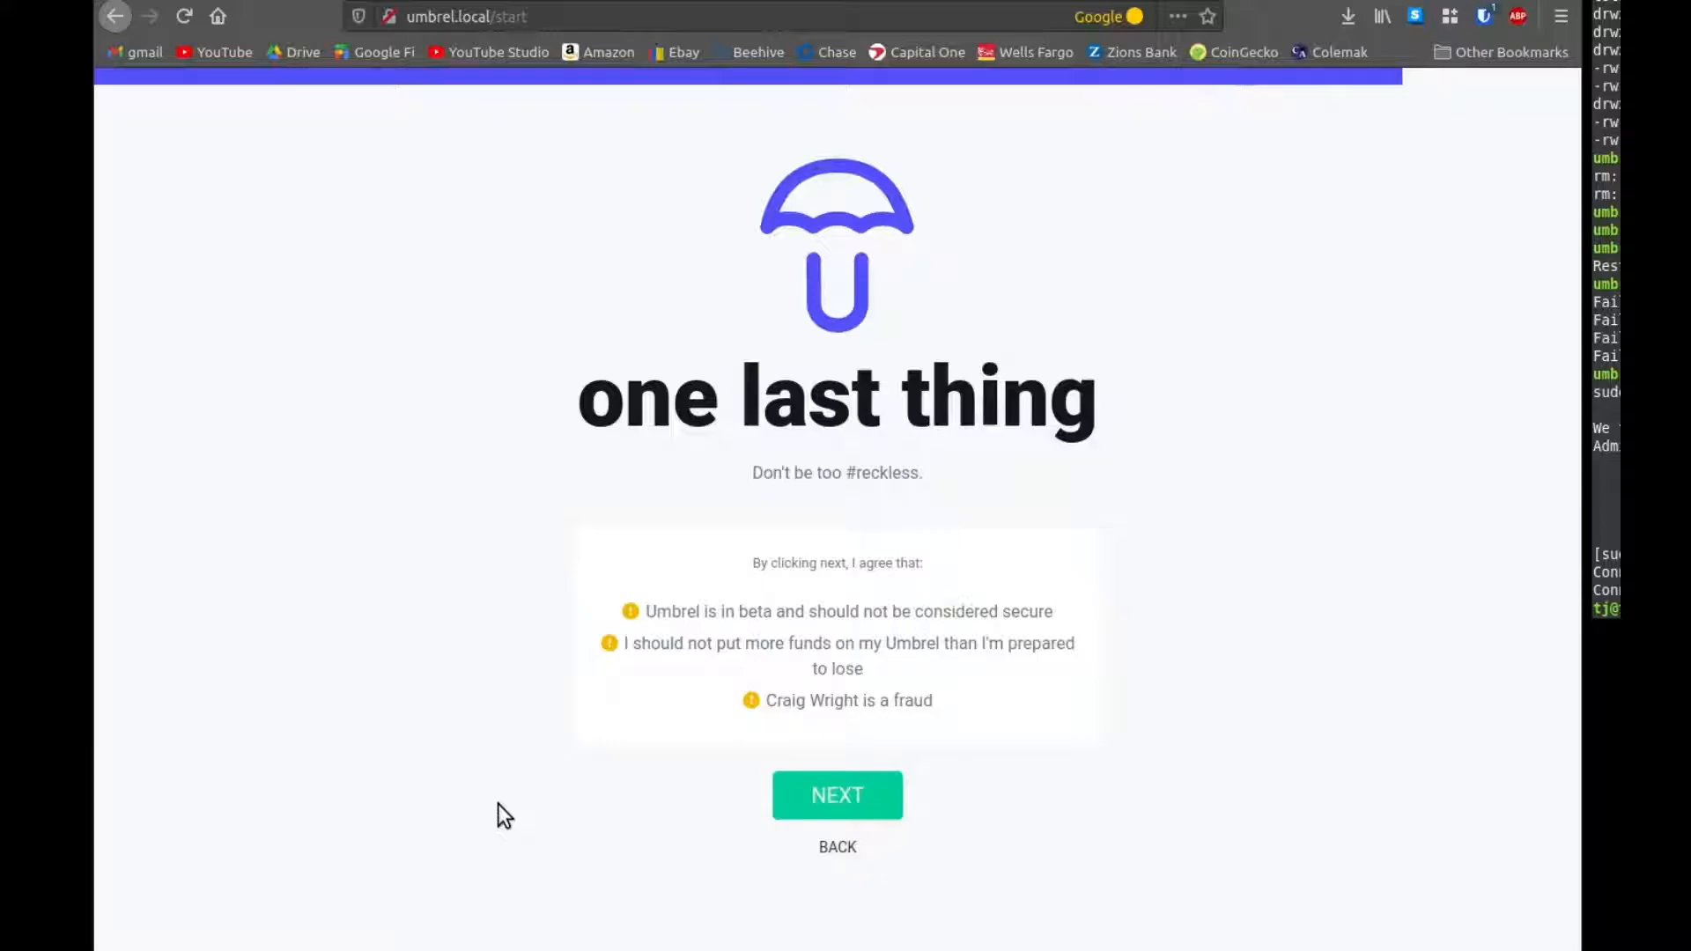
{"action": "mouse_move", "coordinate": [797, 855]}
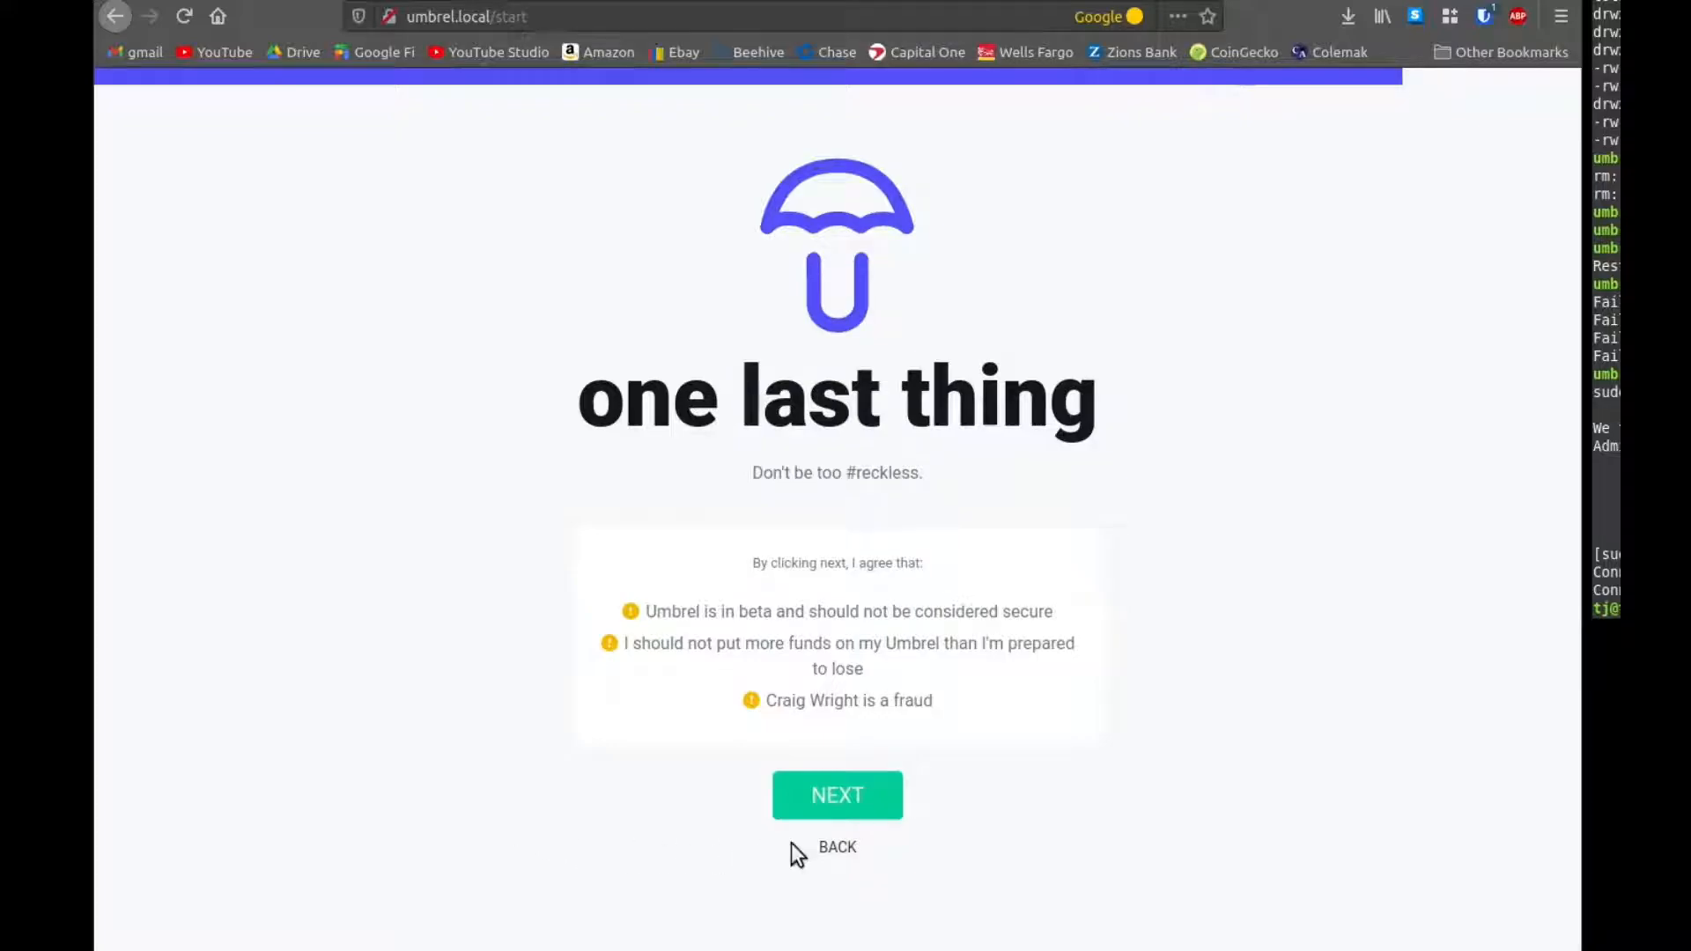
{"action": "mouse_move", "coordinate": [1075, 846]}
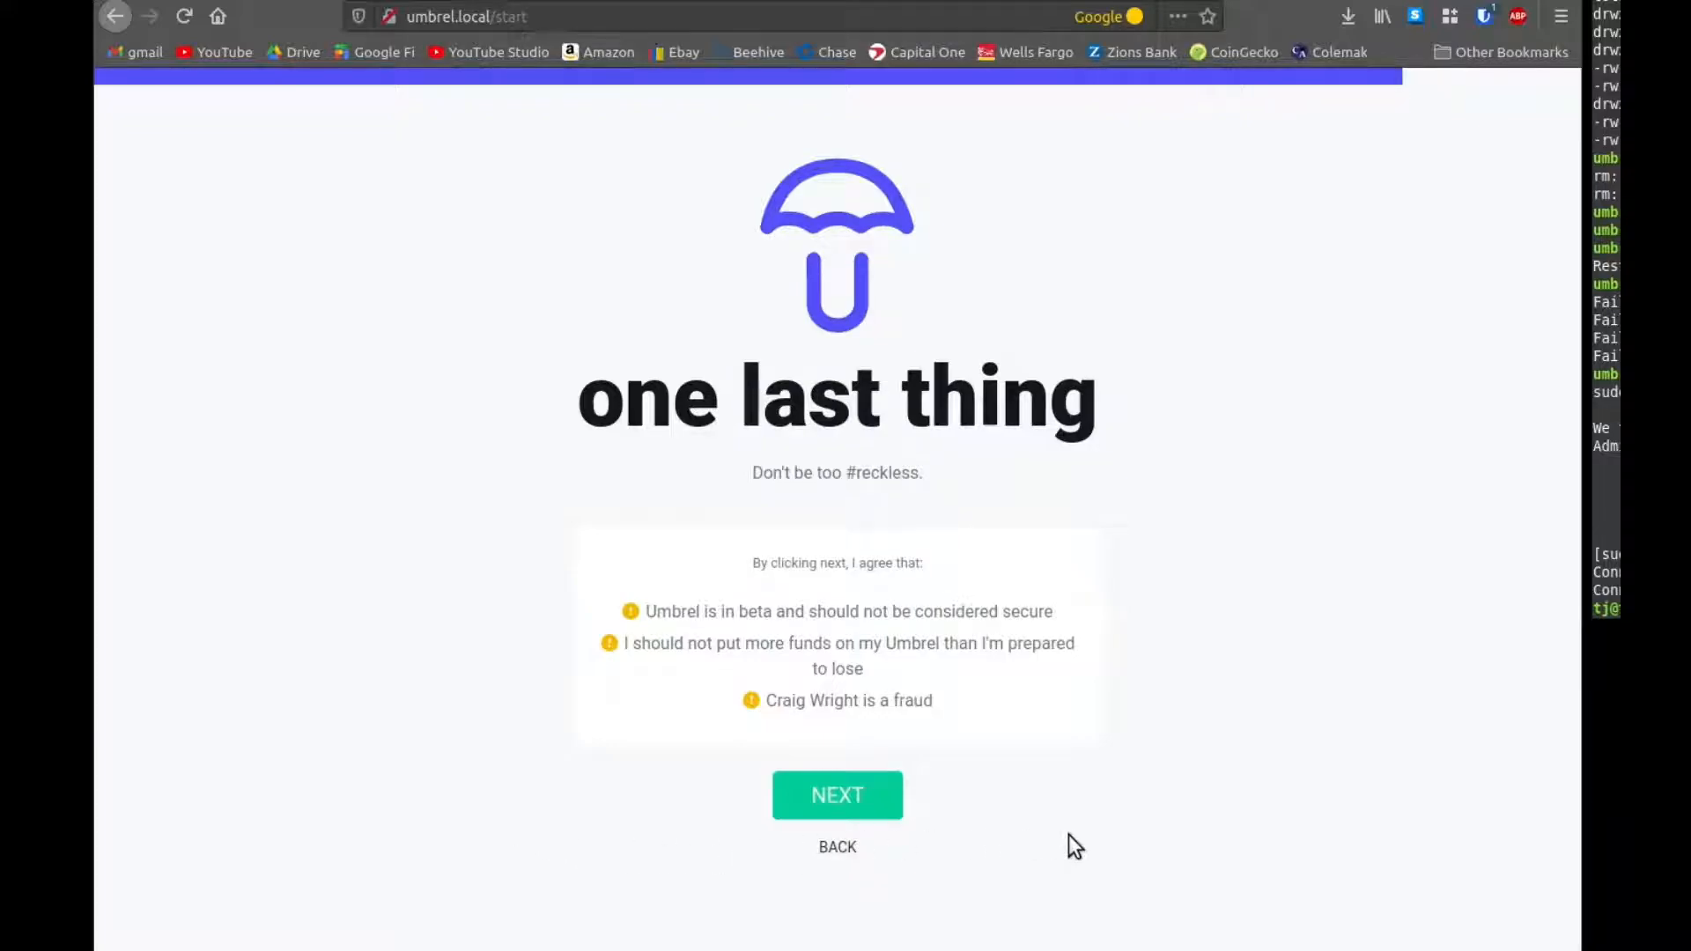
Step: Accept the beta terms and enter the dashboard showing Bitcoin Core 3.09% synchronized
{"action": "left_click", "coordinate": [837, 794]}
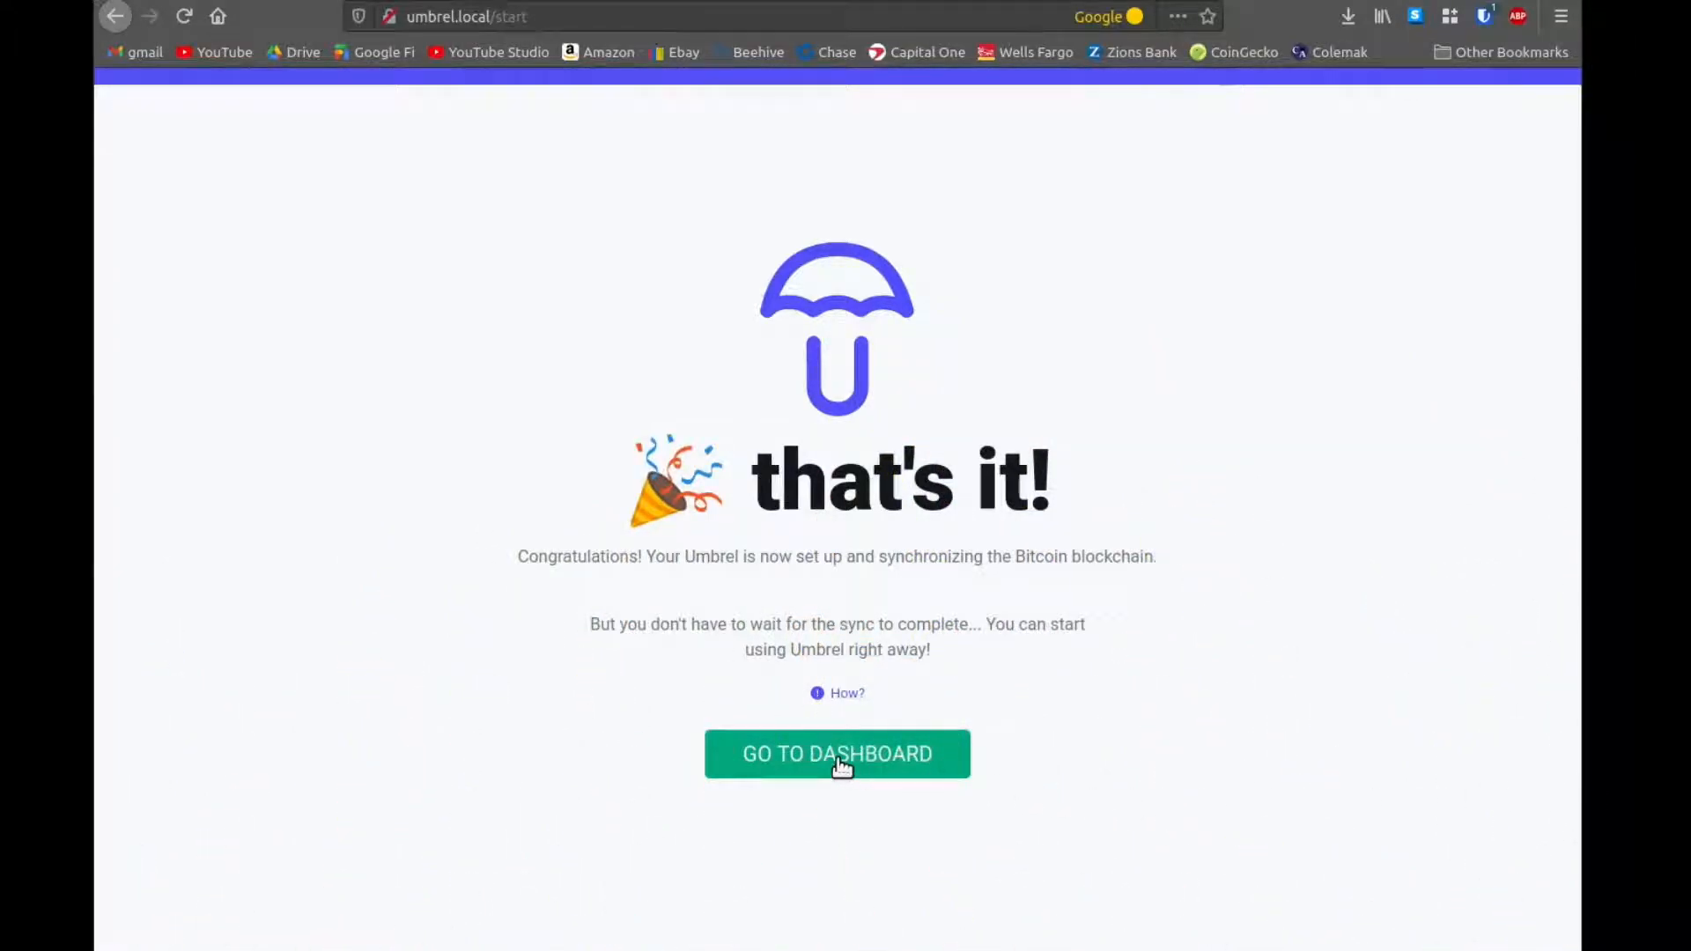
{"action": "left_click", "coordinate": [837, 754]}
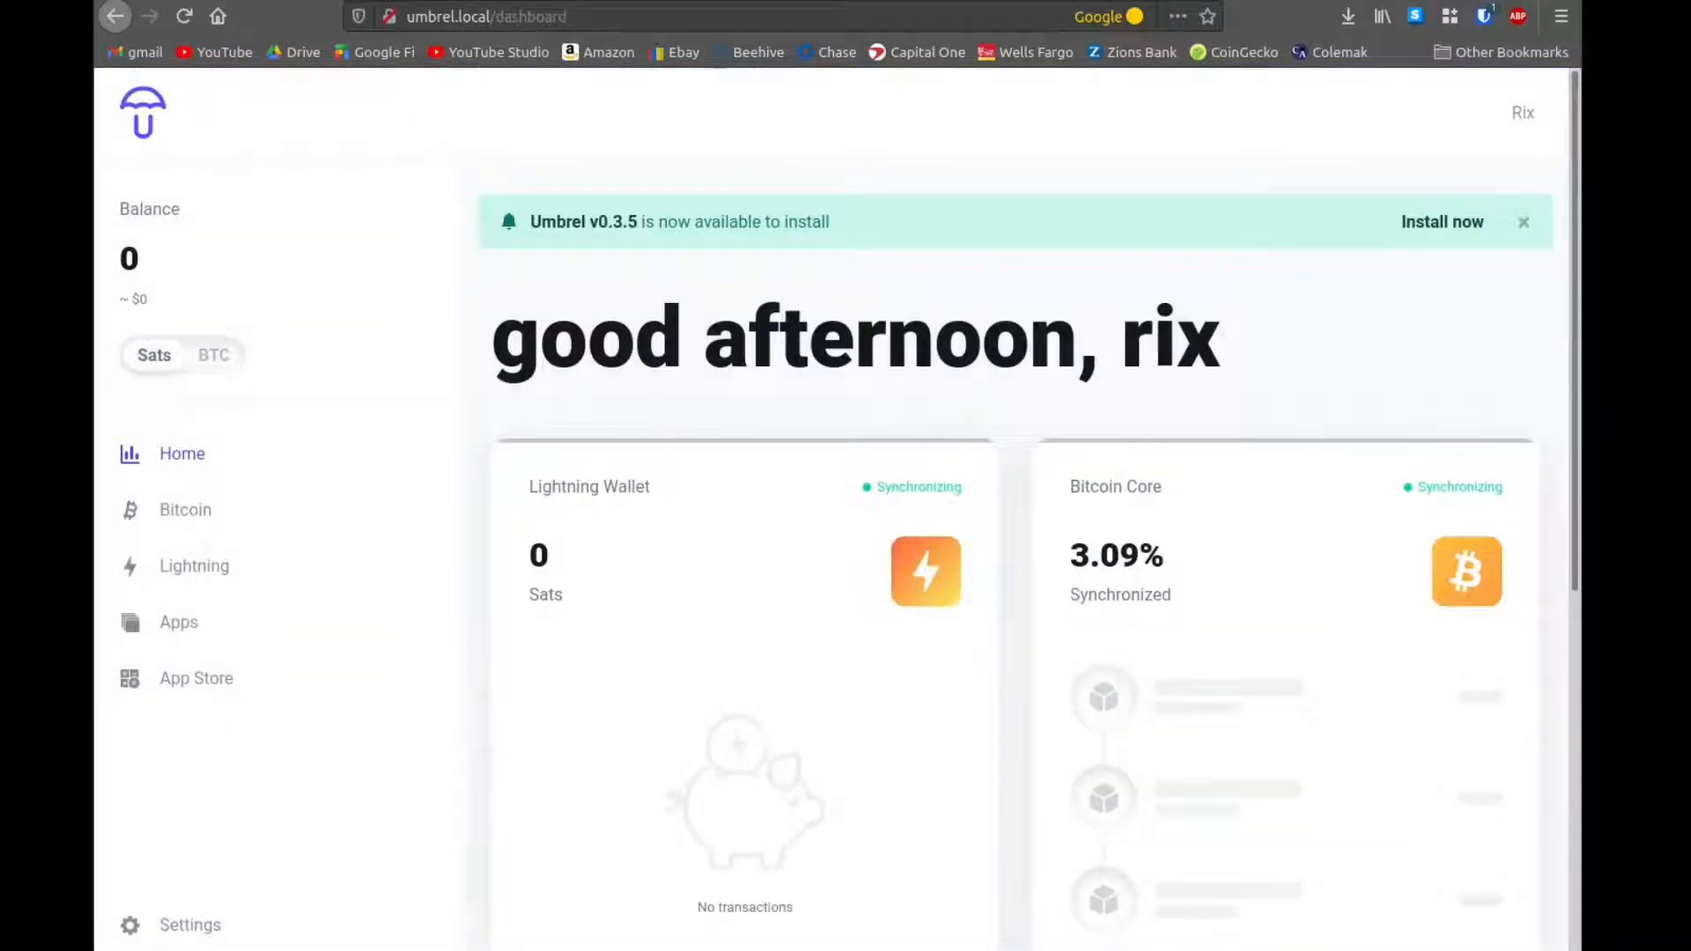